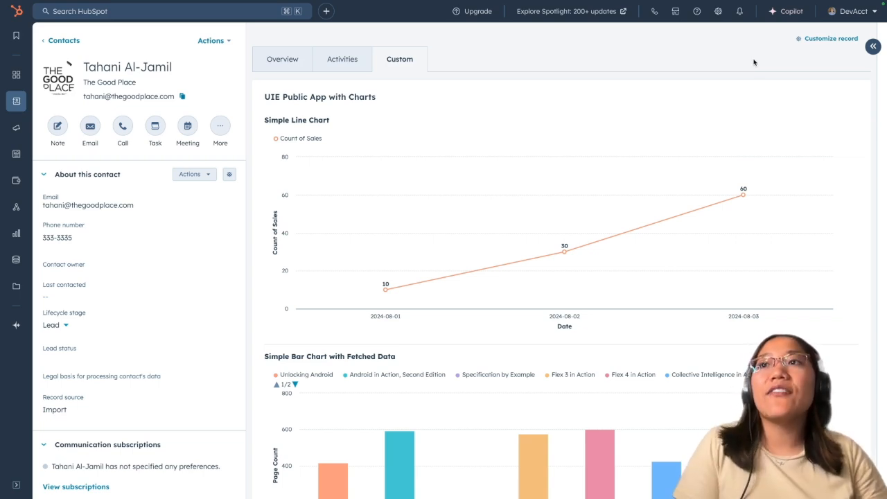
pyautogui.moveTo(736, 102)
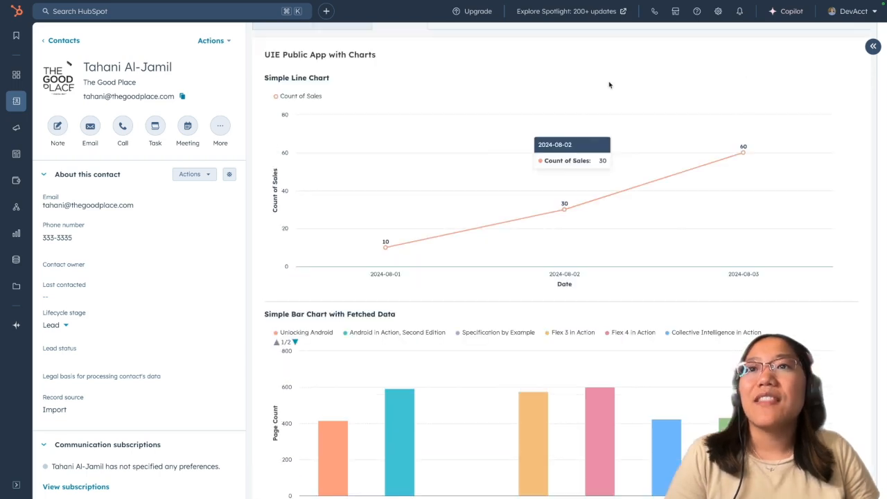
pyautogui.moveTo(487, 114)
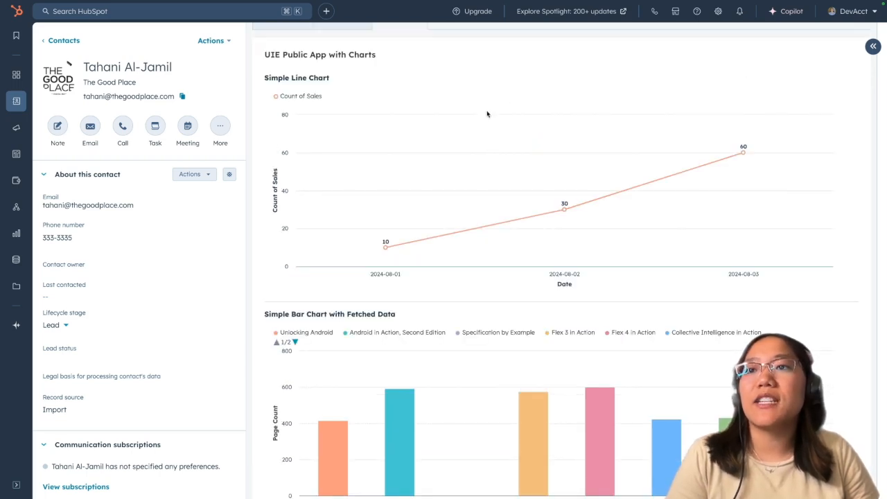
pyautogui.moveTo(564, 208)
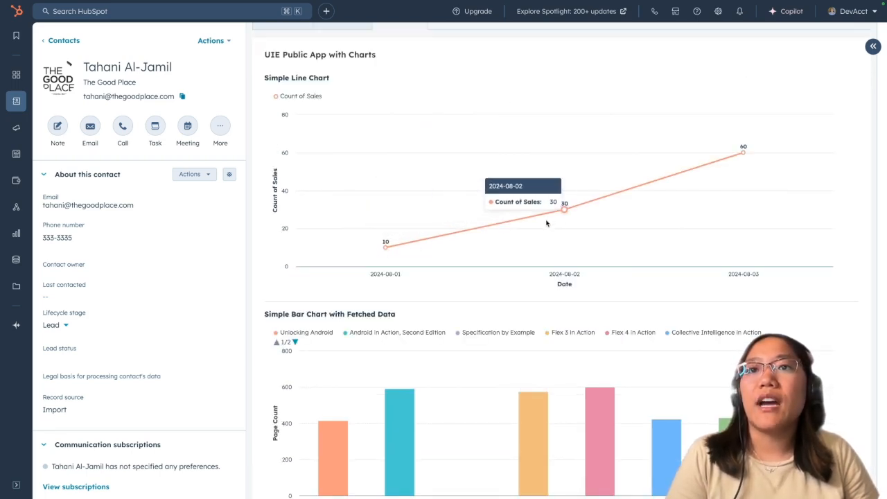
pyautogui.moveTo(720, 172)
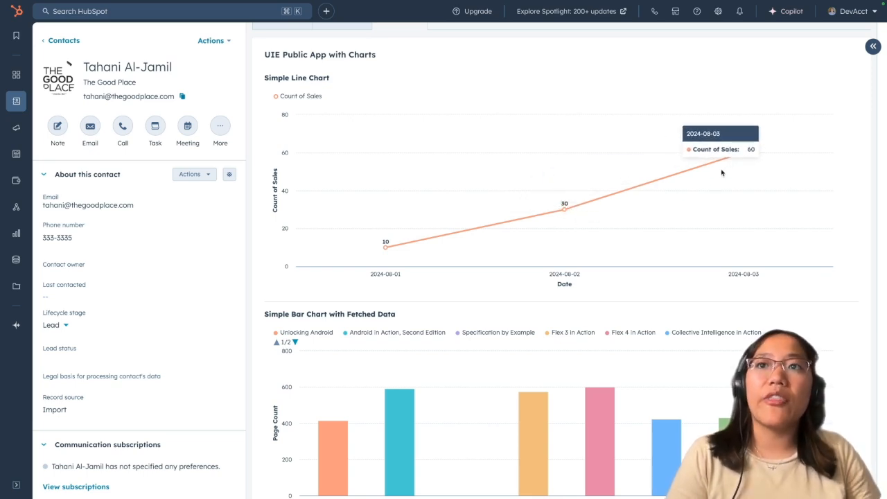
# Run hs project create to make project uie-public-app-charts in Public Apps, picking a template.
pyautogui.scroll(-3)
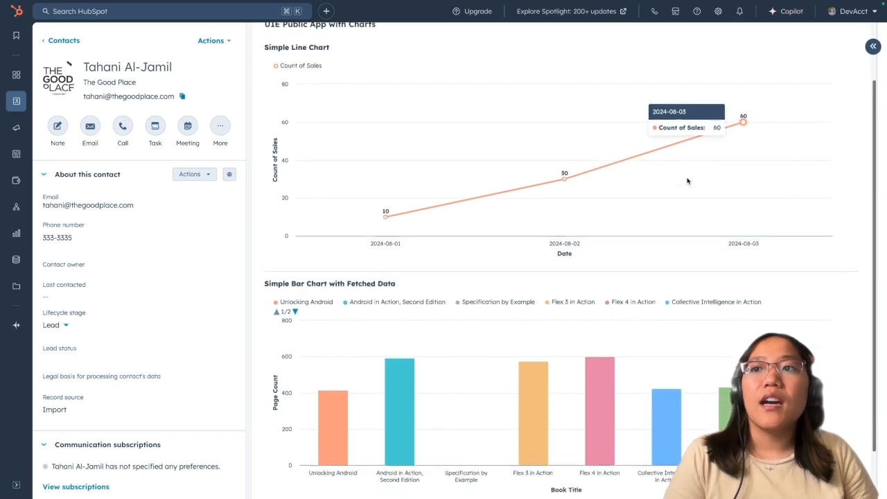
pyautogui.scroll(-3)
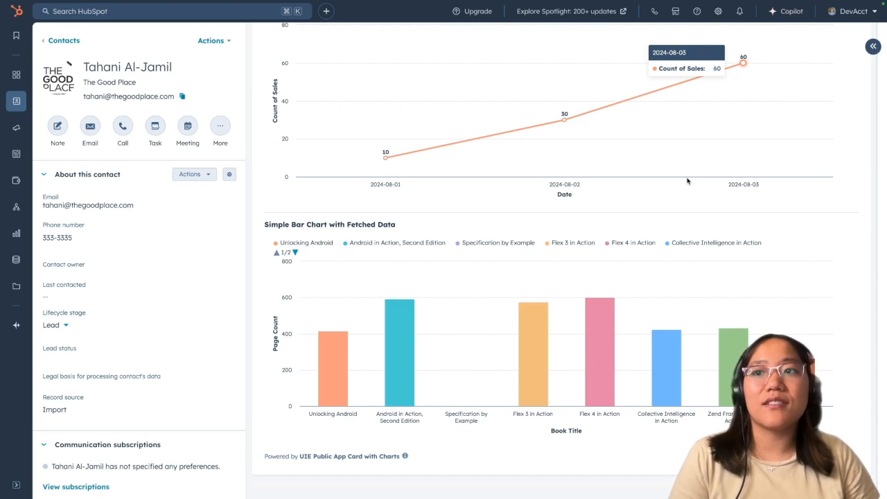
pyautogui.moveTo(688, 182)
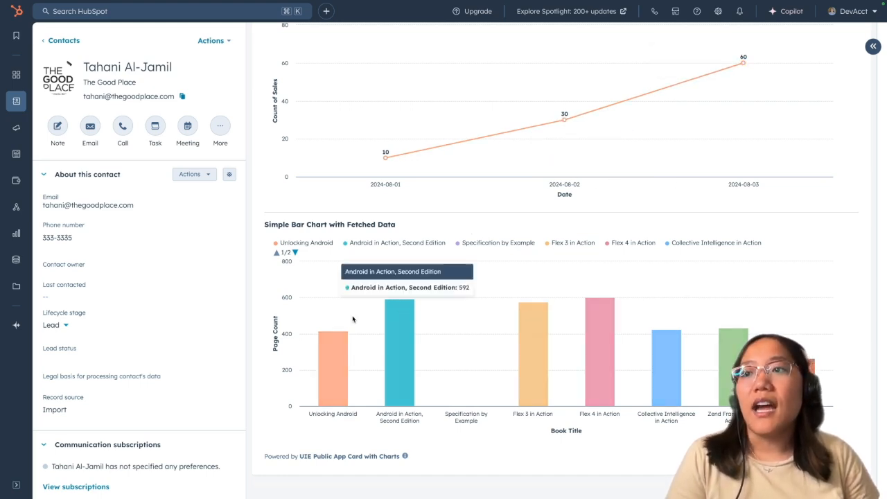
pyautogui.moveTo(399, 347)
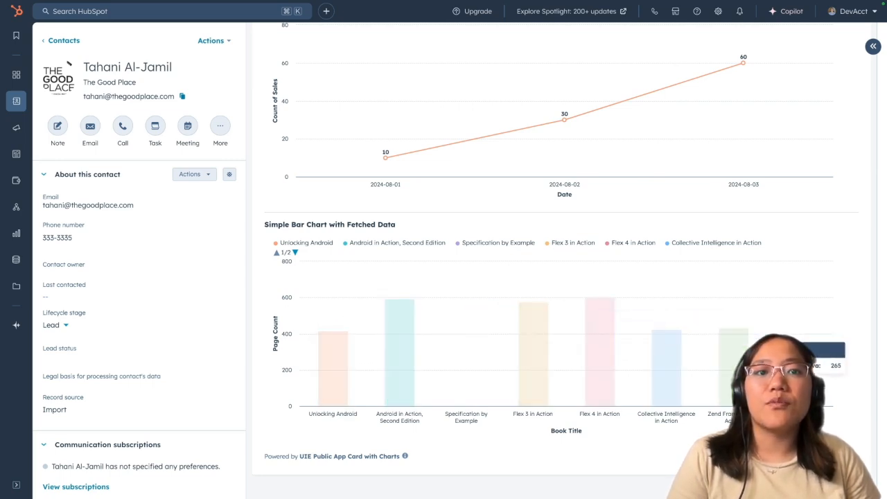
pyautogui.scroll(3)
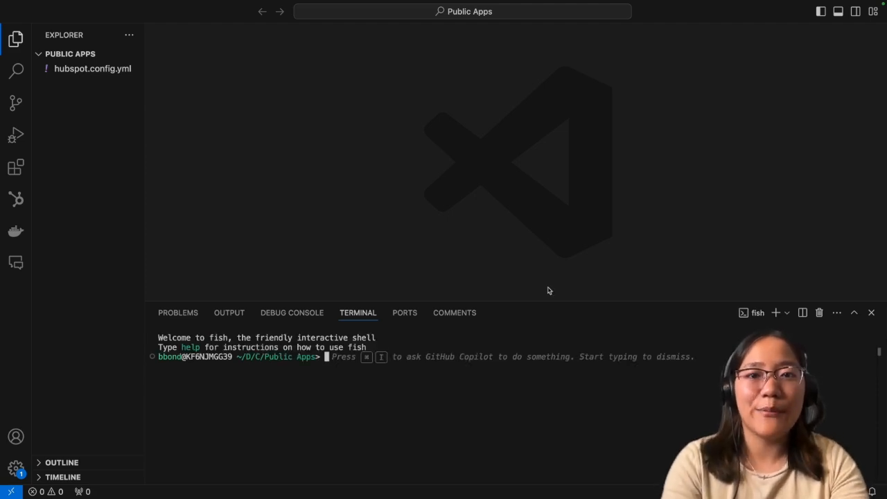
pyautogui.write('hs project create')
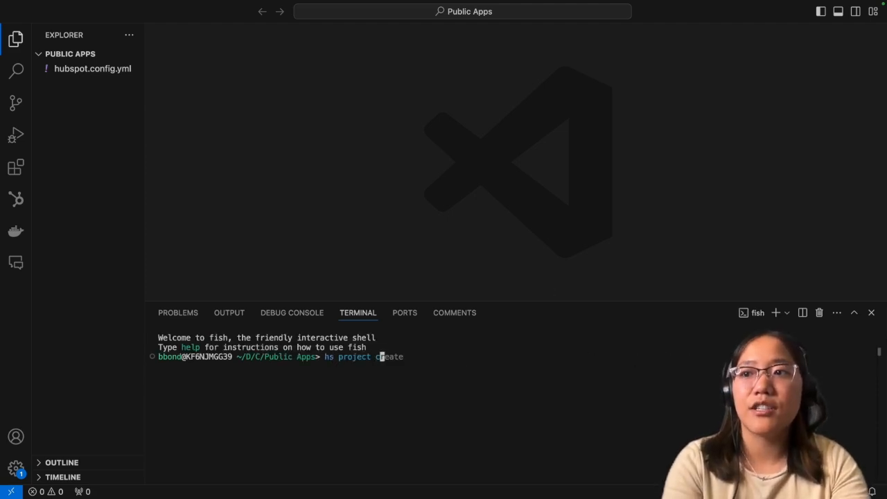
pyautogui.press('Return')
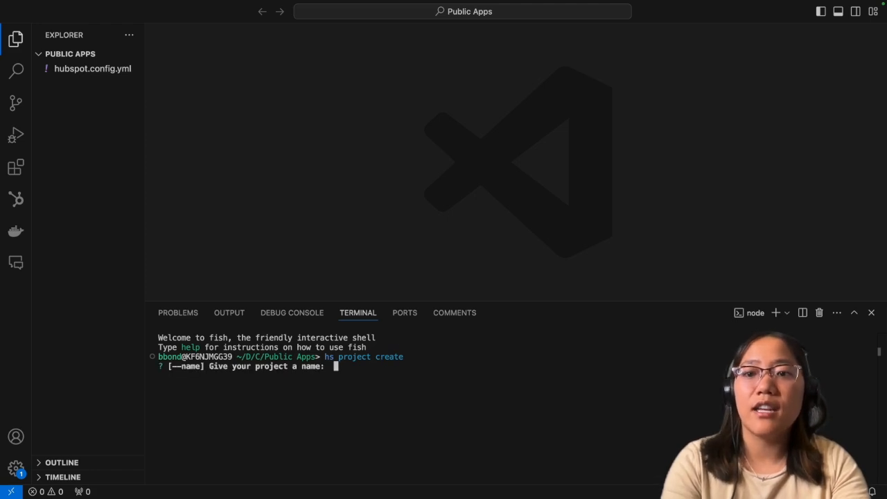
pyautogui.write('uie-p')
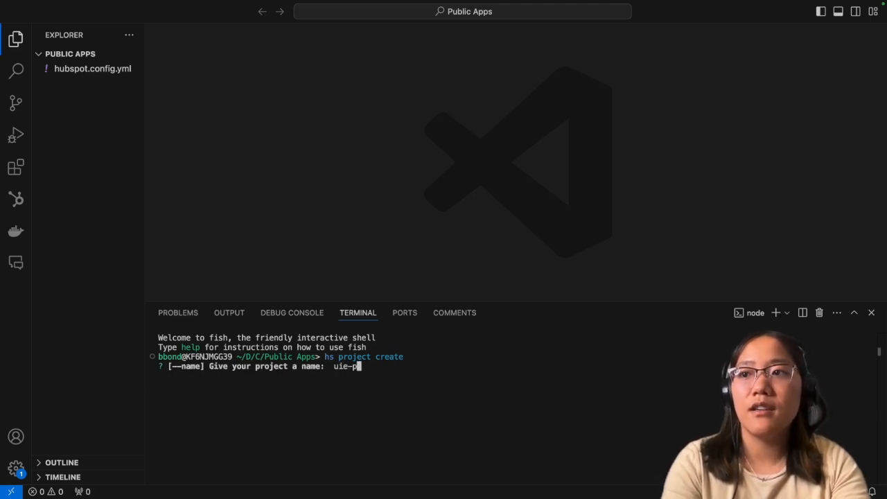
pyautogui.write('ublic-app-charts')
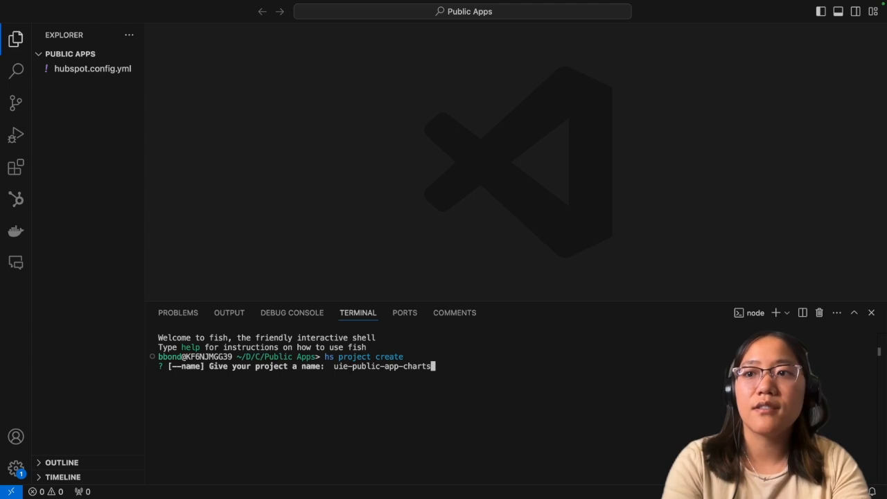
pyautogui.press('Return')
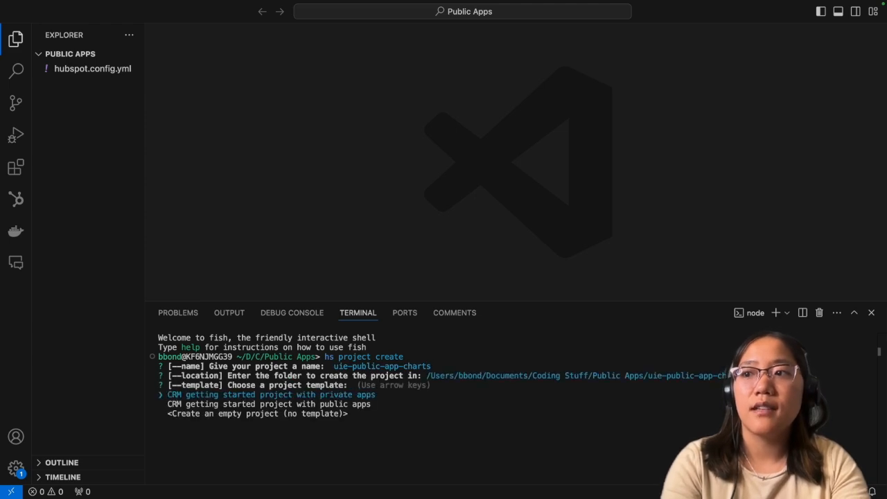
pyautogui.press('Down')
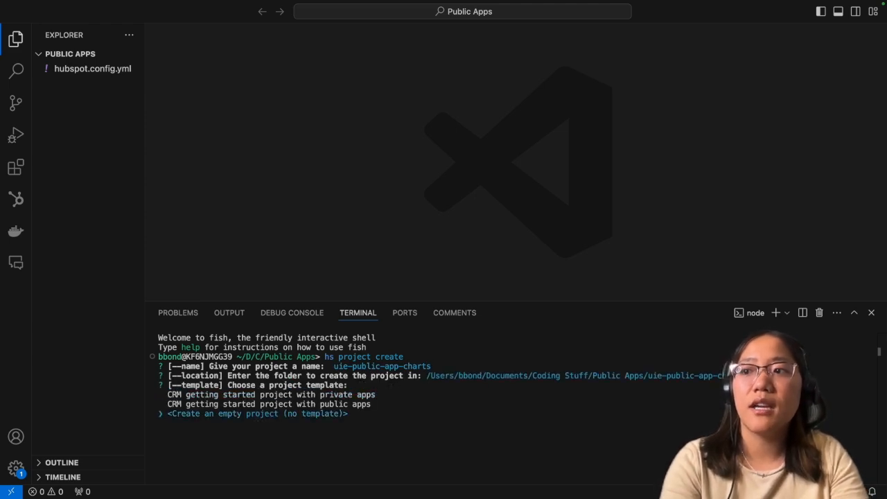
pyautogui.press('Up')
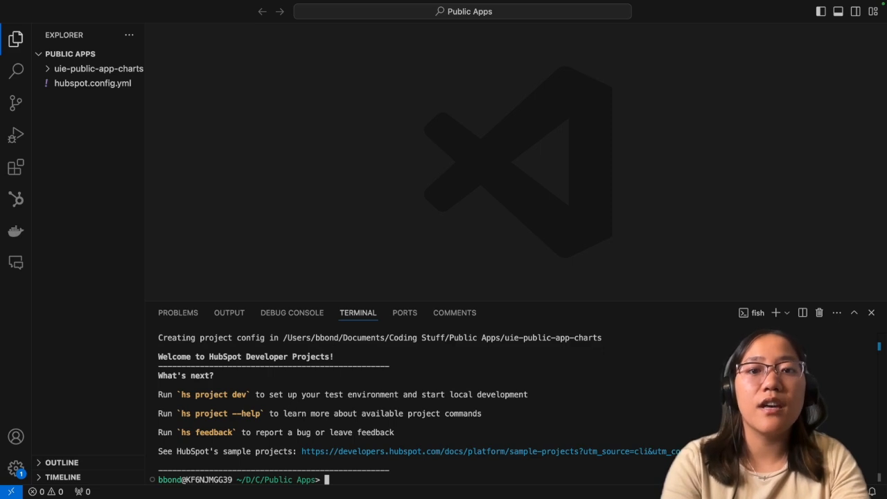
pyautogui.write('npm i -g @hubspot/cli@latest')
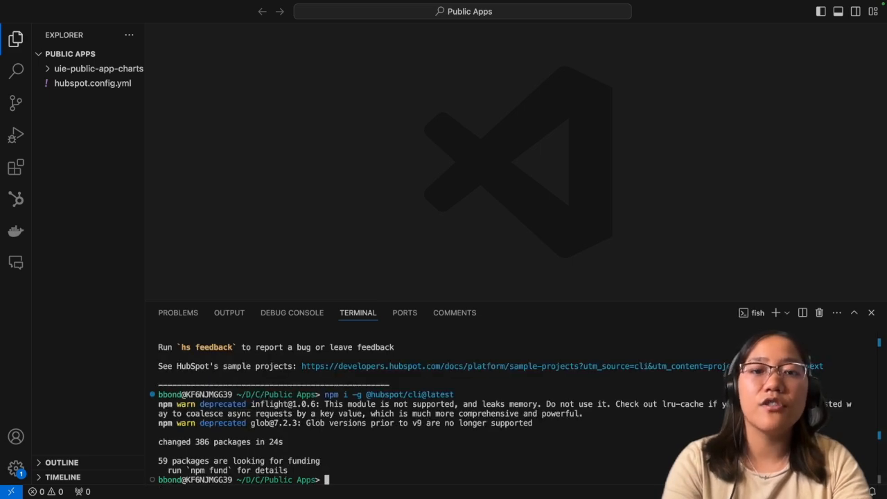
pyautogui.write('hs --version')
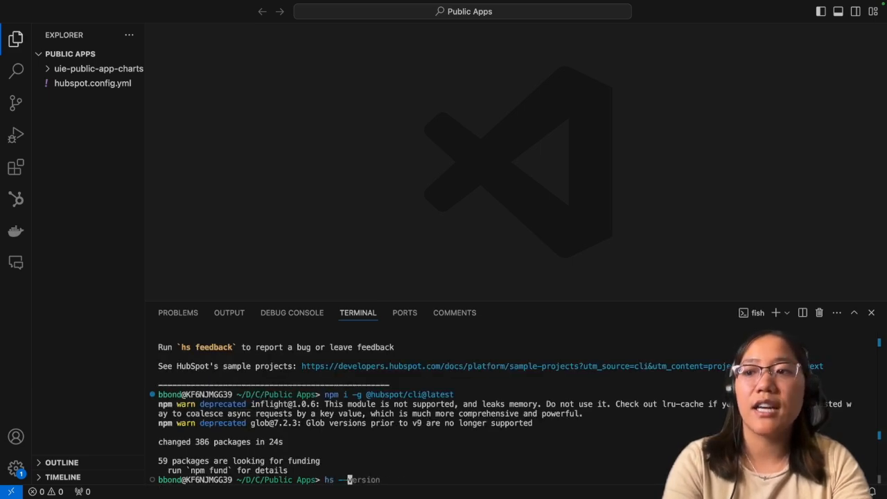
pyautogui.press('Return')
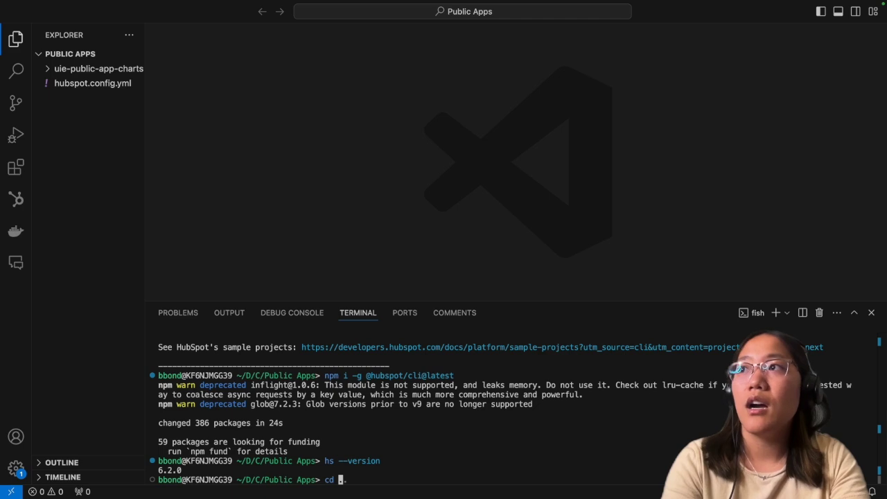
# Run npm install in uie-public-app-charts/src/app/extensions and expand the project in Explorer.
pyautogui.write('uie-public-app-charts/src/app/')
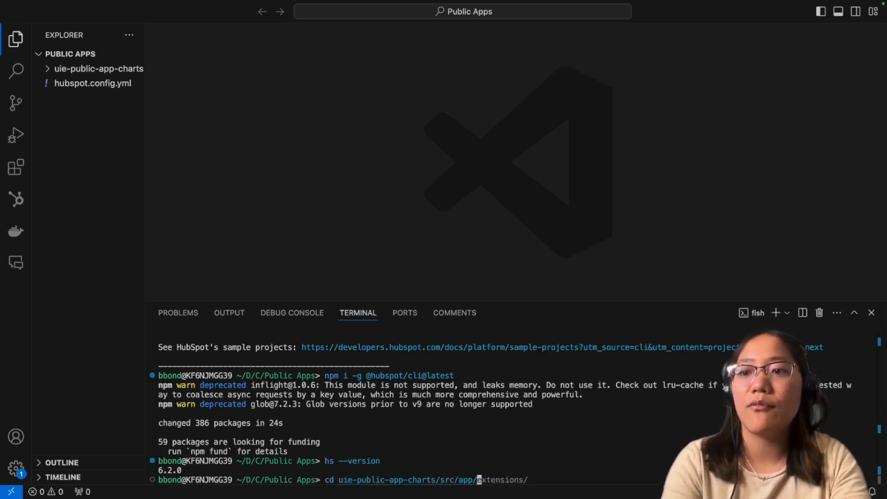
pyautogui.press('Return')
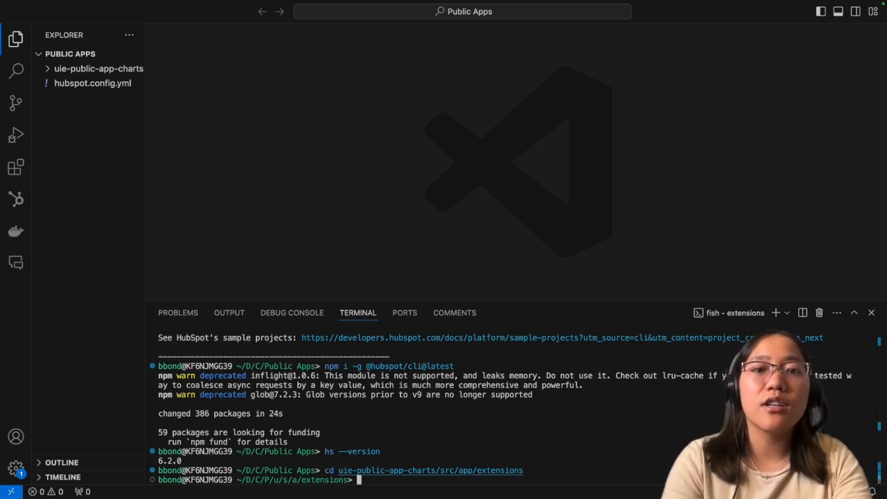
pyautogui.write('npm install')
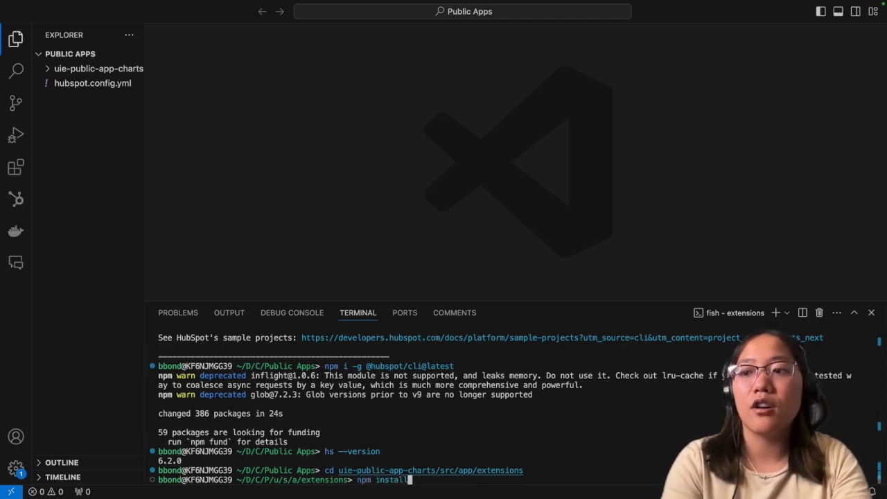
pyautogui.press('Return')
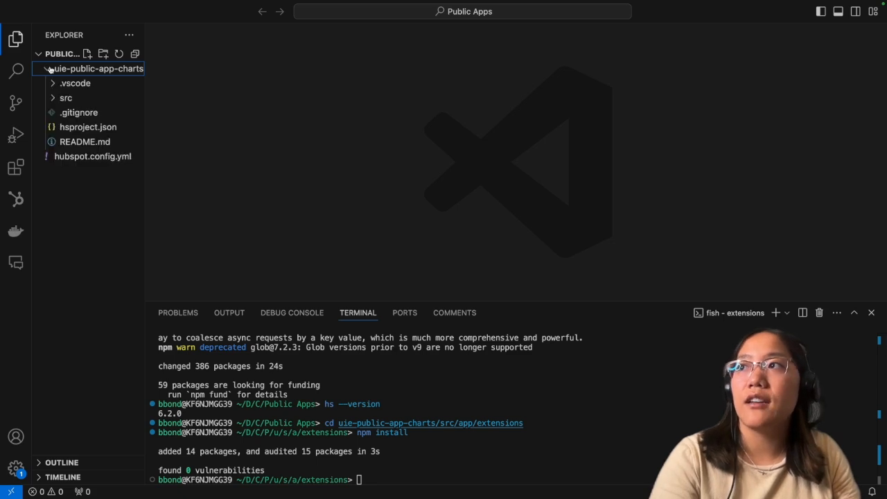
pyautogui.click(65, 97)
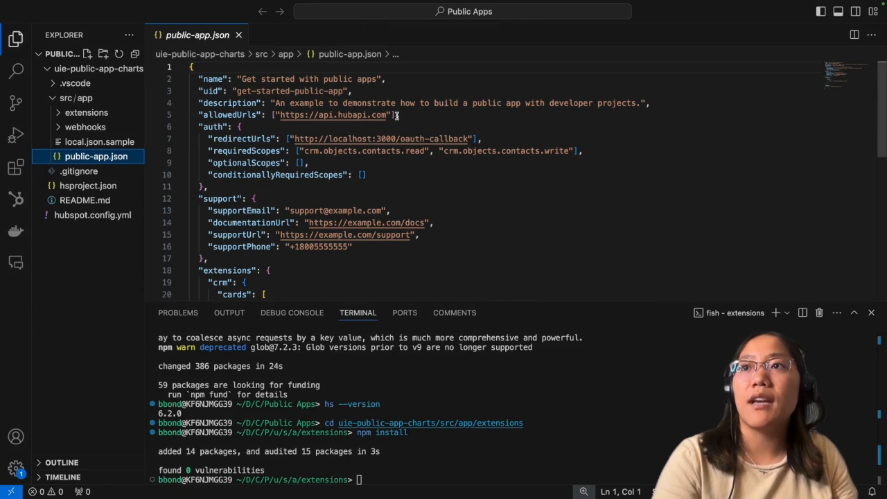
# Add a second API address to allowedUrls in public-app.json, then reveal the extensions folder files.
pyautogui.click(392, 115)
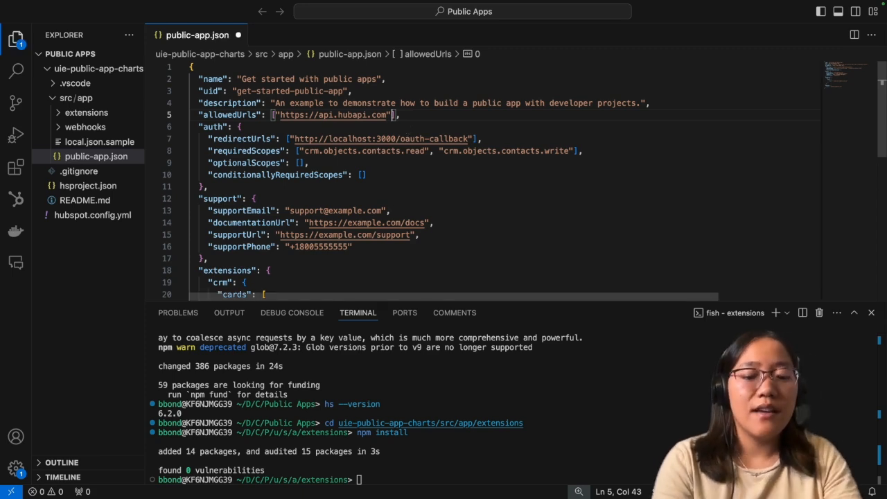
pyautogui.write(', "https://api.hubspot.com"')
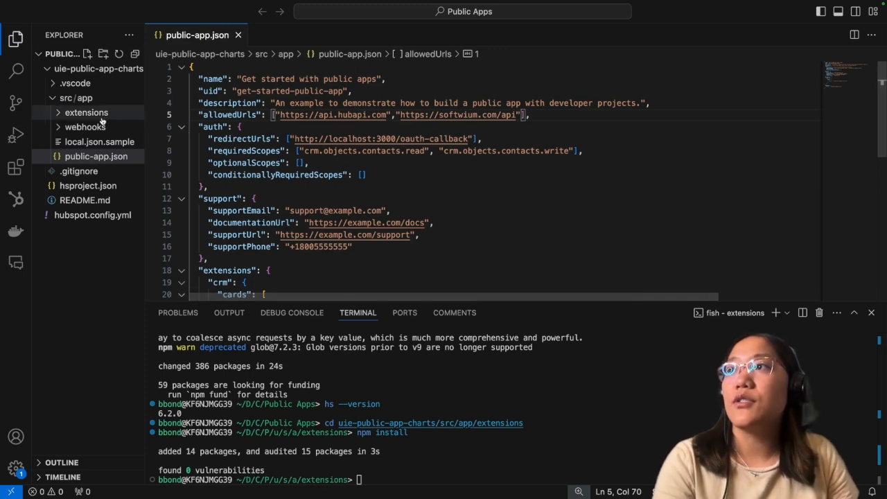
pyautogui.click(86, 112)
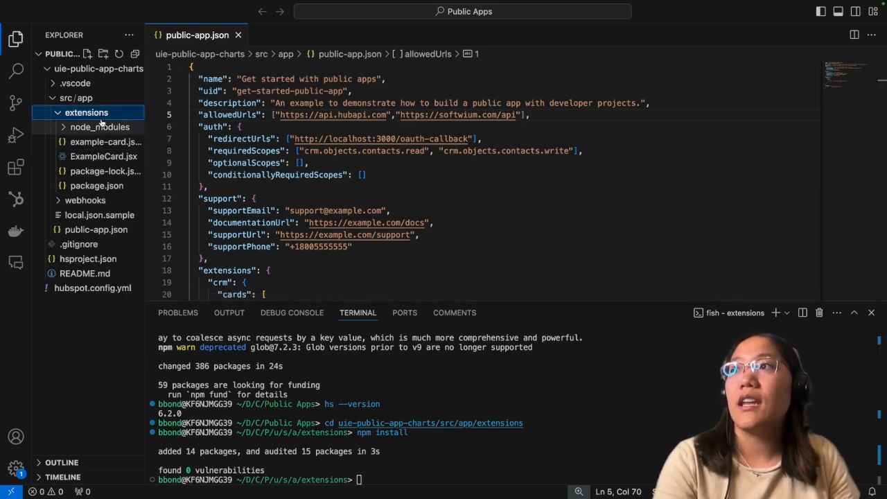
# In ExampleCard.jsx, import useState, useEffect, Divider, LineChart and BarChart.
pyautogui.click(104, 156)
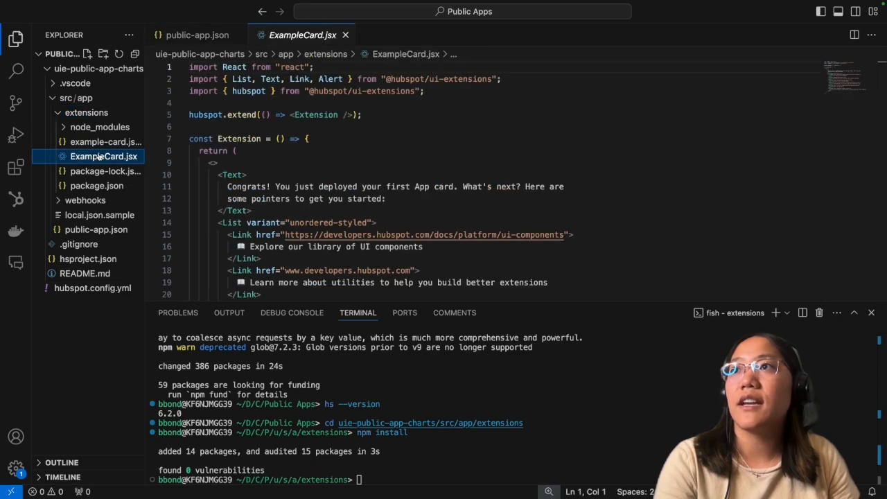
pyautogui.moveTo(241, 78)
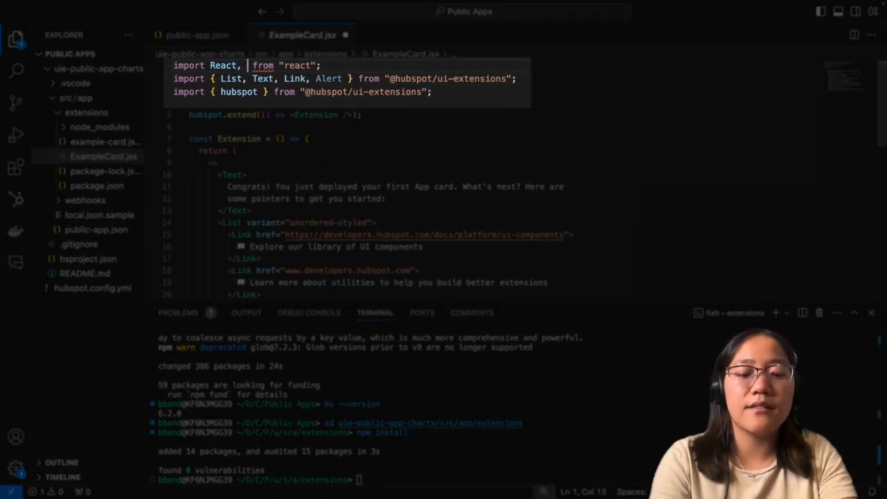
pyautogui.write('useState, }')
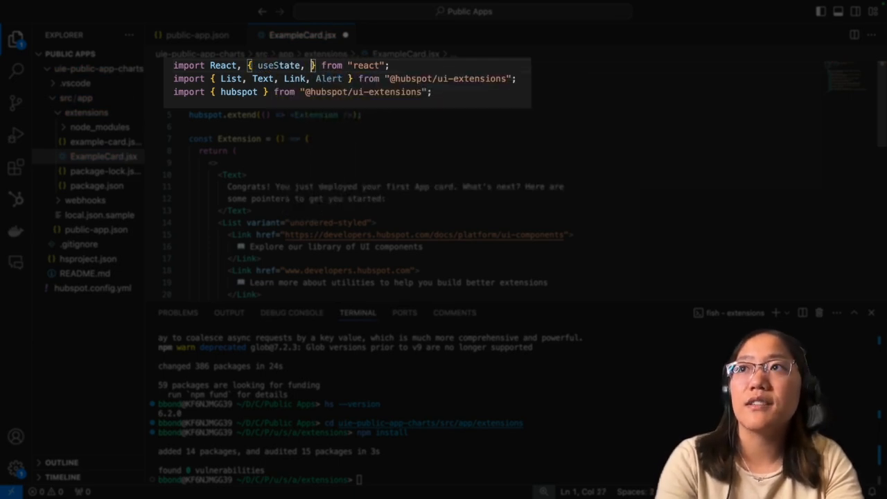
pyautogui.write('useEffect')
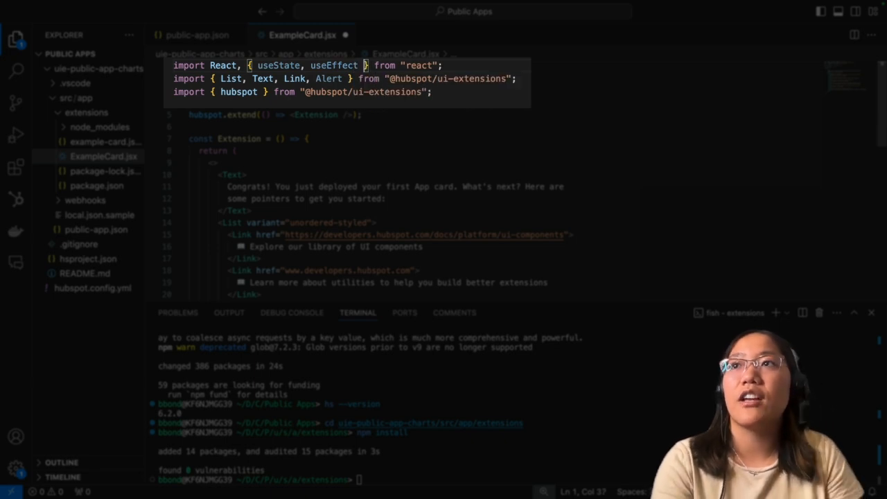
pyautogui.moveTo(230, 78)
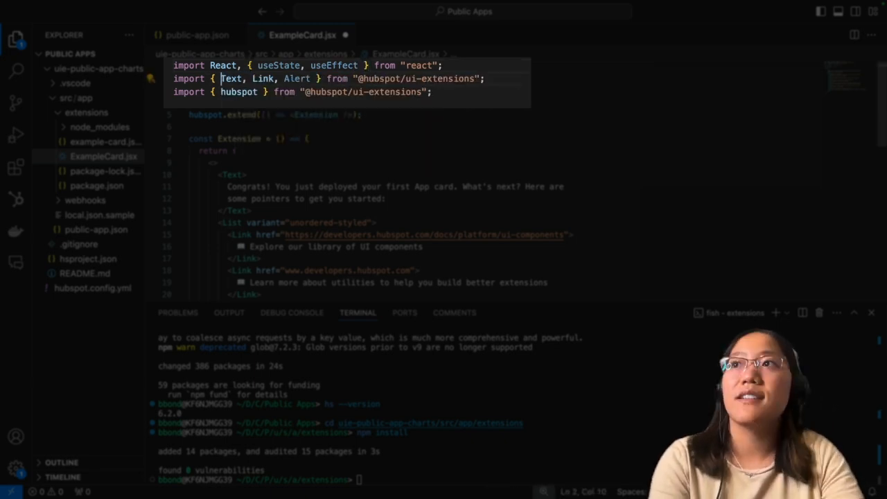
pyautogui.doubleClick(263, 78)
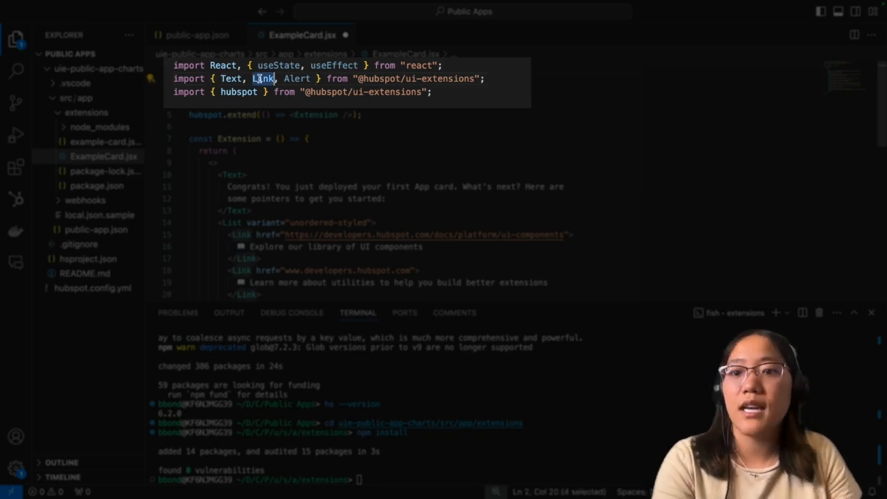
pyautogui.write('Divider')
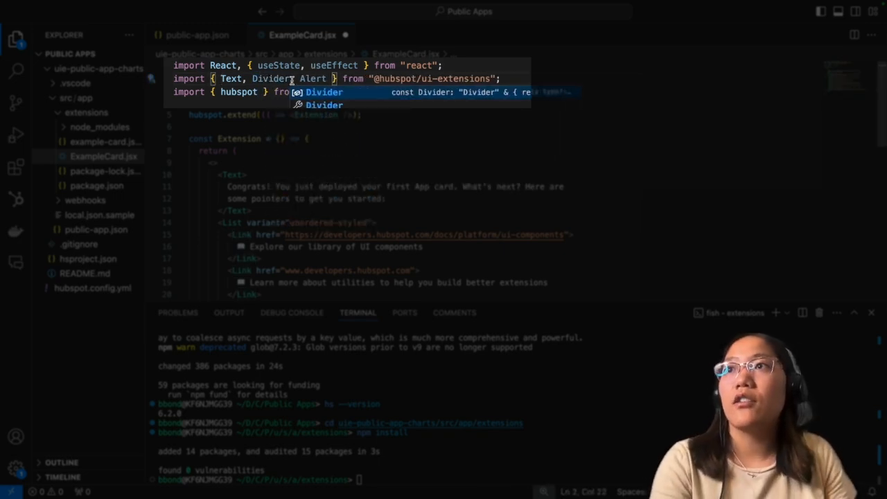
pyautogui.write('Lin')
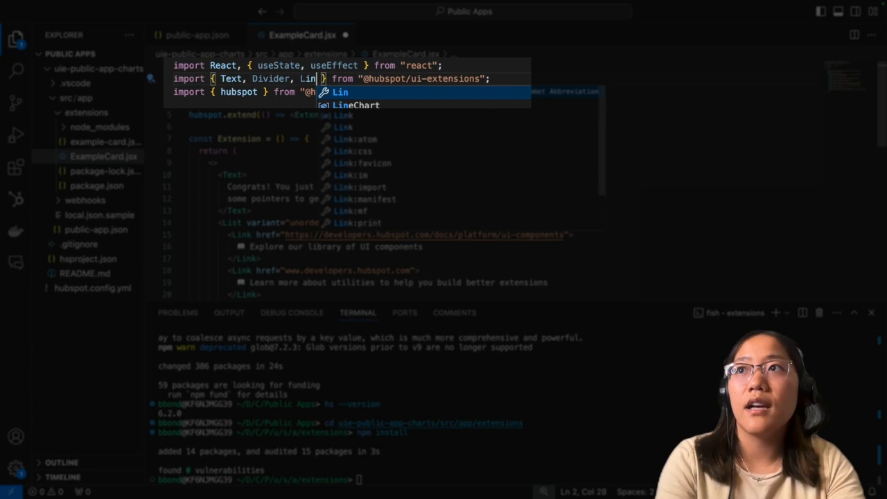
pyautogui.write('LineChart, BarChart')
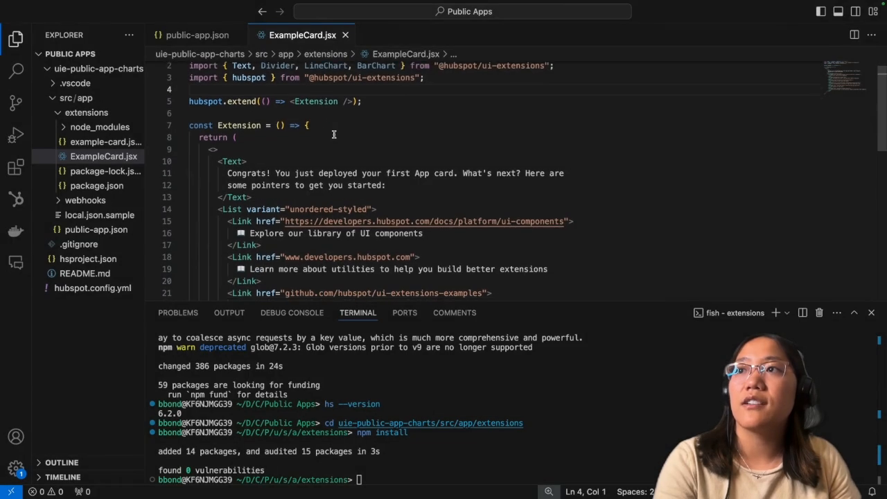
# Replace the sample card JSX with a single empty Text element.
pyautogui.scroll(-3)
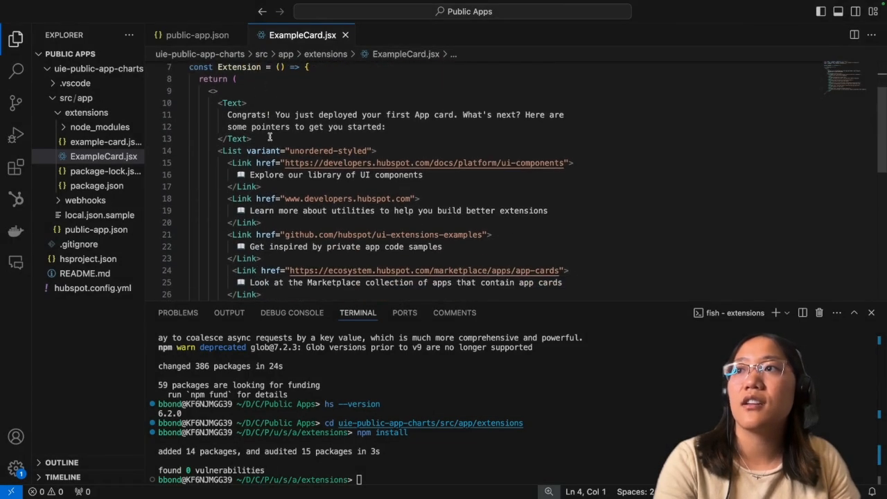
pyautogui.scroll(3)
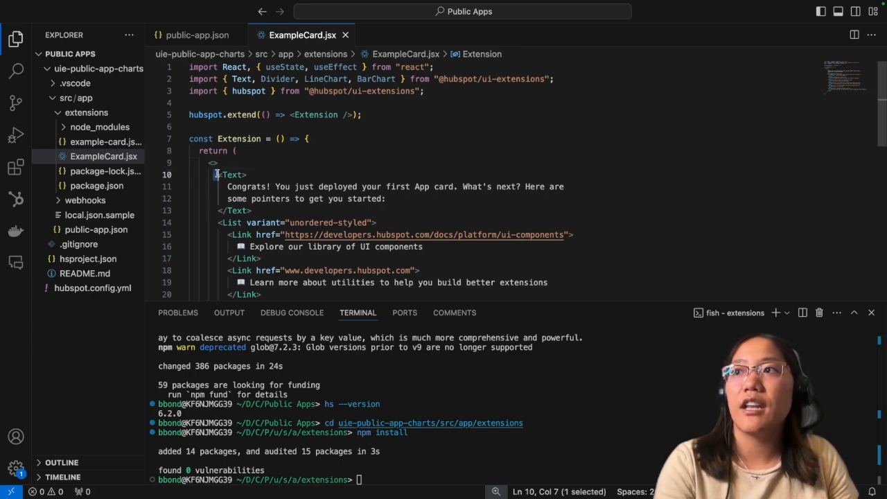
pyautogui.moveTo(216, 175); pyautogui.dragTo(261, 188)
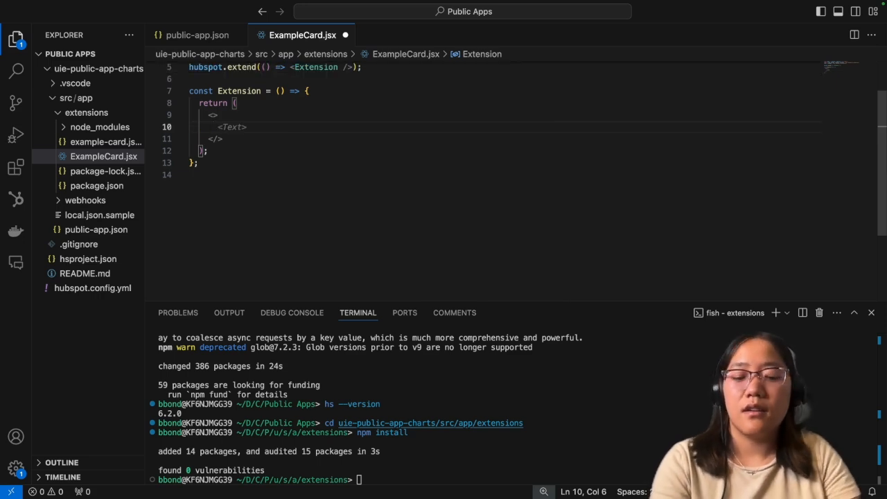
pyautogui.write('Text></Text>')
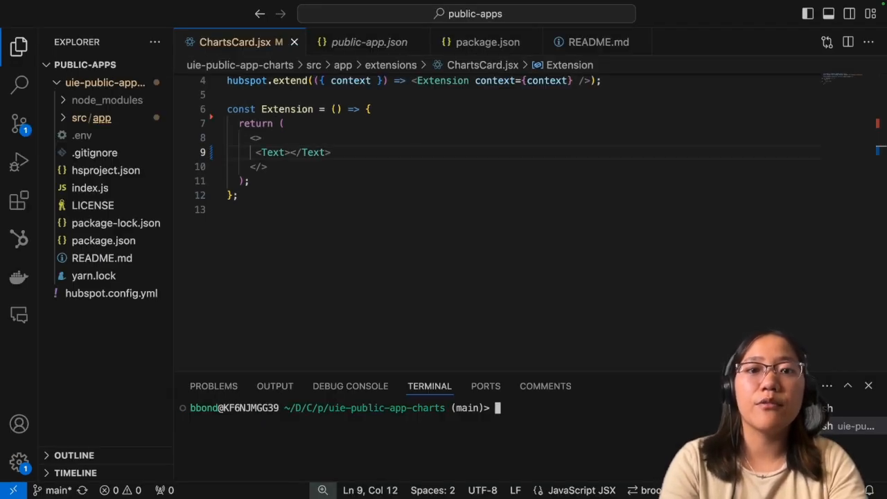
# Start the local dev server with hs project dev and open the contact record customization.
pyautogui.write('hs project dev')
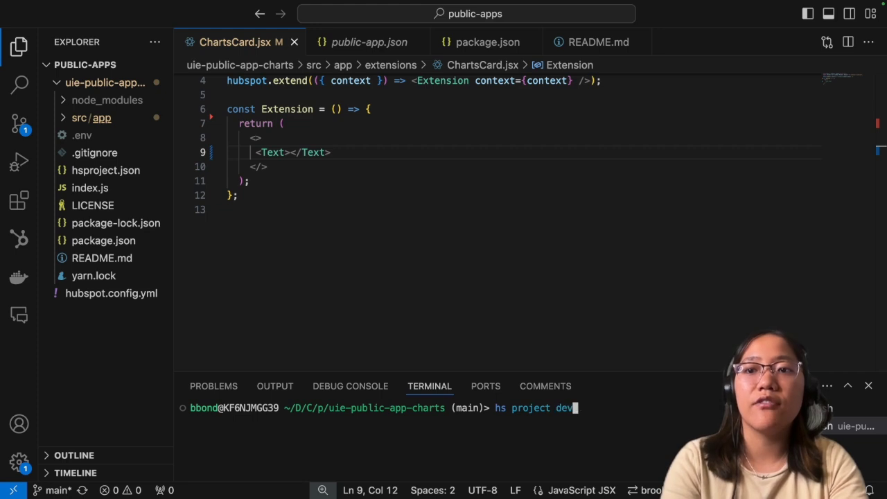
pyautogui.press('Return')
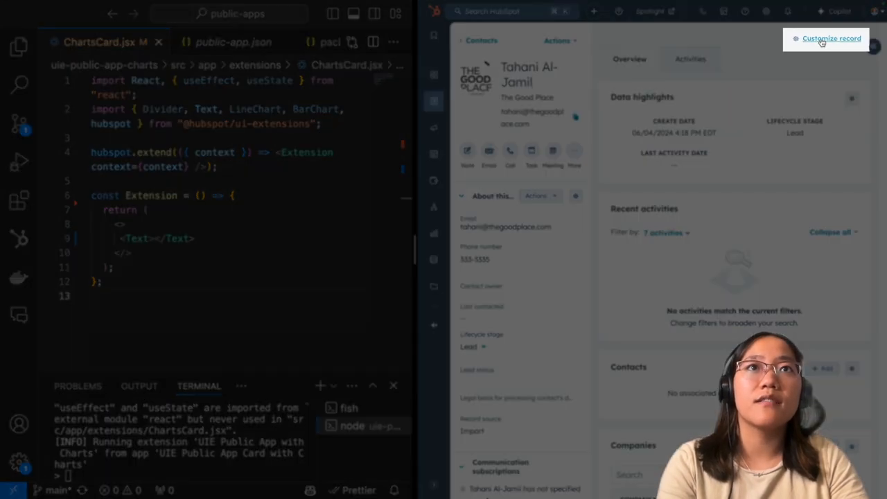
pyautogui.click(831, 38)
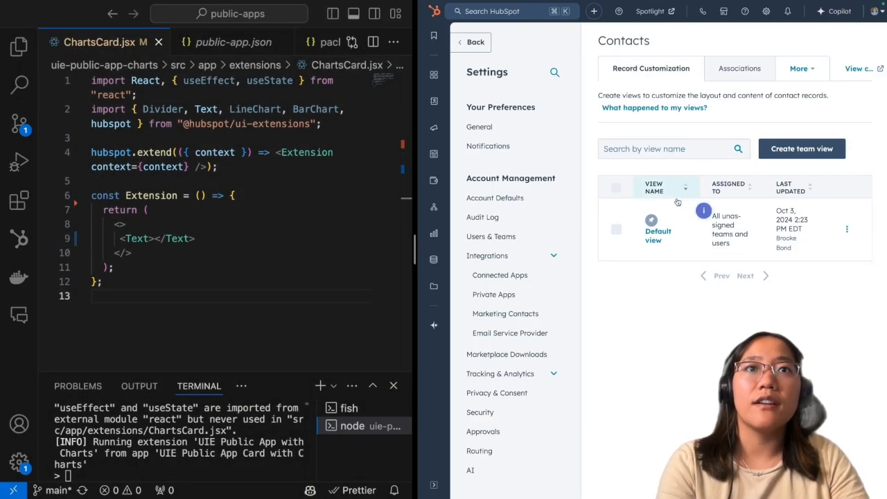
# Edit the default contact record view and create a new tab named Custom.
pyautogui.click(654, 235)
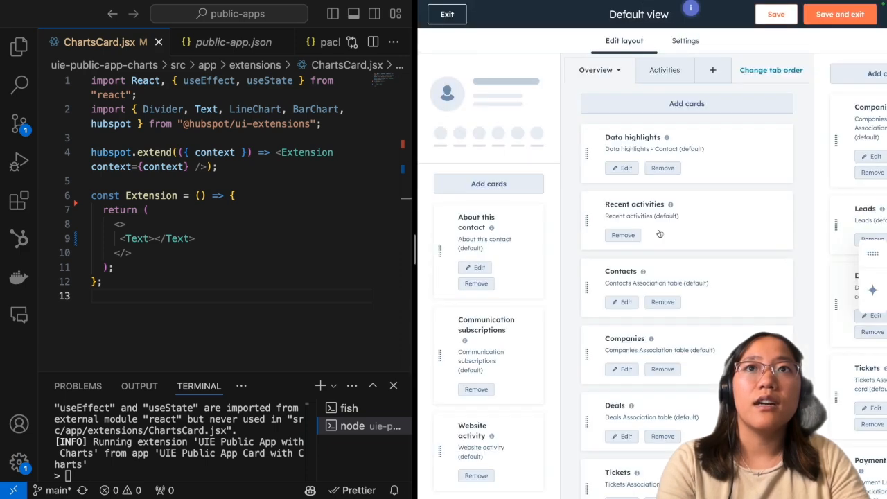
pyautogui.click(713, 70)
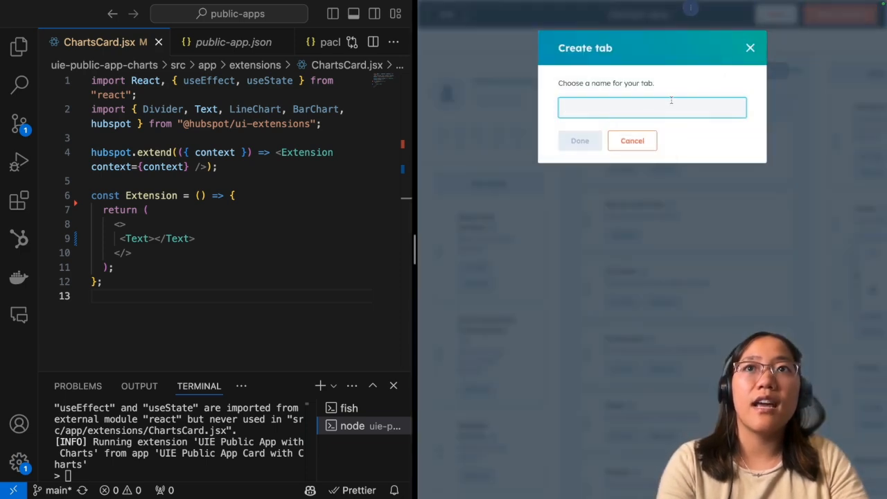
pyautogui.write('Custom')
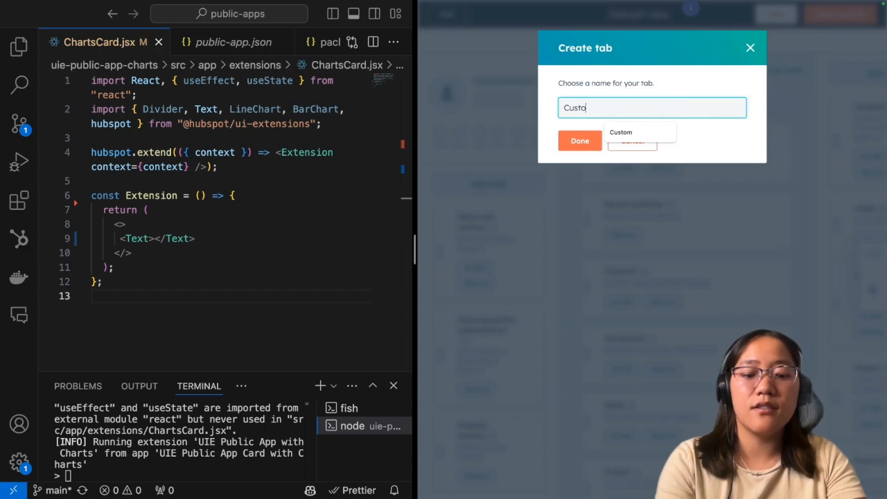
pyautogui.click(580, 141)
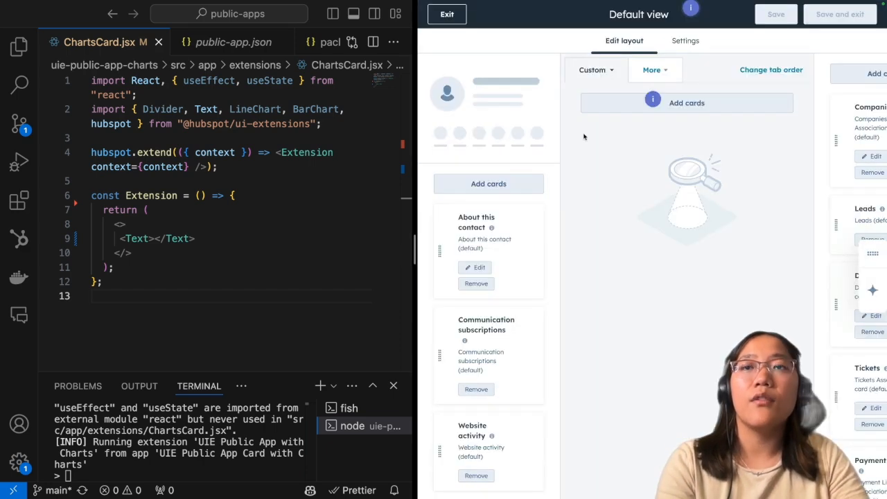
# Add the UIE Public App with Charts app card to the tab and save the layout.
pyautogui.click(686, 103)
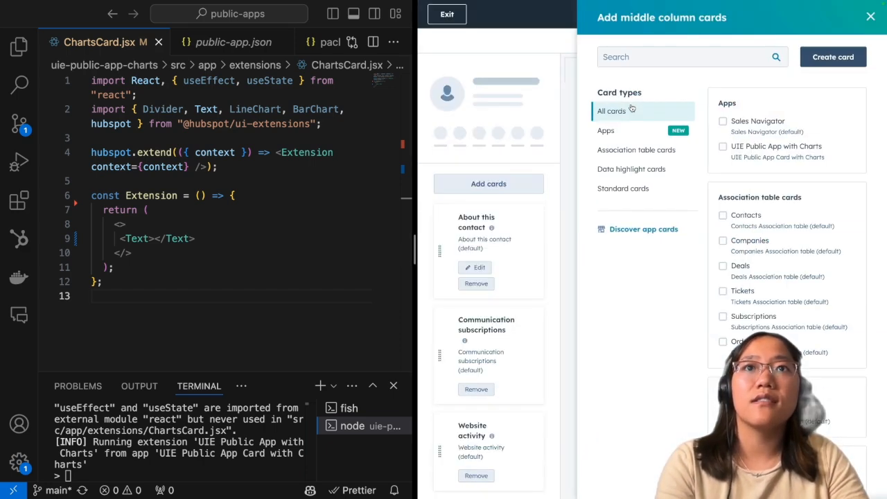
pyautogui.click(606, 131)
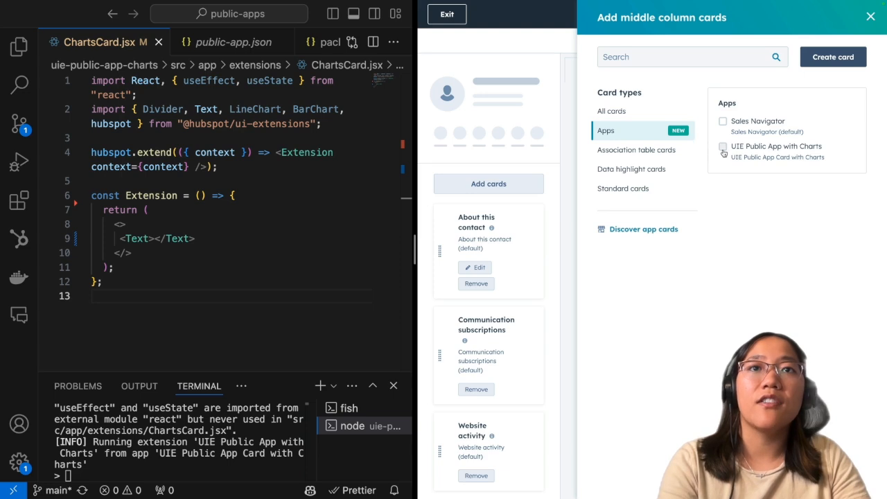
pyautogui.click(723, 146)
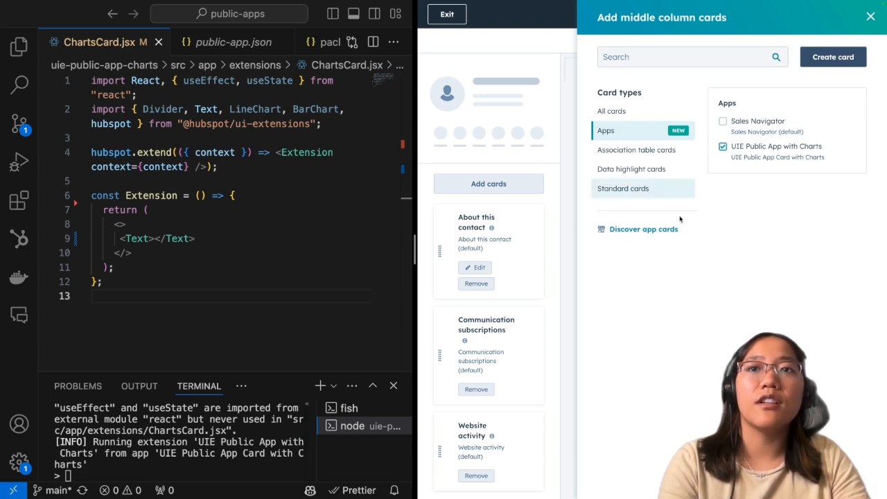
pyautogui.click(643, 229)
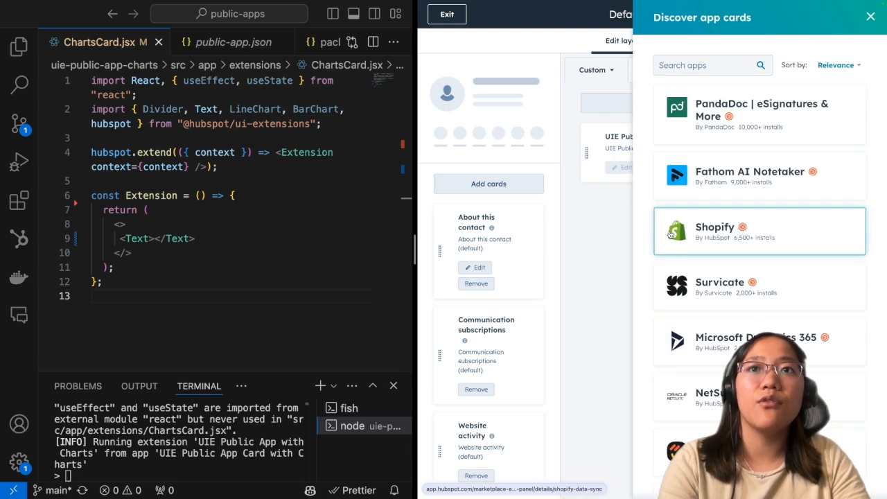
pyautogui.moveTo(657, 232)
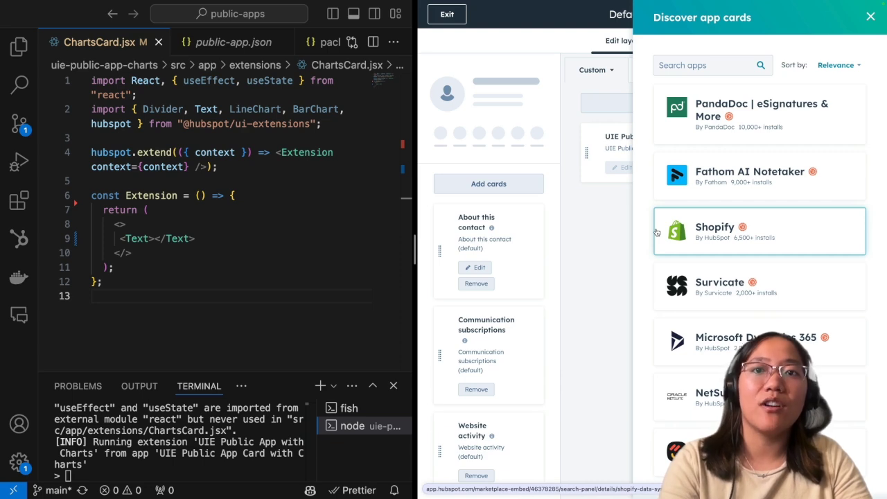
pyautogui.click(870, 17)
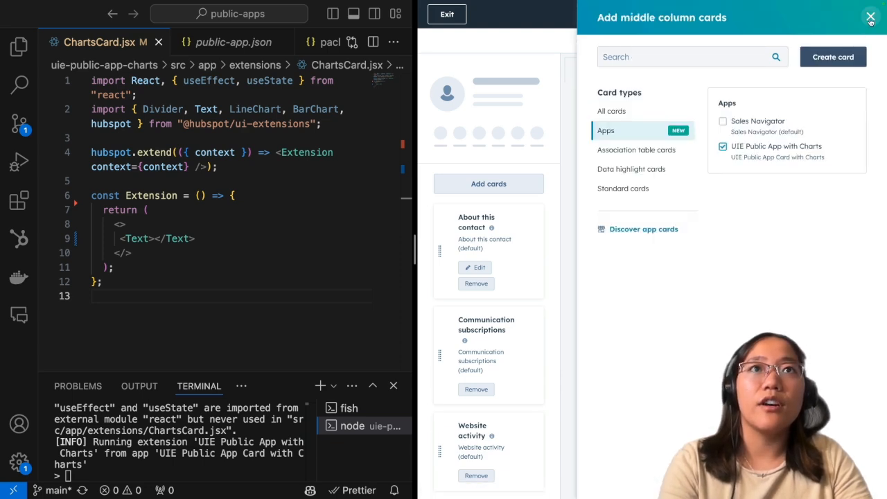
pyautogui.click(871, 16)
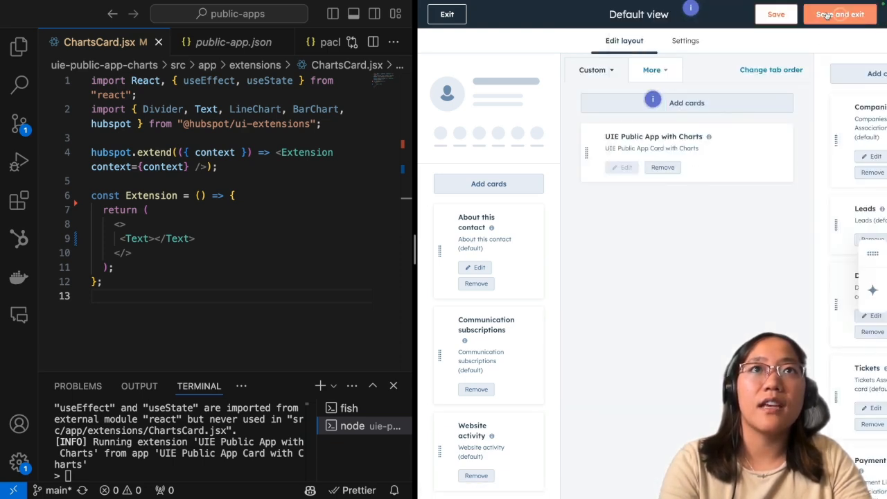
pyautogui.click(839, 14)
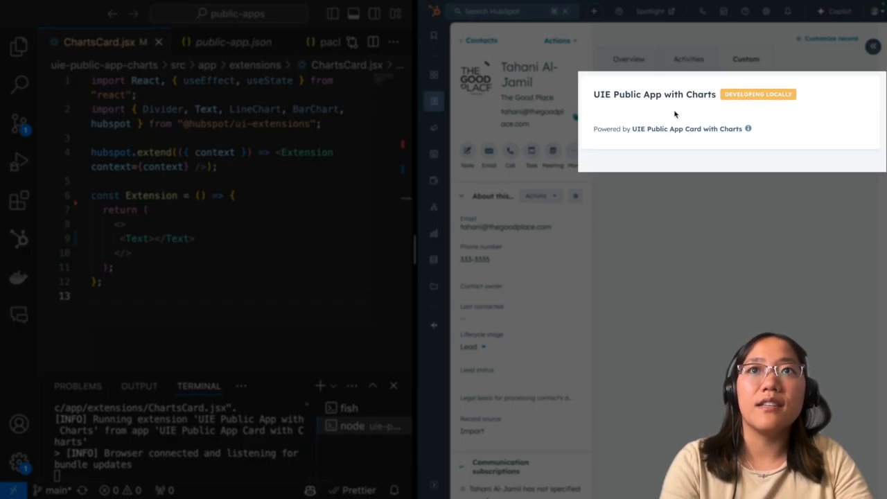
pyautogui.moveTo(758, 95)
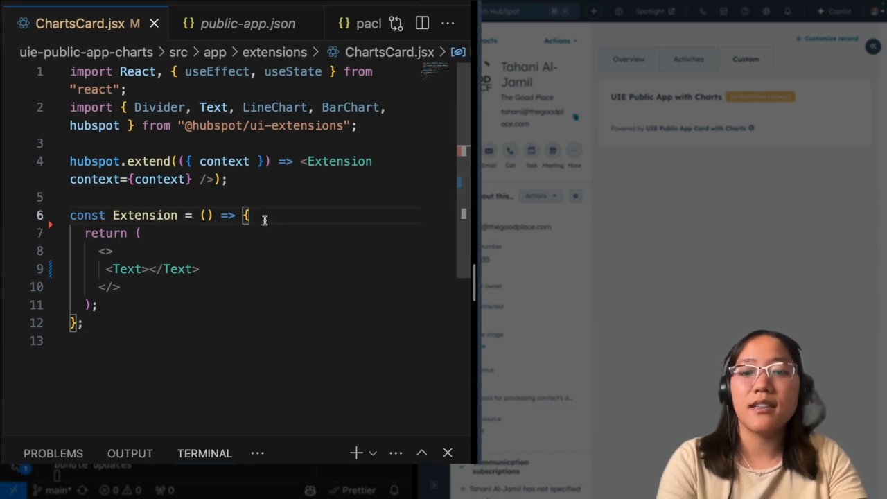
# Begin a sample sales data array constant on a new line inside the Extension component.
pyautogui.press('Enter')
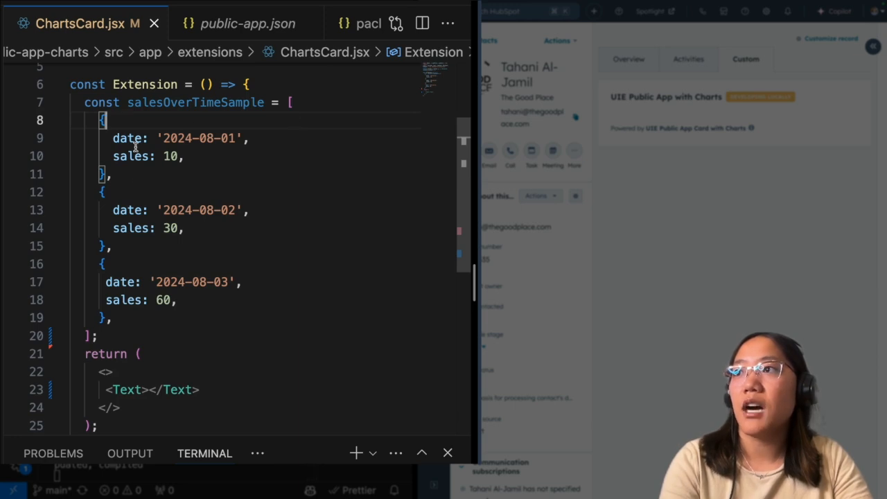
pyautogui.write('const salesByProductSample = [')
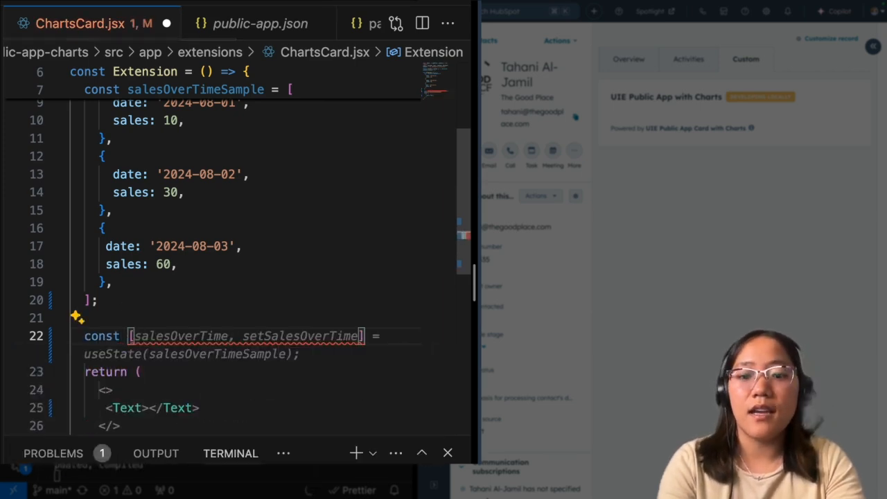
# Change the state to [bookData, setBookData] = useState(null) and add useEffect(() => {}, []).
pyautogui.write('bookData, setBookData] =')
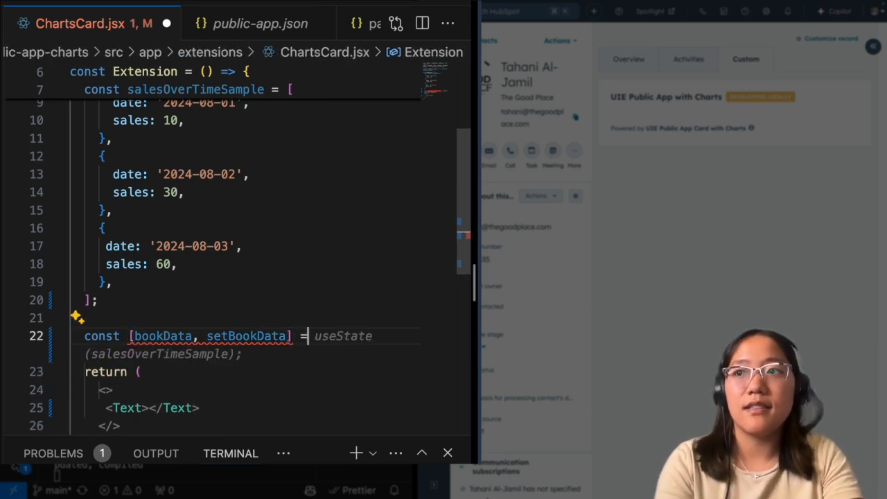
pyautogui.write('useState')
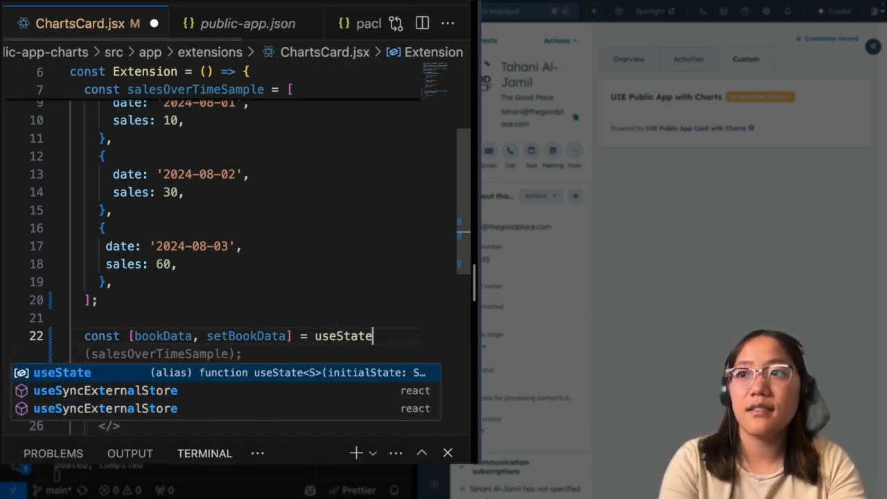
pyautogui.write('(null')
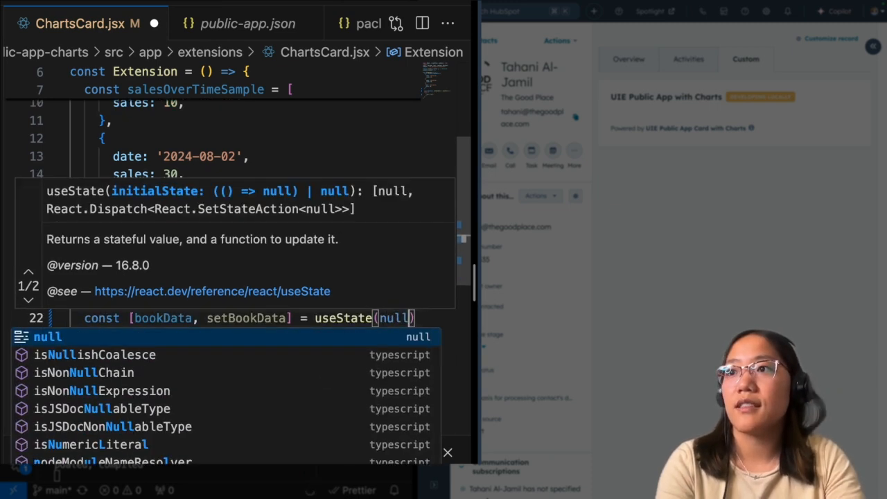
pyautogui.press('Escape')
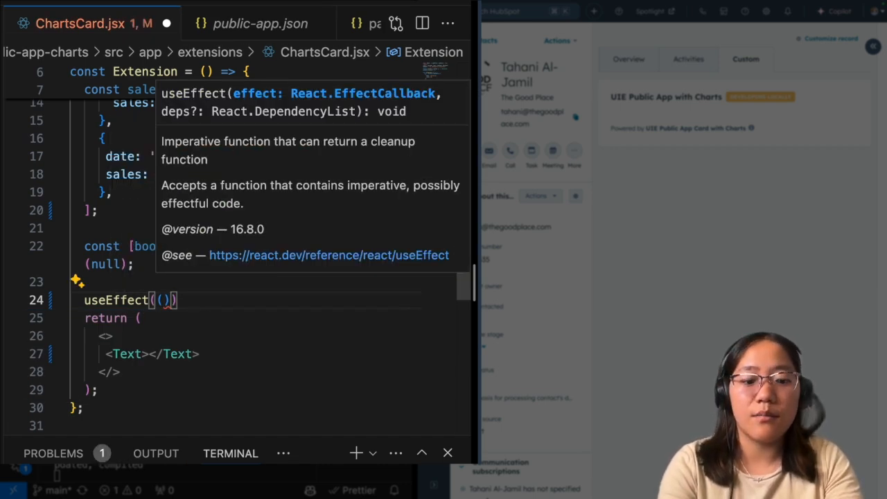
pyautogui.write('() => {')
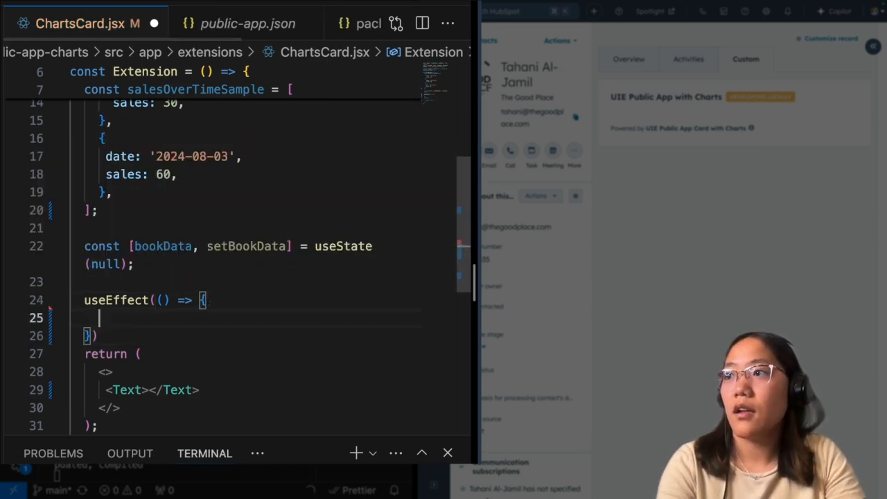
pyautogui.write(', []')
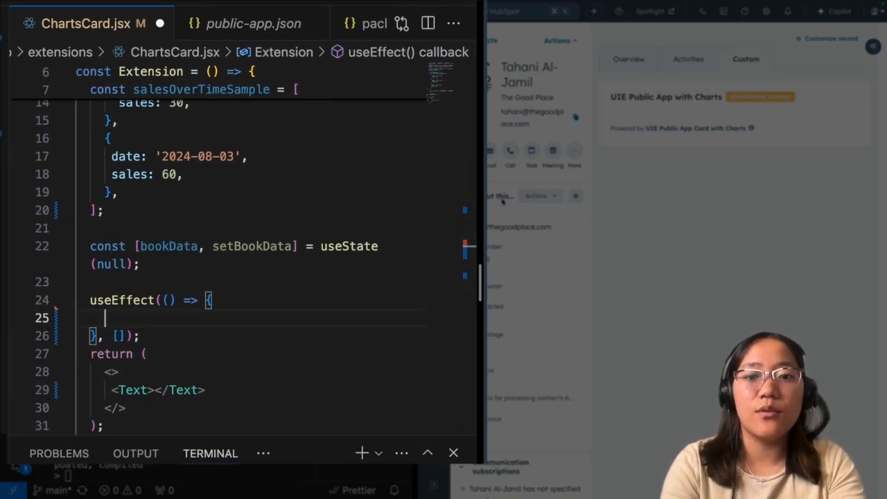
# Inside useEffect, declare an async fetchData function containing a url variable.
pyautogui.write('const fetchData =')
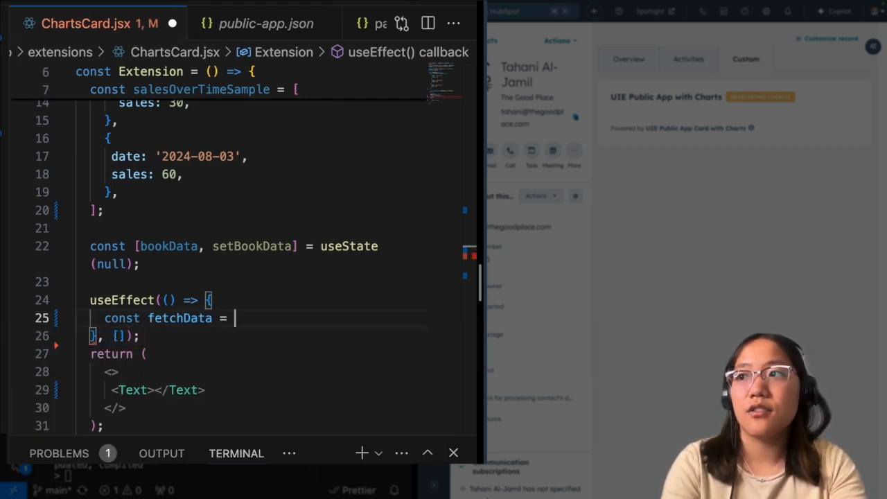
pyautogui.write('async')
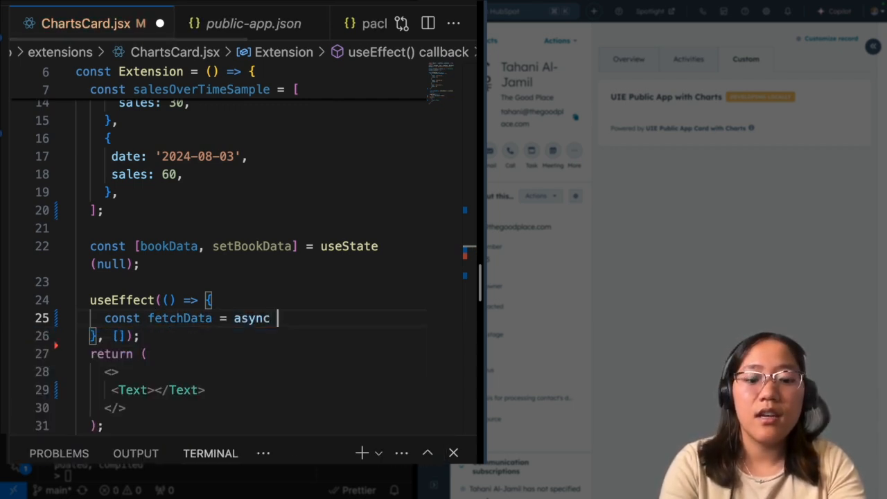
pyautogui.write('()')
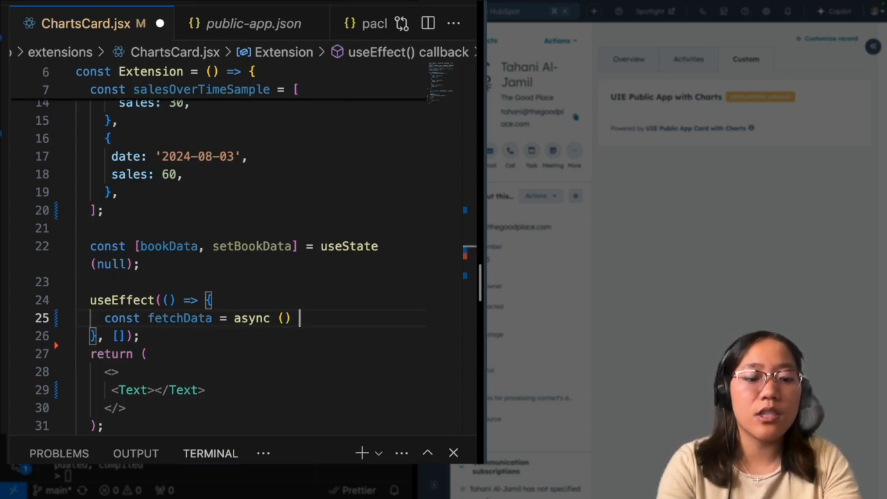
pyautogui.write('=> {')
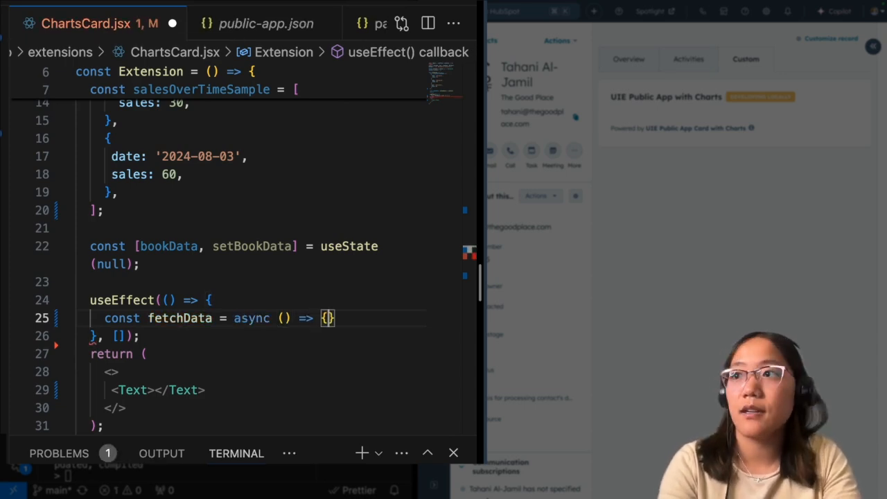
pyautogui.press('Enter')
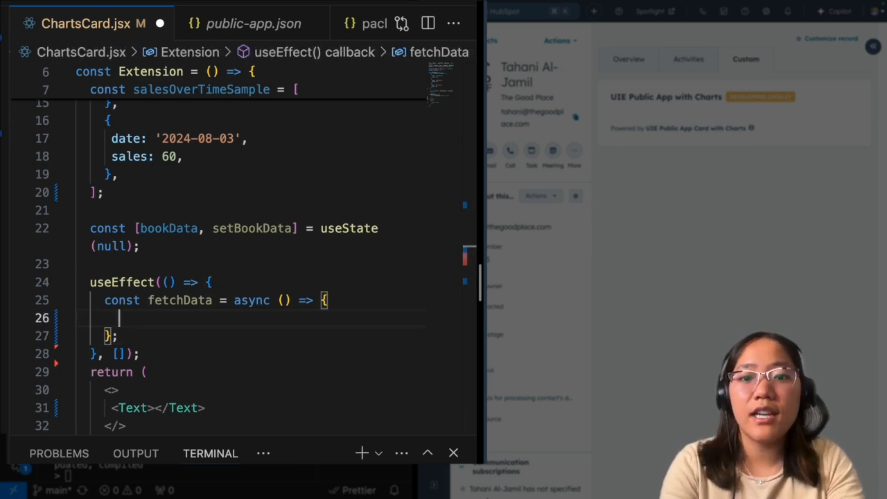
pyautogui.write('let ur')
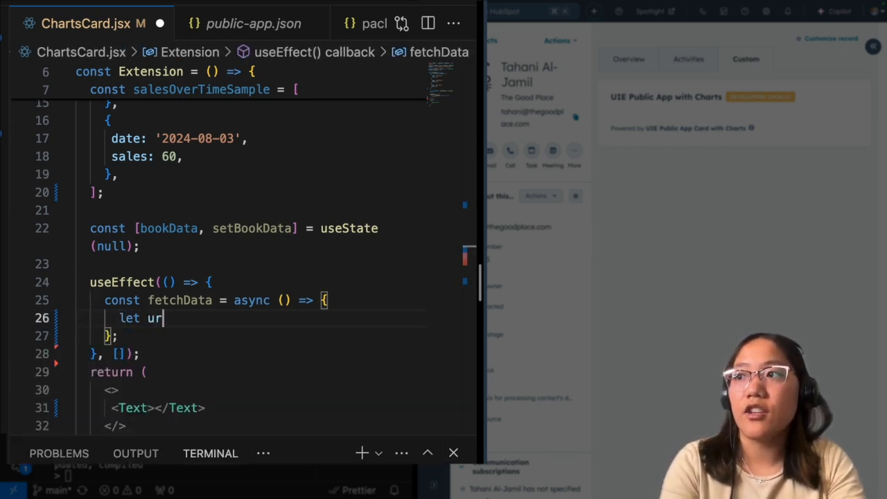
pyautogui.write('l =')
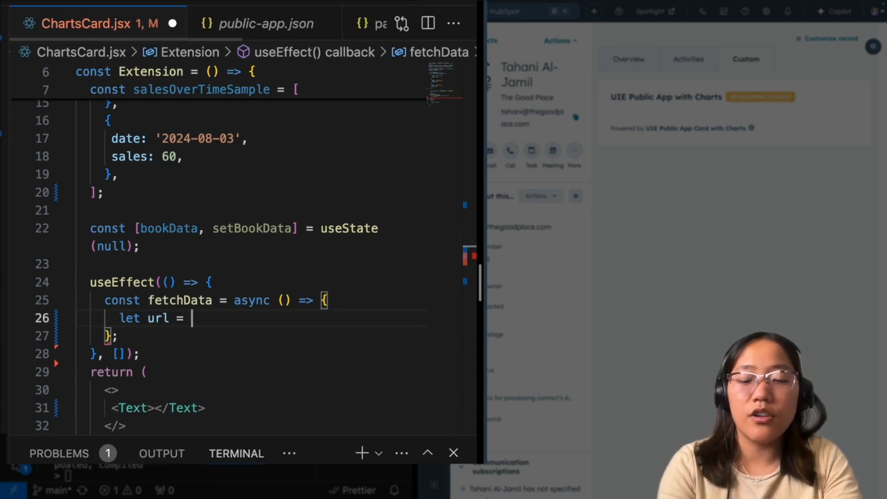
pyautogui.write("''")
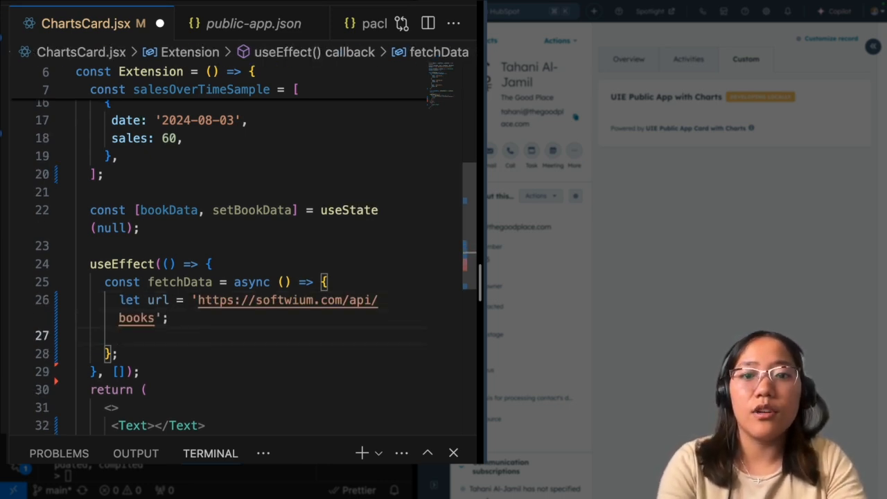
# Await hubspot.fetch(url) into response, adding timeout and GET method options.
pyautogui.write('const response')
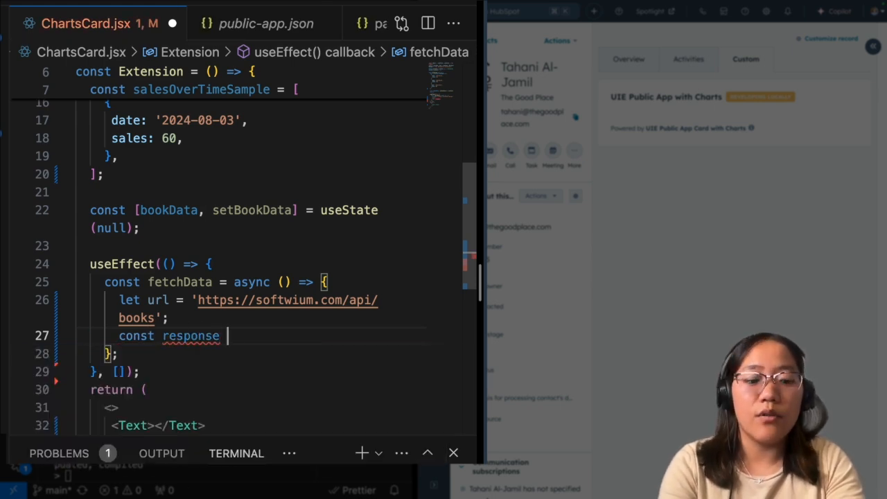
pyautogui.write('= await')
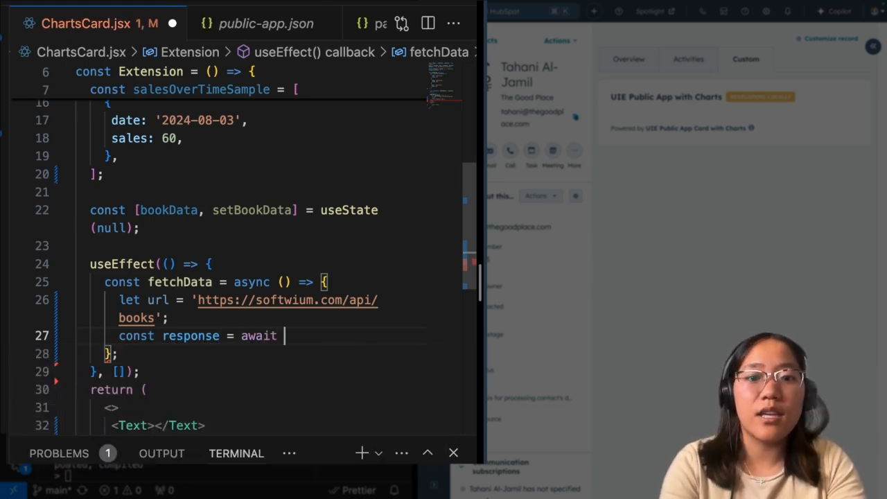
pyautogui.write('hubspot')
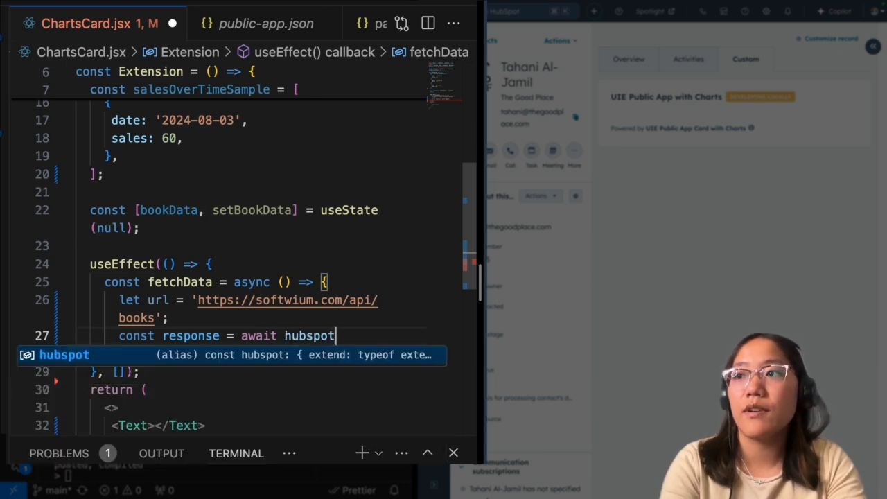
pyautogui.write('.fetch')
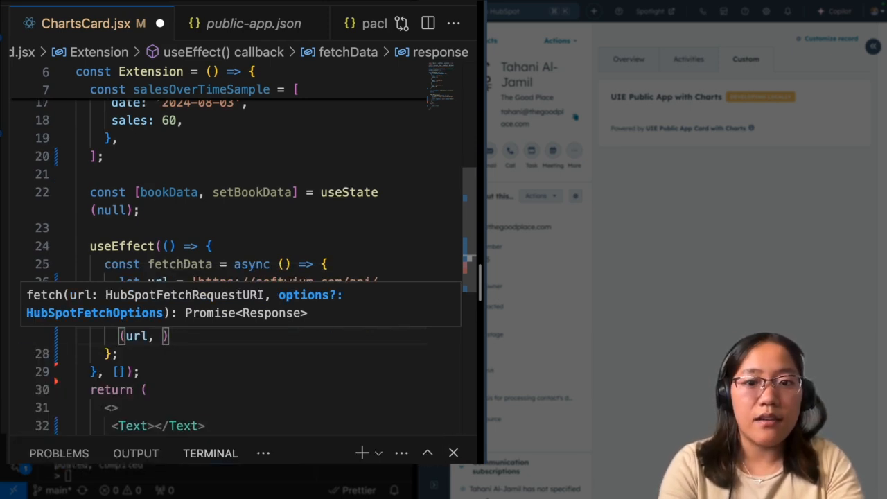
pyautogui.write('timeout:')
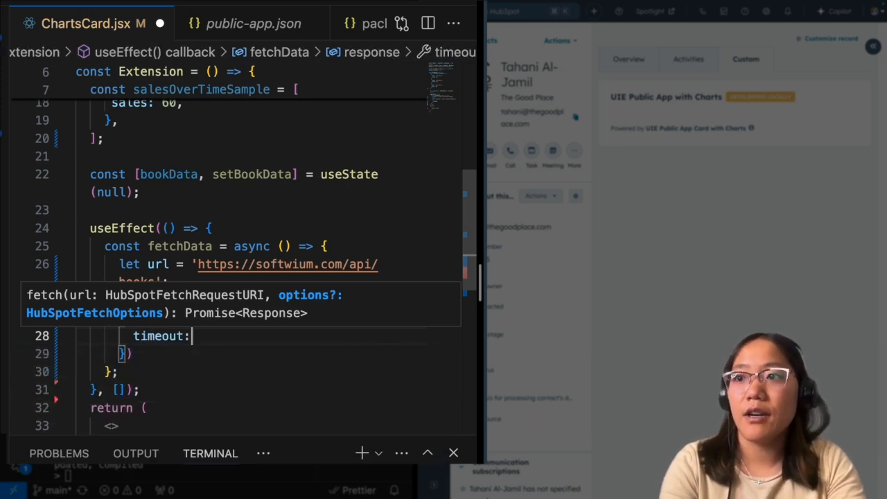
pyautogui.write('2_00')
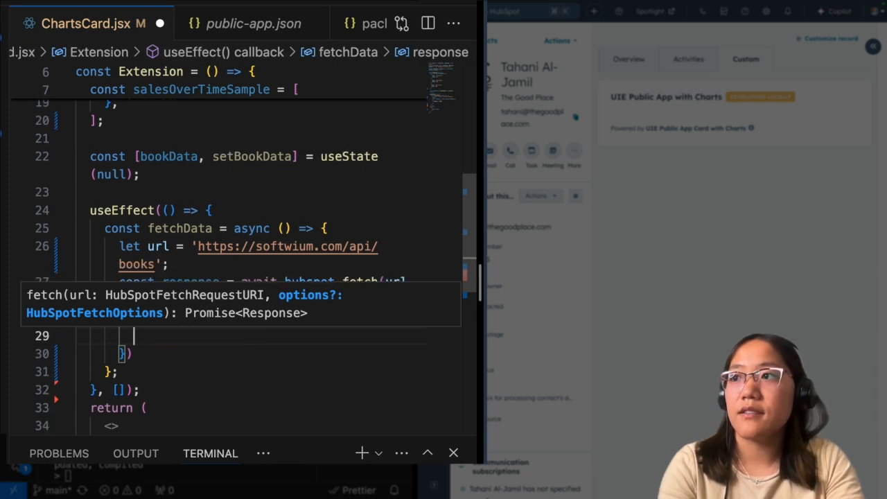
pyautogui.write("method: 'GET")
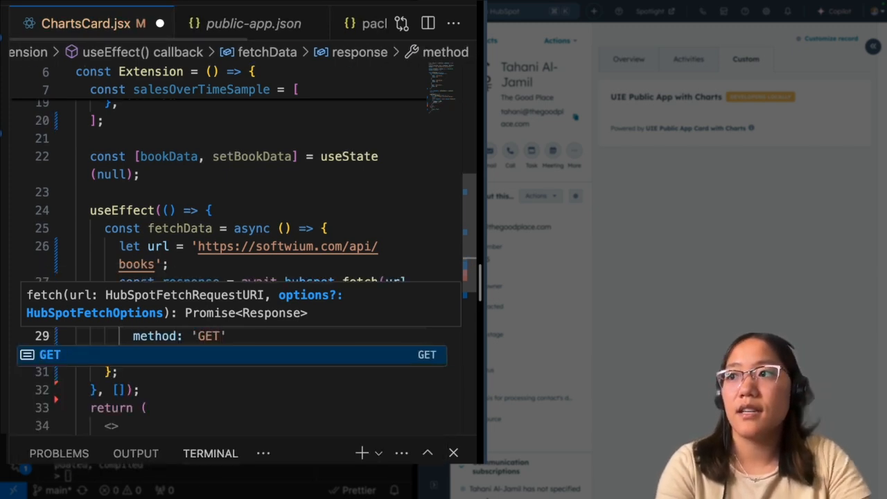
# Add a try block that awaits the parsed JSON into getBookData and logs 'Failed to parse as json' on error.
pyautogui.write('try {')
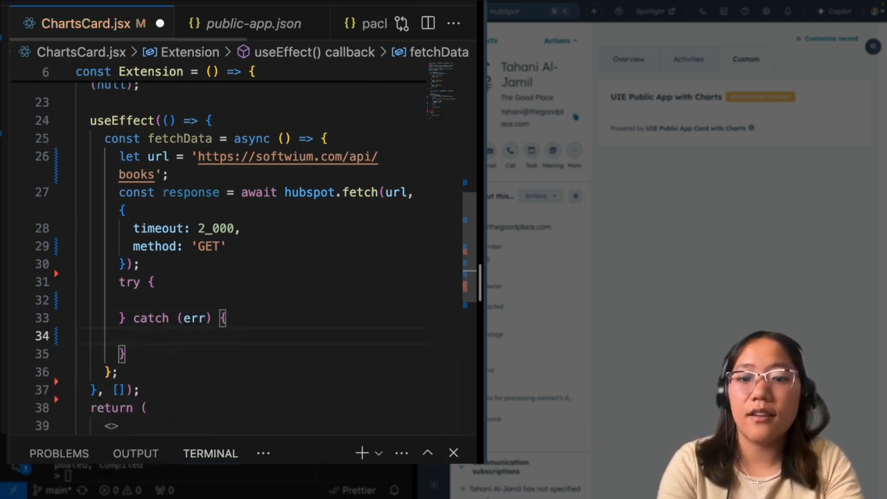
pyautogui.write('console.error(')
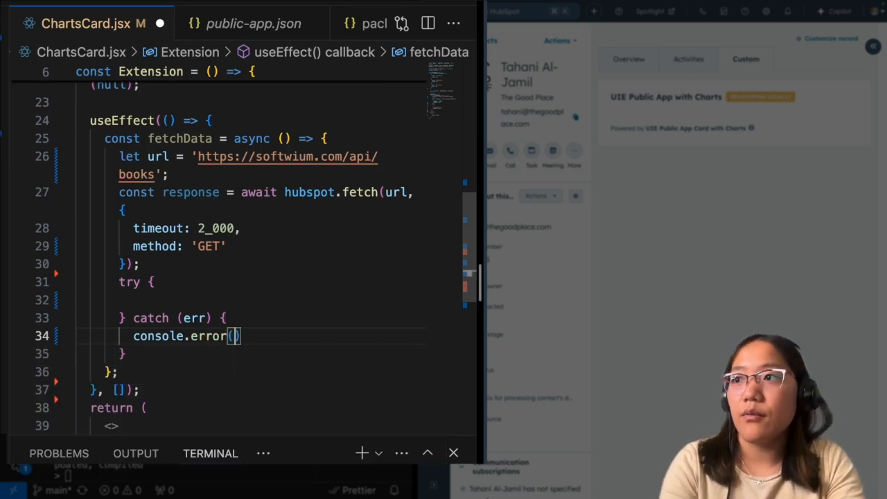
pyautogui.write("'Failed'")
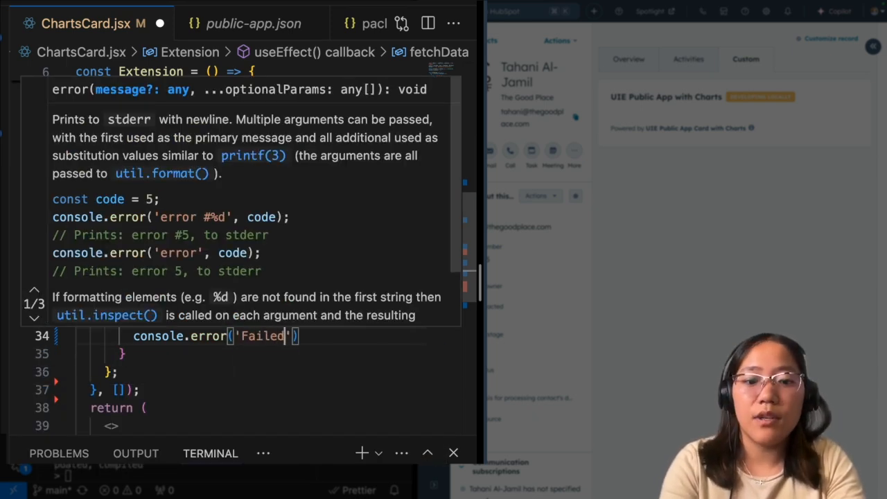
pyautogui.write('to parse as json')
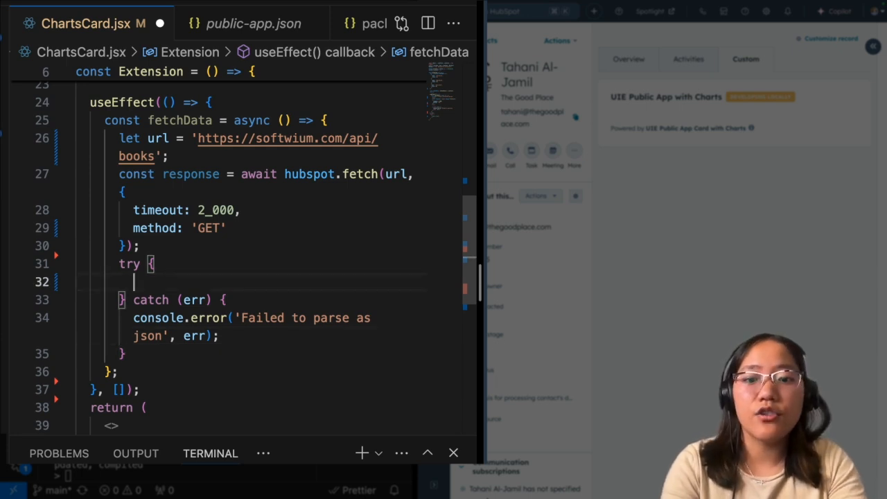
pyautogui.write('const')
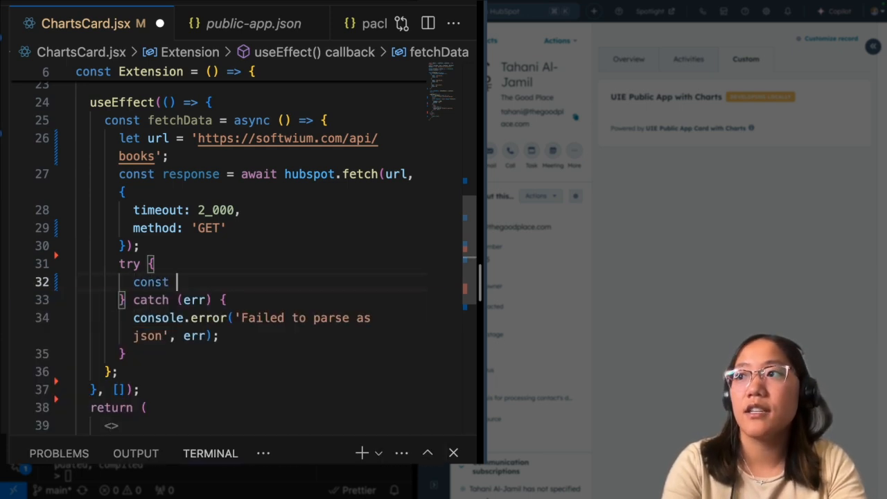
pyautogui.write('getBookData')
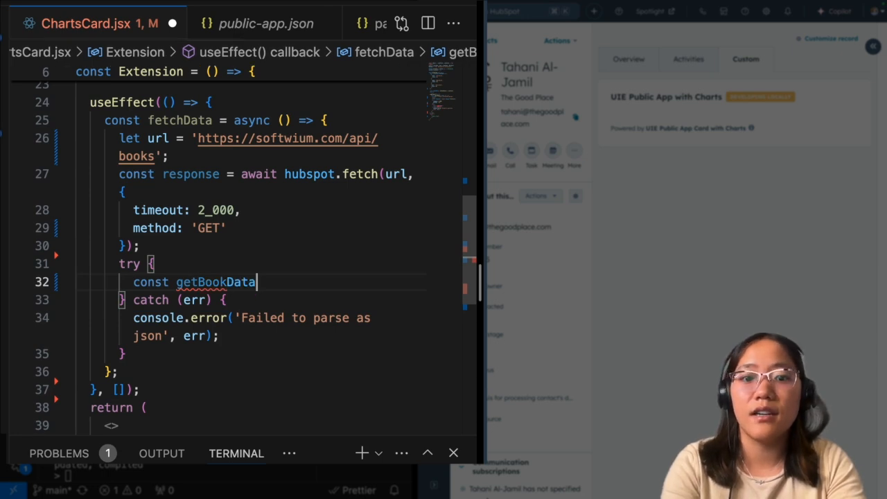
pyautogui.write('= await response.json();')
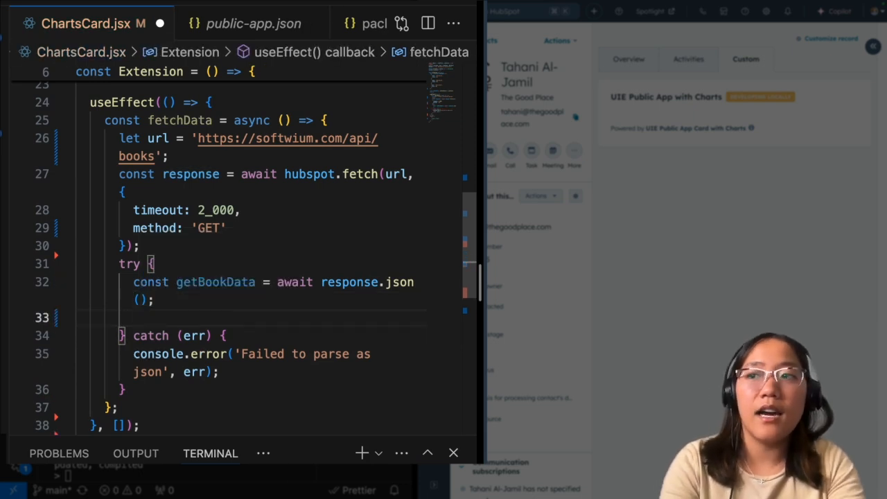
# Log getBookData with the 'Book Data: ' label and begin setBookData(getBookData).
pyautogui.write('console.log(')
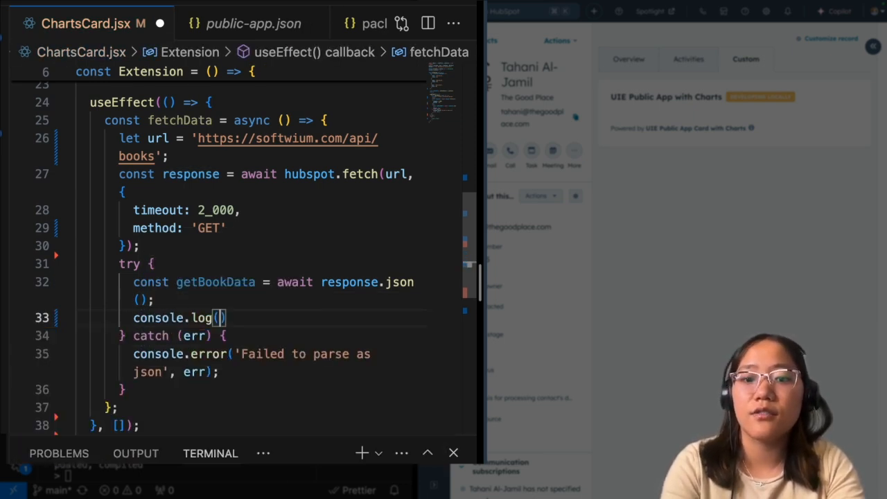
pyautogui.write("'Book Data:'")
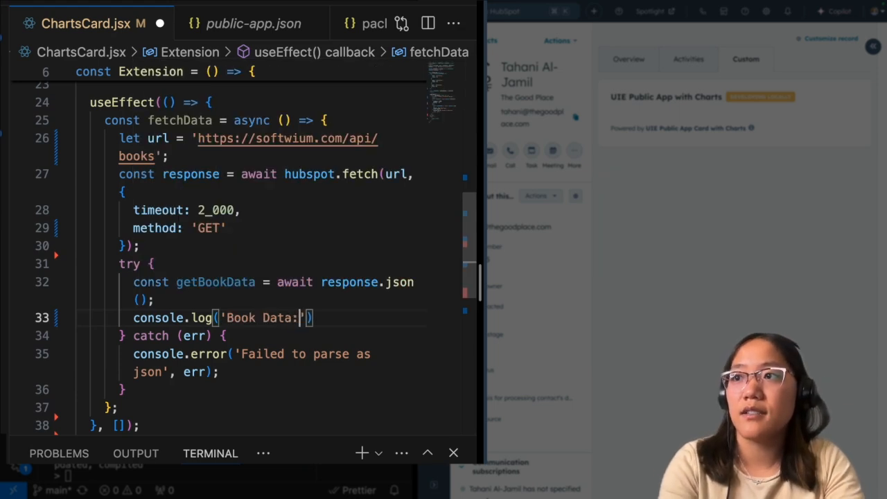
pyautogui.write(',')
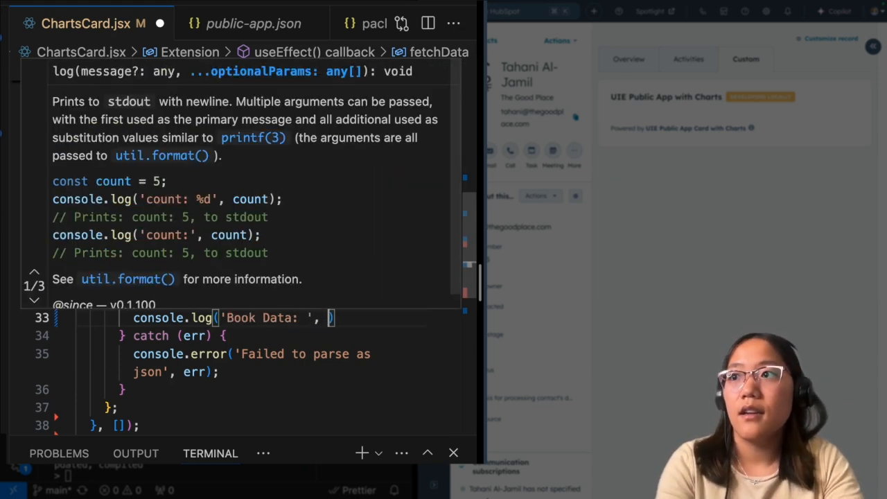
pyautogui.write('getBookData')
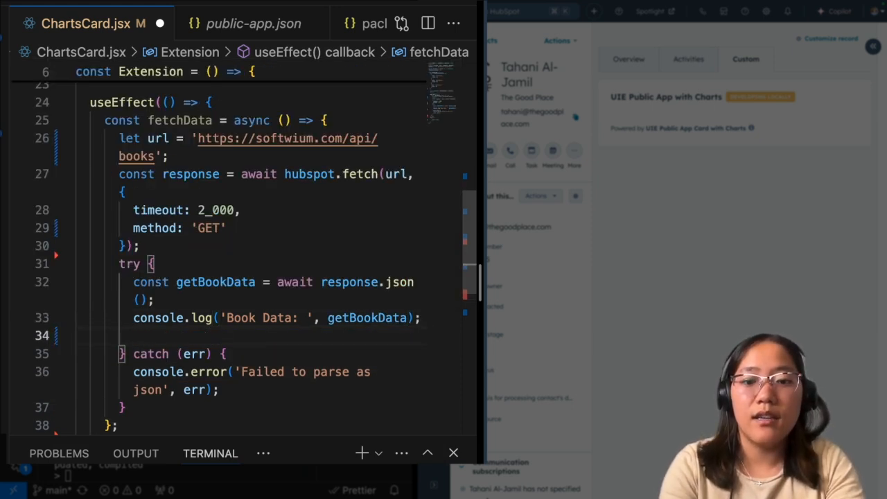
pyautogui.write('setBookData(')
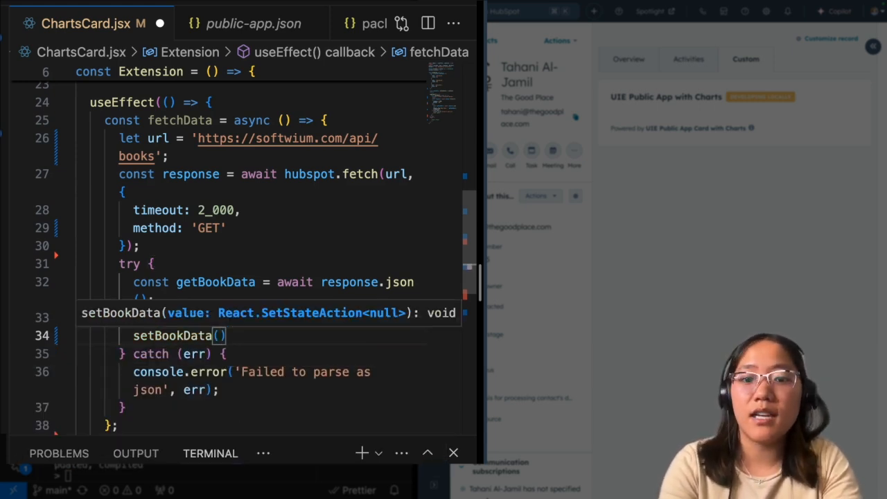
pyautogui.write('getBookData')
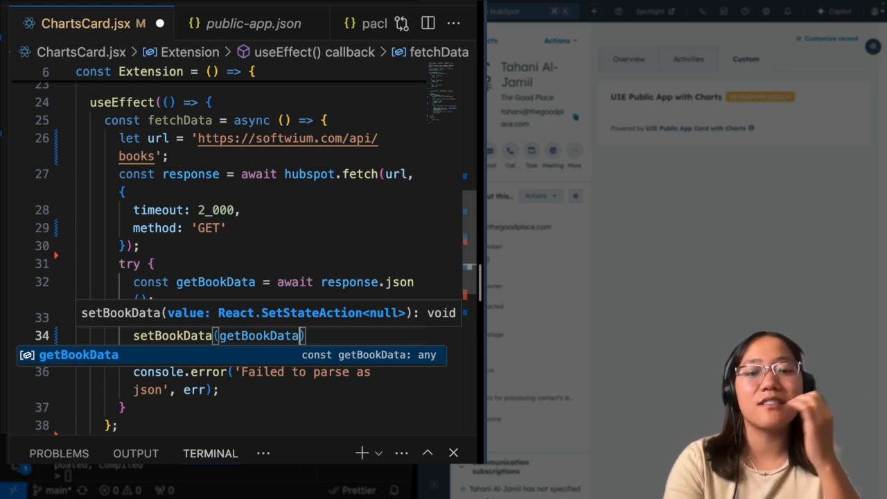
# Slice getBookData to the first eight books with slice(0,8) and begin mapping each book.
pyautogui.write('.')
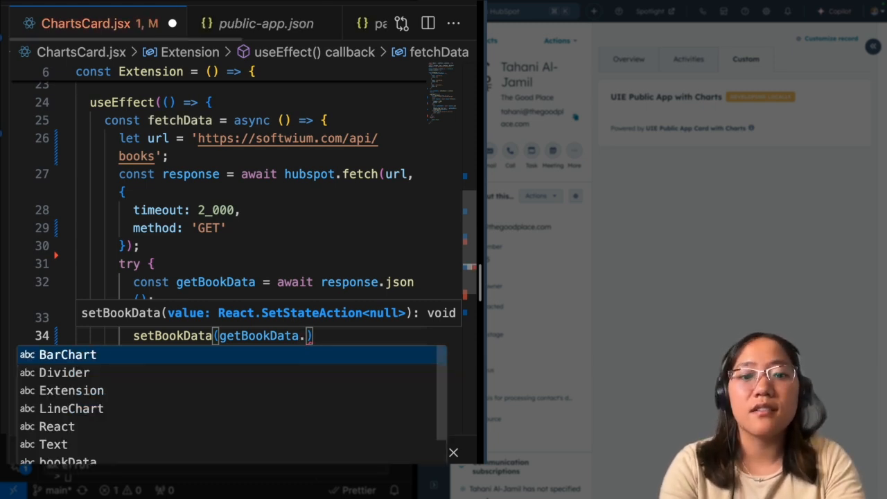
pyautogui.write('slice(')
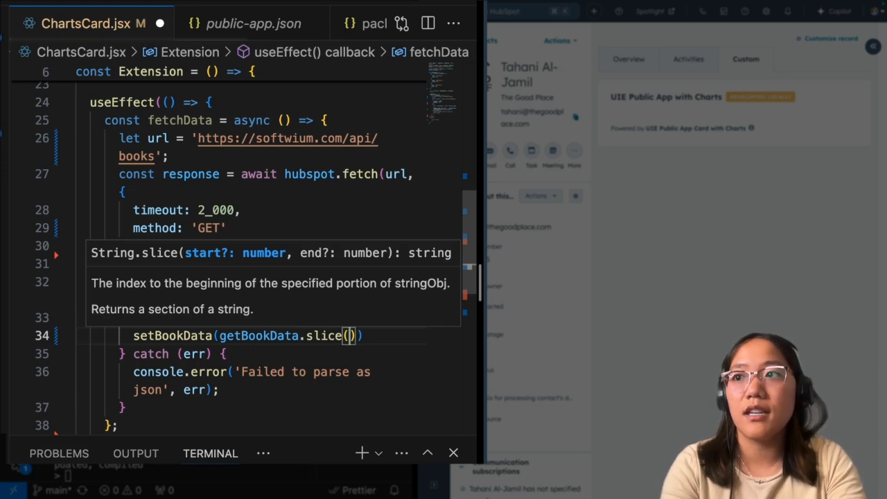
pyautogui.write('0,8')
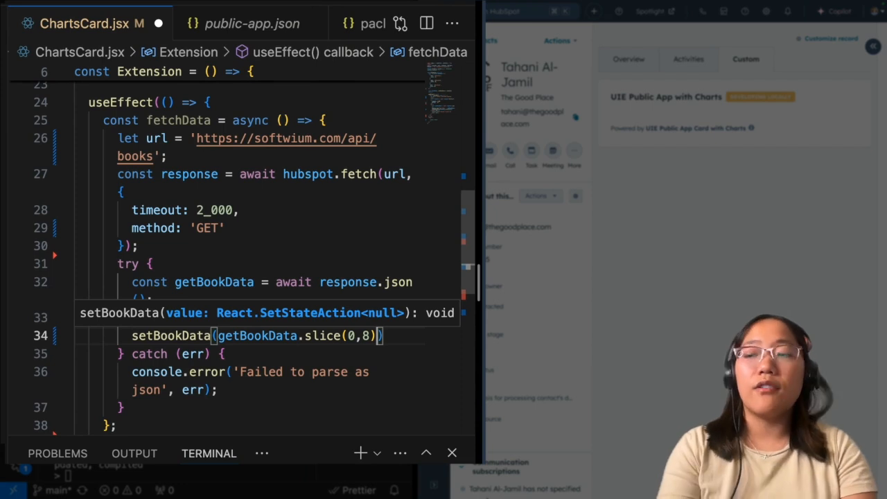
pyautogui.write('.')
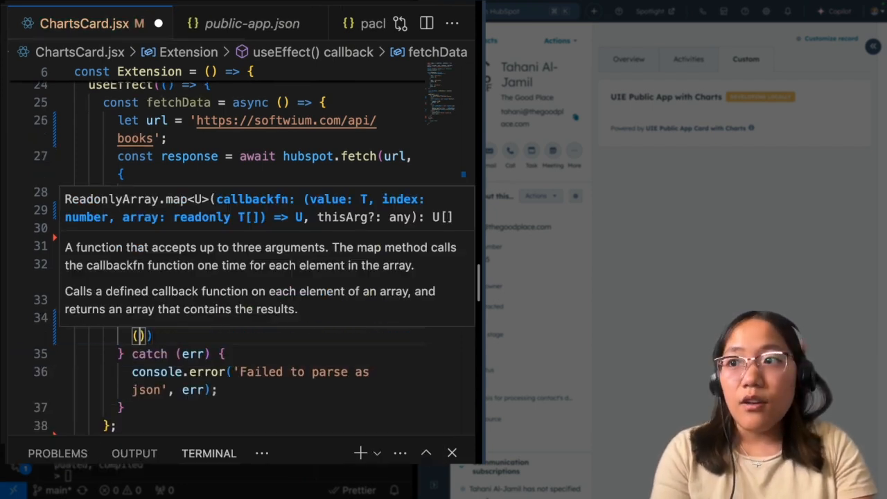
pyautogui.write('book')
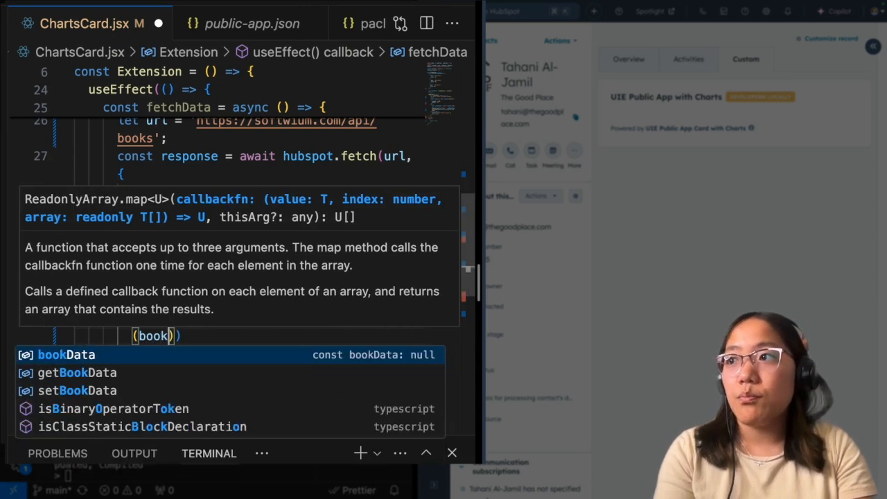
pyautogui.write('=> {')
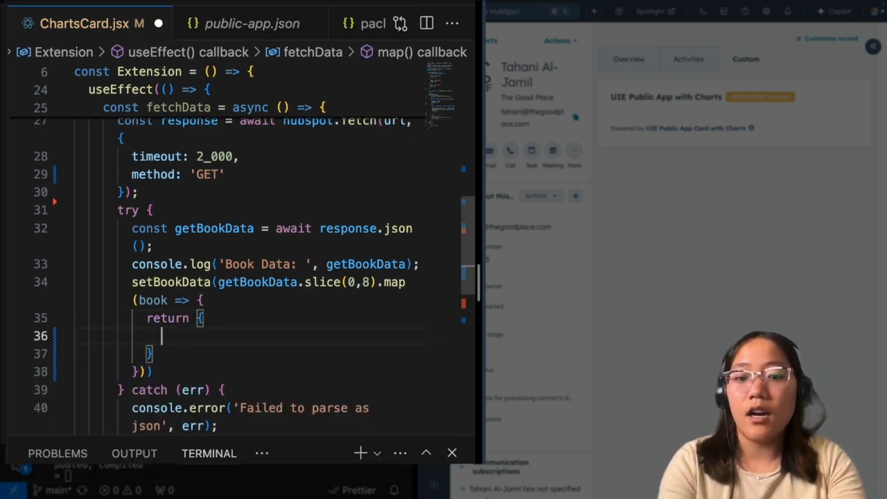
# Map each book to Title: book.title and Length: book.pageCount, then save the file.
pyautogui.write('Title:')
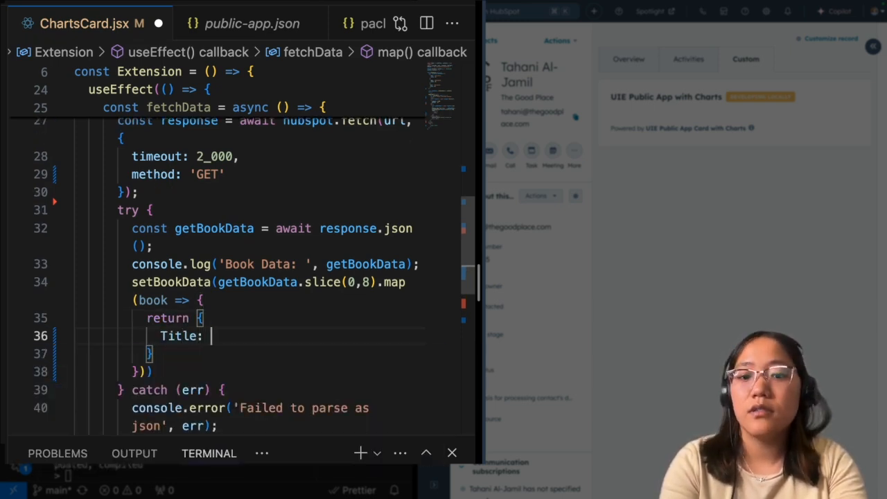
pyautogui.write('book.title,')
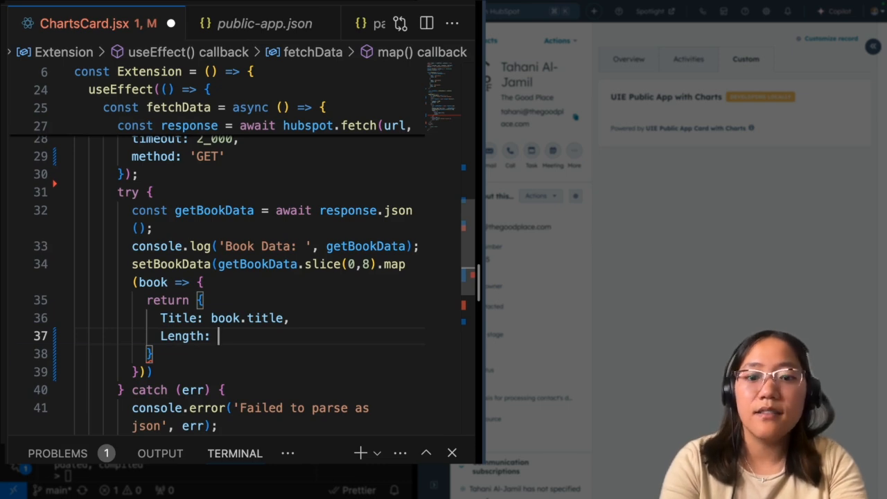
pyautogui.write('book.pag')
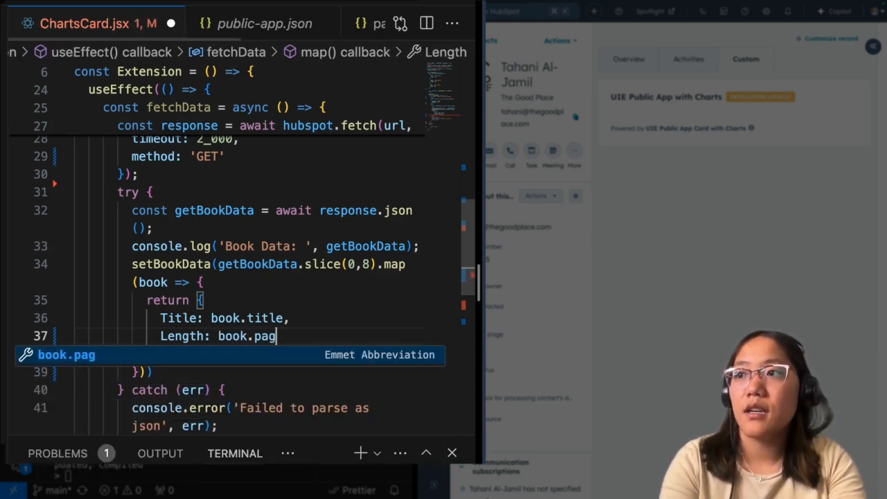
pyautogui.write('eCount')
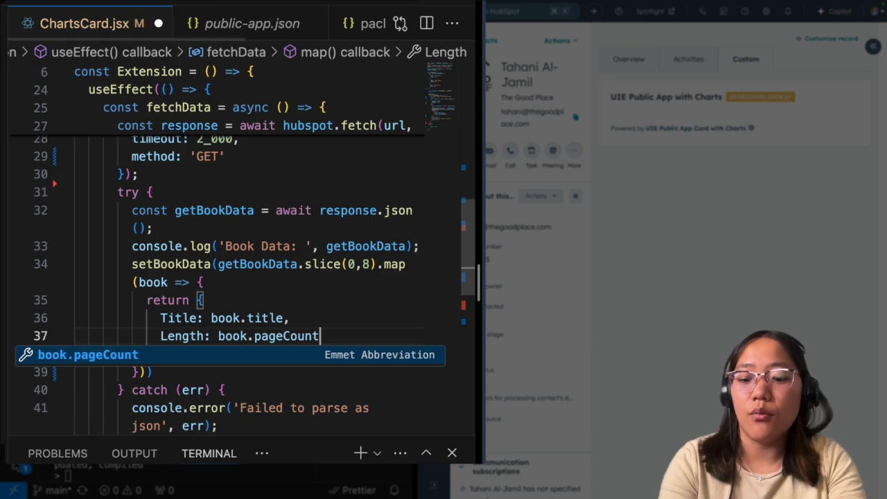
pyautogui.press('Escape')
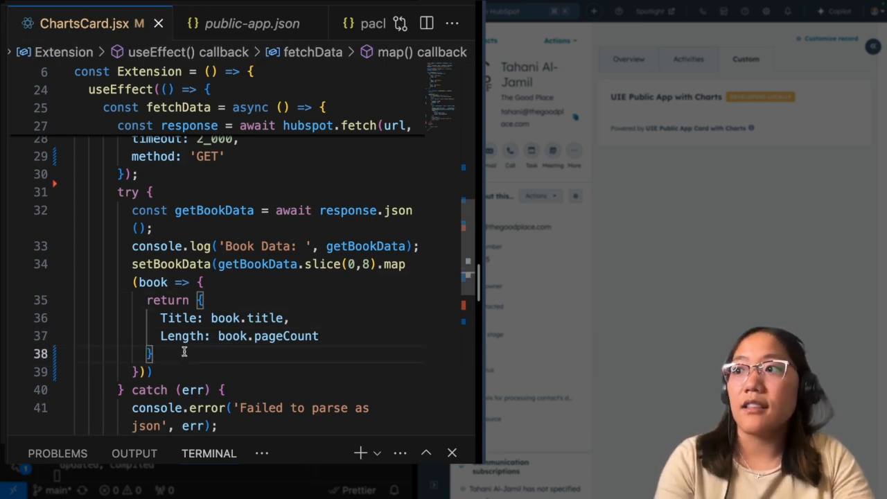
pyautogui.write(';')
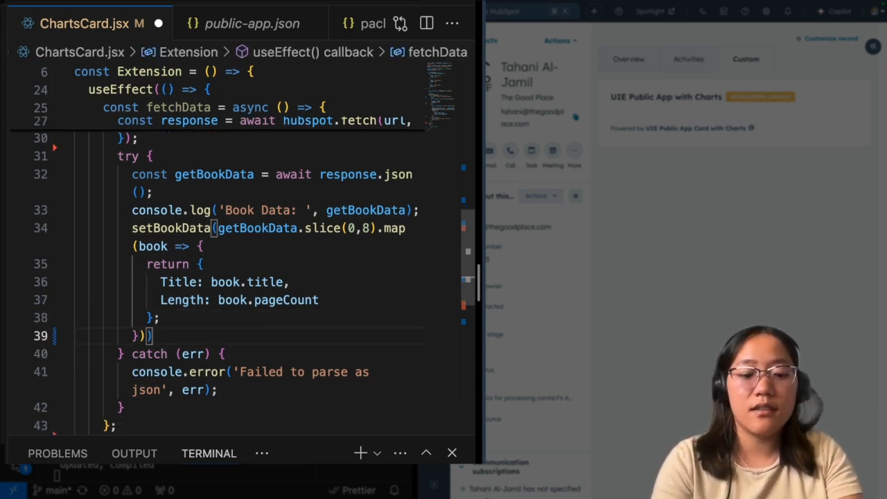
pyautogui.press('ctrl+s')
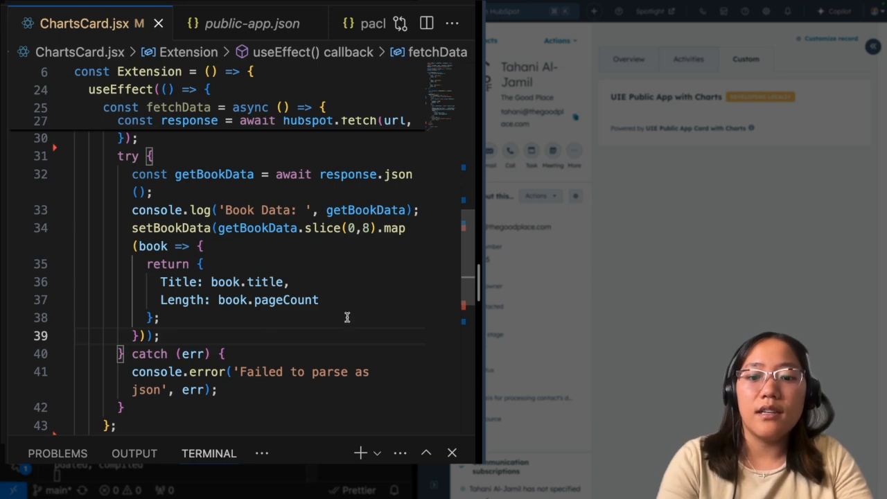
pyautogui.scroll(-3)
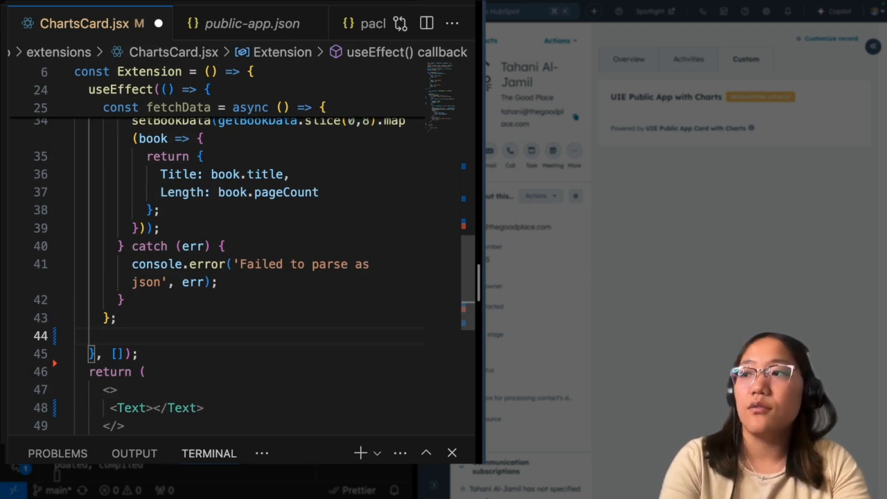
# Call fetchData() with a catch logging 'Something went wrong' and err, then start 'Simple Line' text.
pyautogui.write('fetchData(')
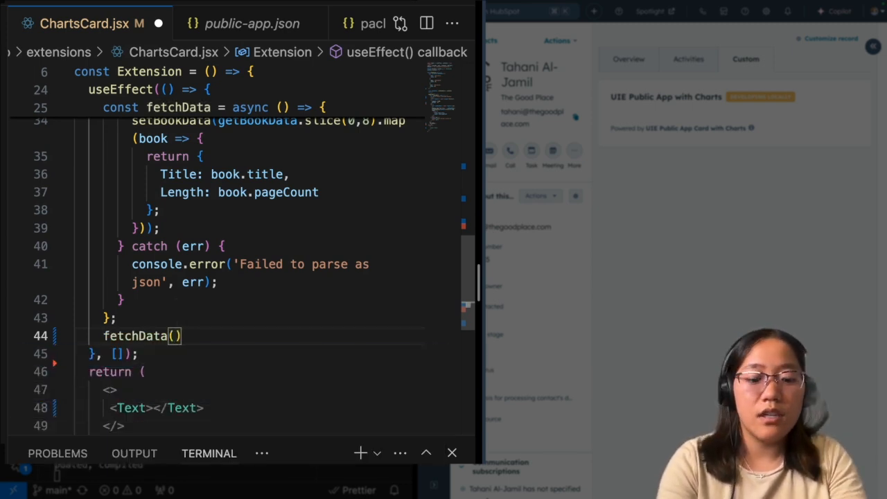
pyautogui.write('.catch((')
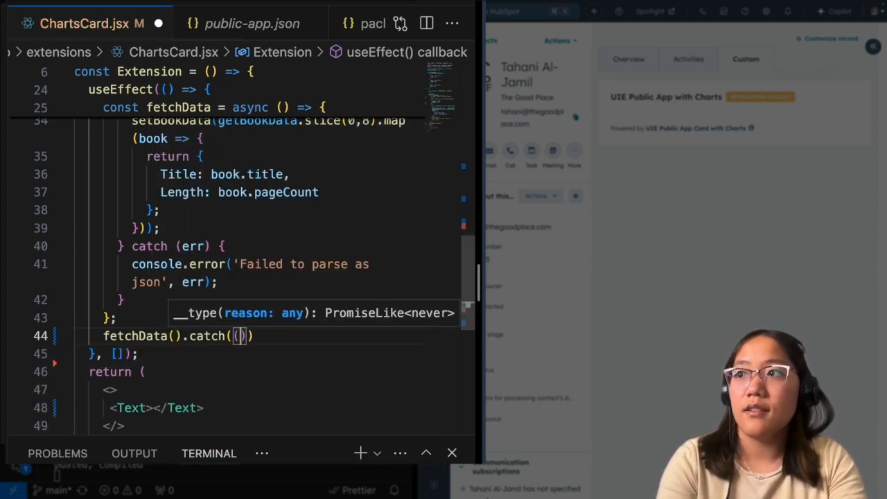
pyautogui.write('err')
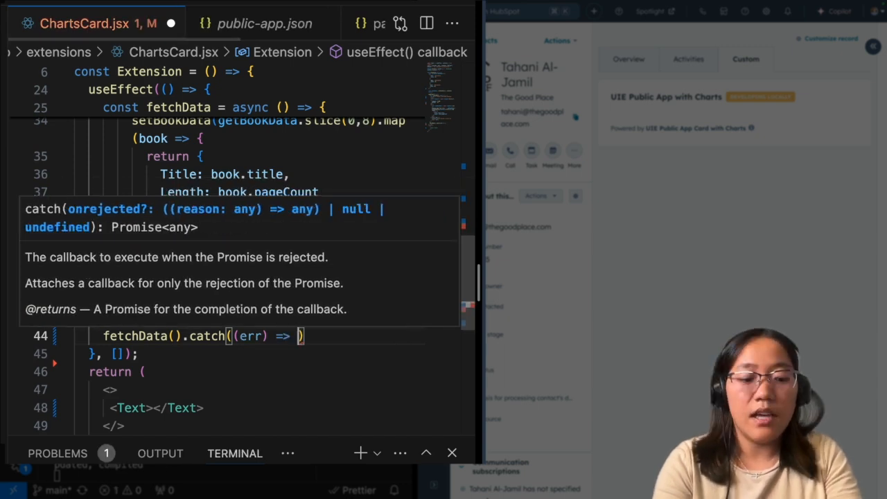
pyautogui.write('con')
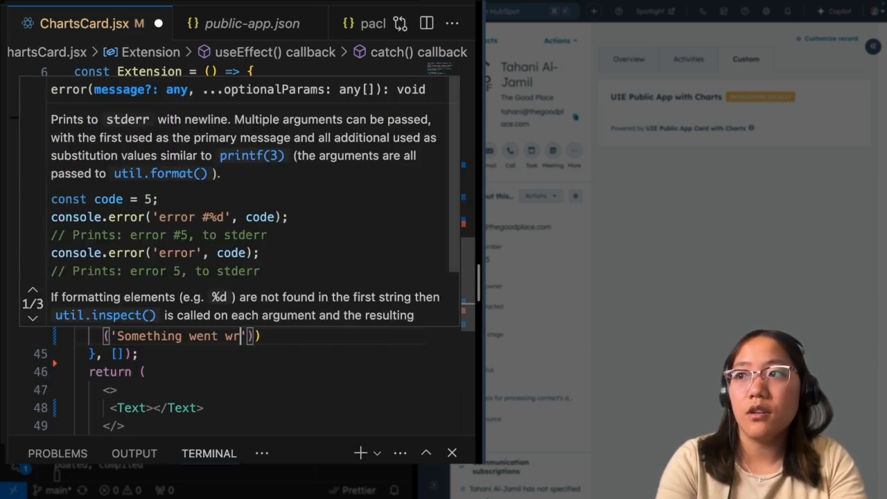
pyautogui.write("ong', err")
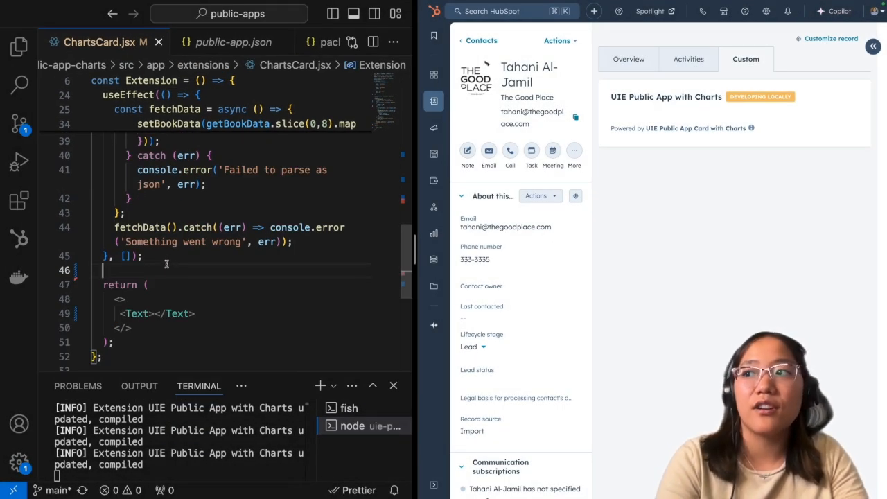
pyautogui.write('Simple Line')
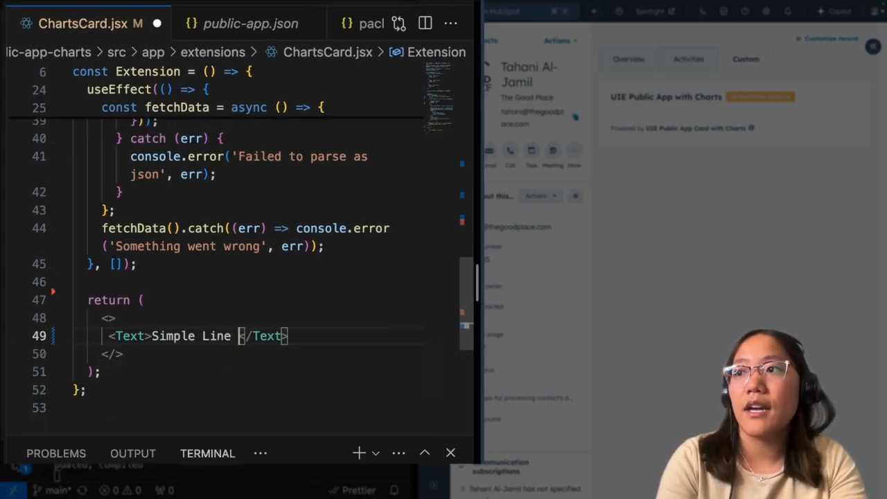
# Complete the 'Simple Line Chart' heading and add a LineChart with data={salesOverTimeSample}.
pyautogui.write('Chart')
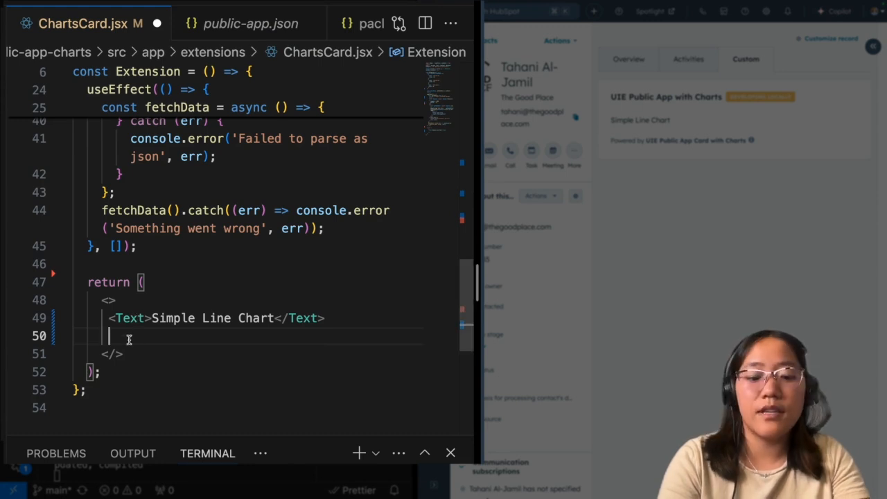
pyautogui.write('<LineCha')
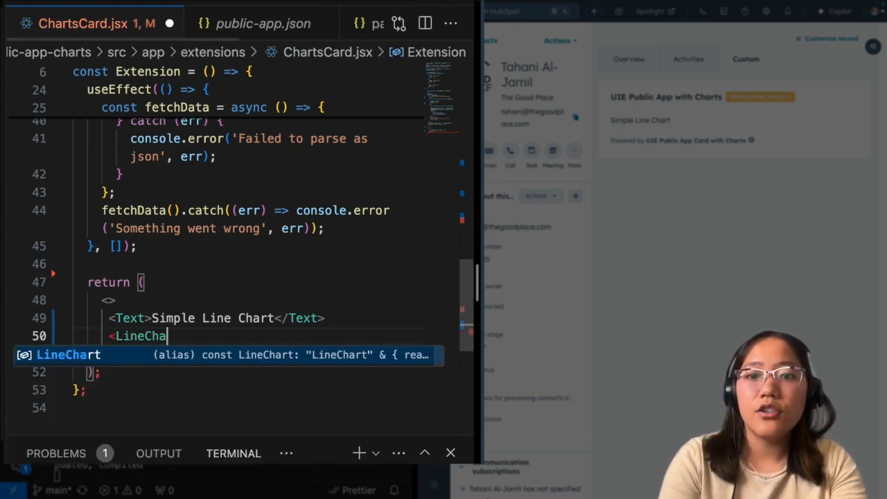
pyautogui.press('Return')
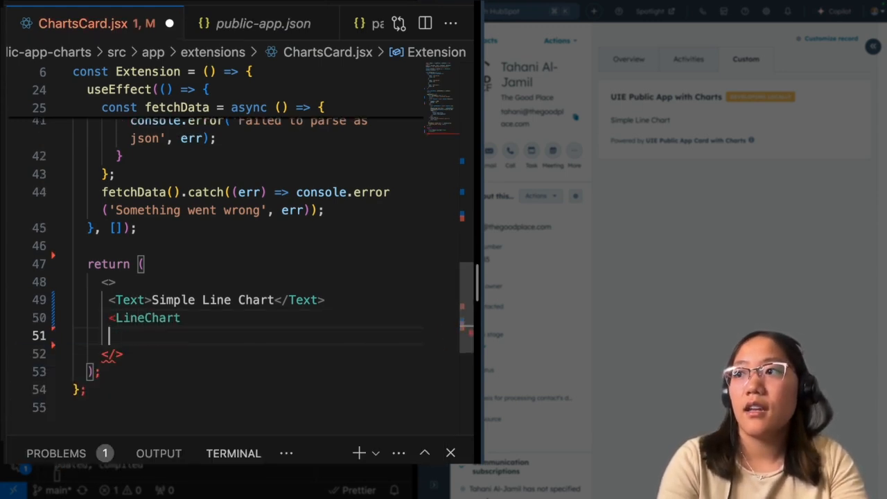
pyautogui.write('data={')
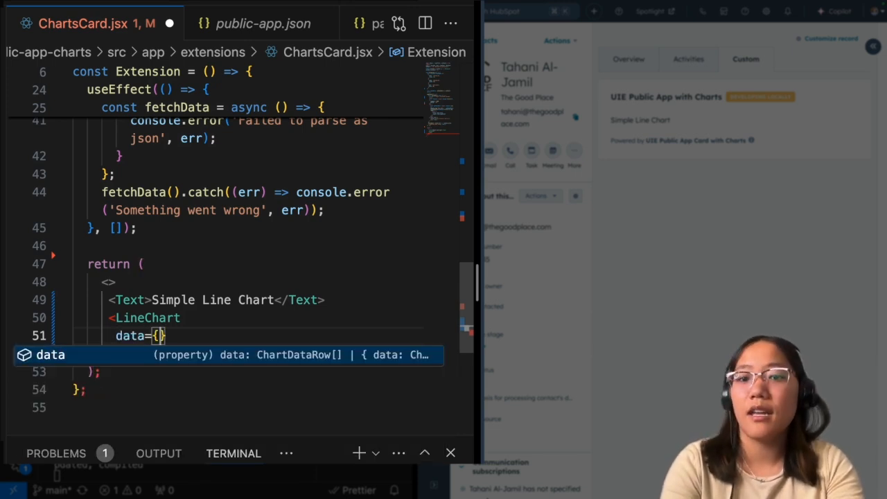
pyautogui.write('salesOverTimeSample')
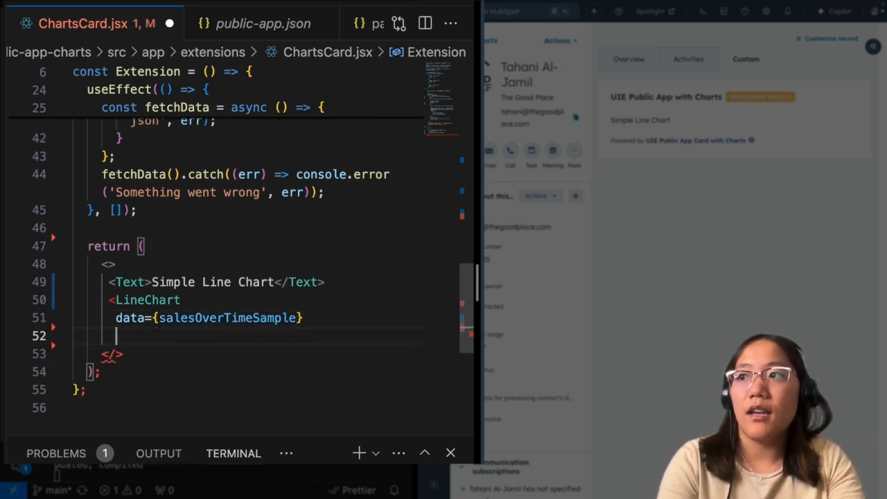
pyautogui.write('axes')
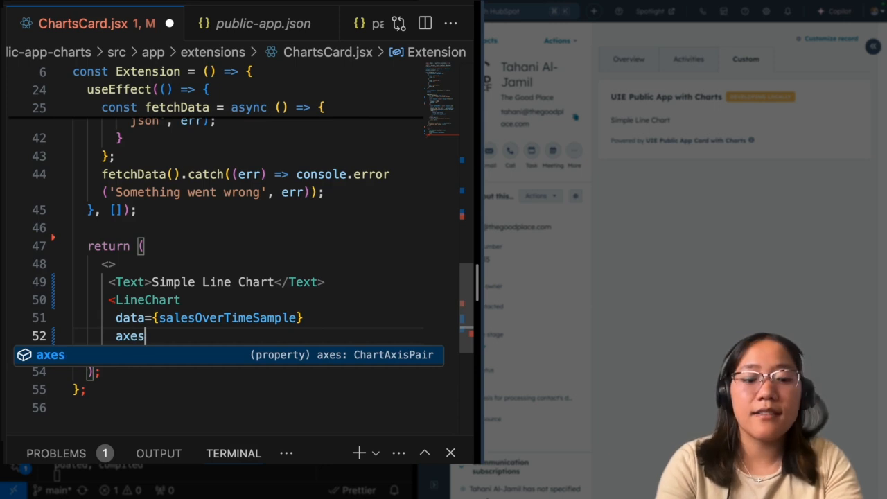
# Define the x-axis with field 'date', fieldType 'category' and label 'Date'.
pyautogui.write('={{')
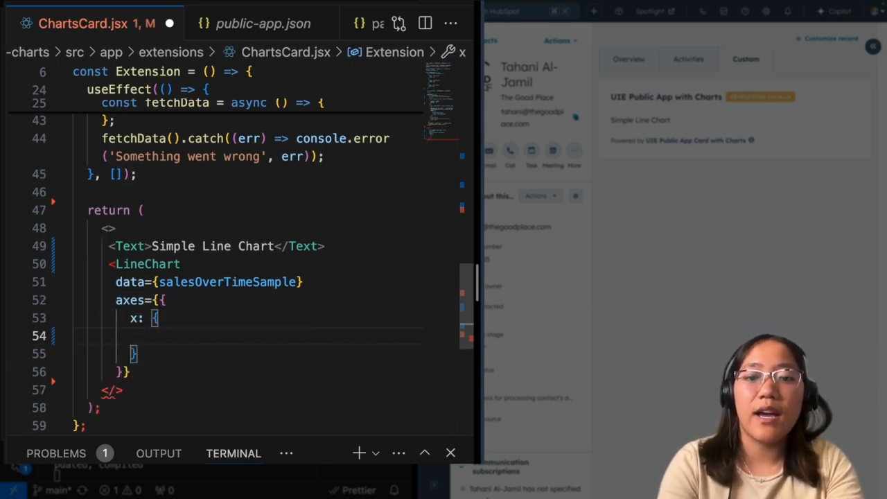
pyautogui.write("field: '")
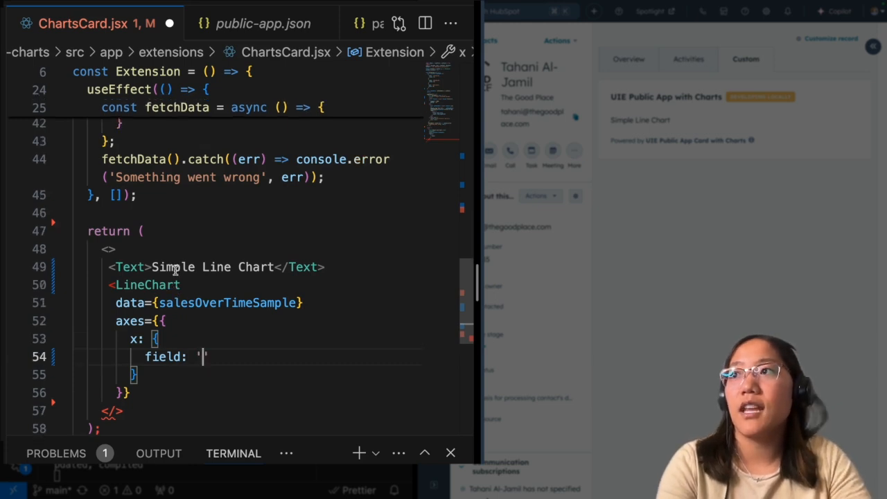
pyautogui.scroll(3)
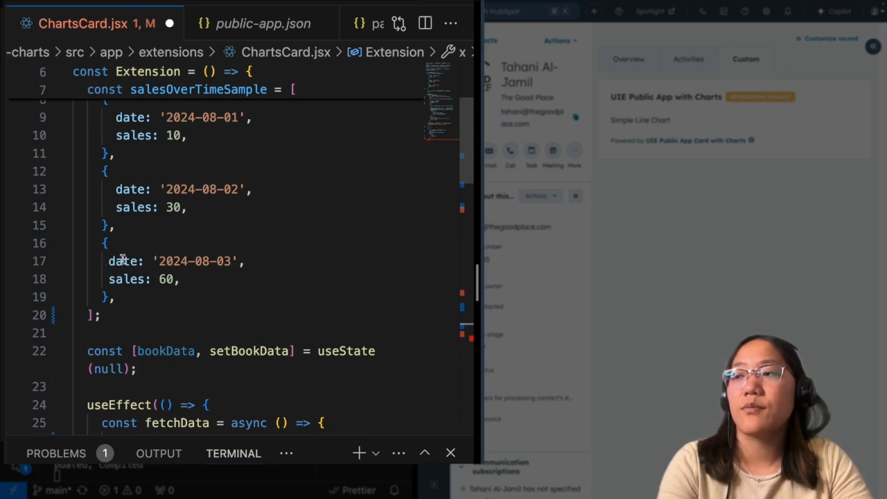
pyautogui.moveTo(123, 260)
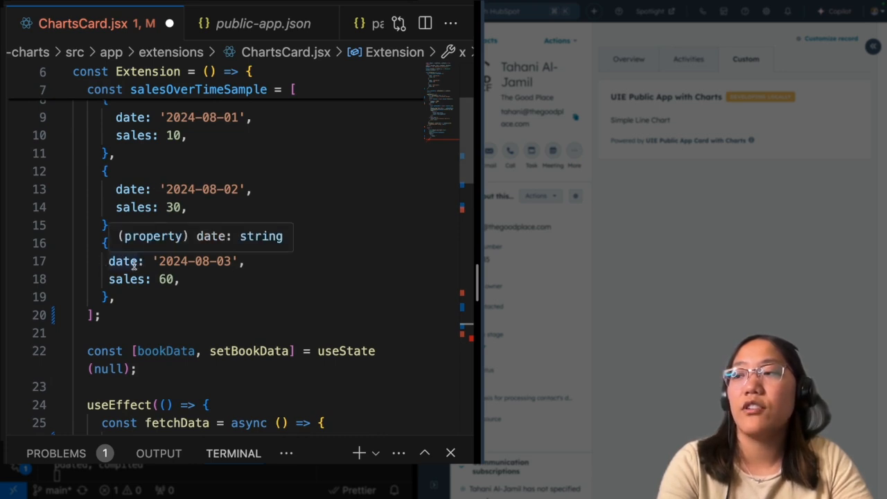
pyautogui.scroll(-3)
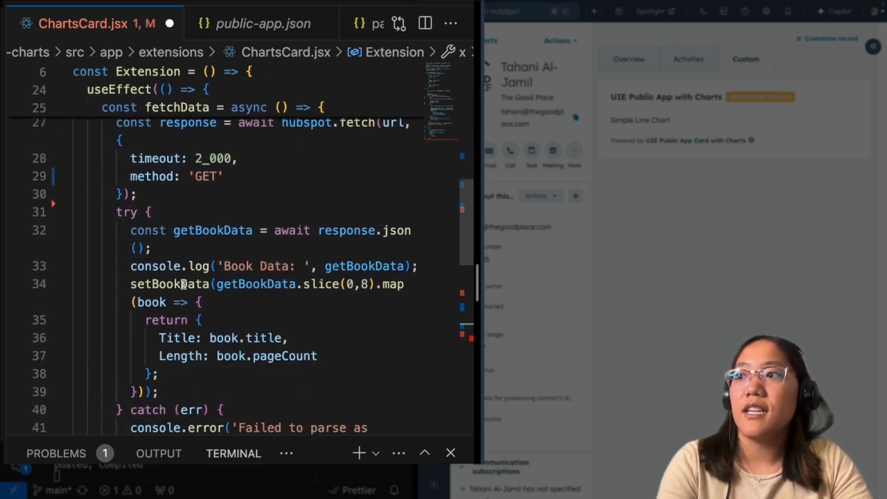
pyautogui.scroll(-3)
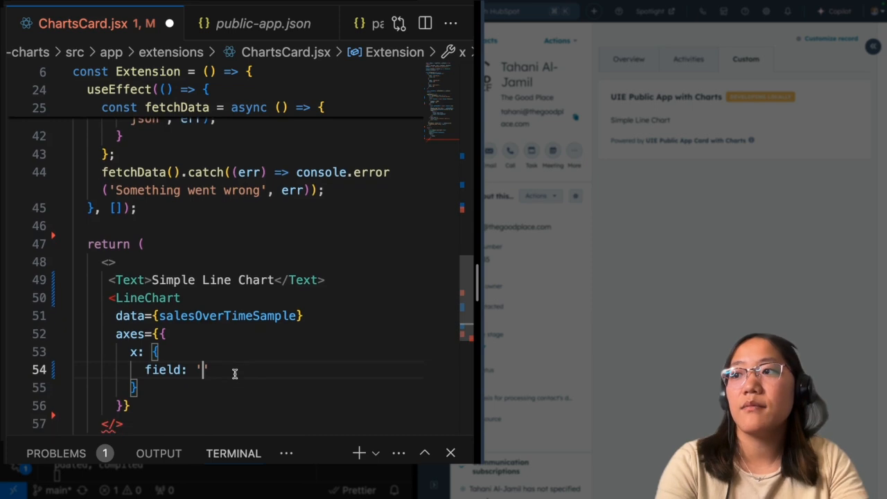
pyautogui.write("date',")
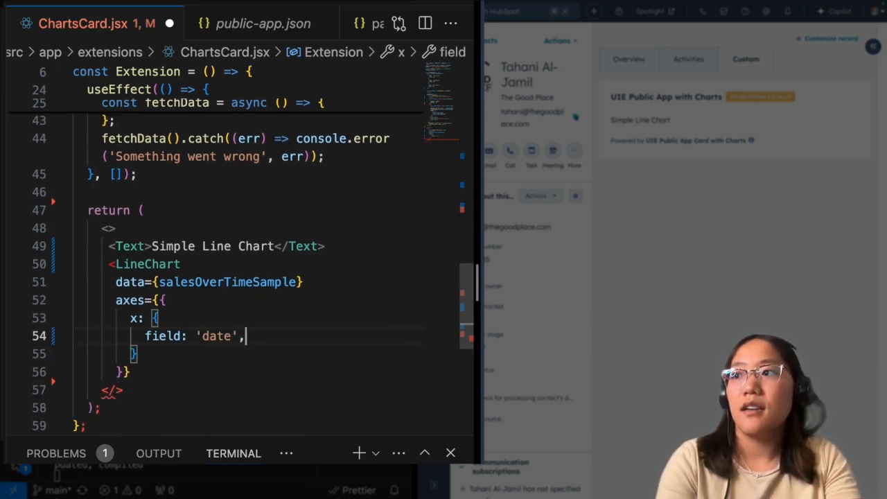
pyautogui.write('fieldType:')
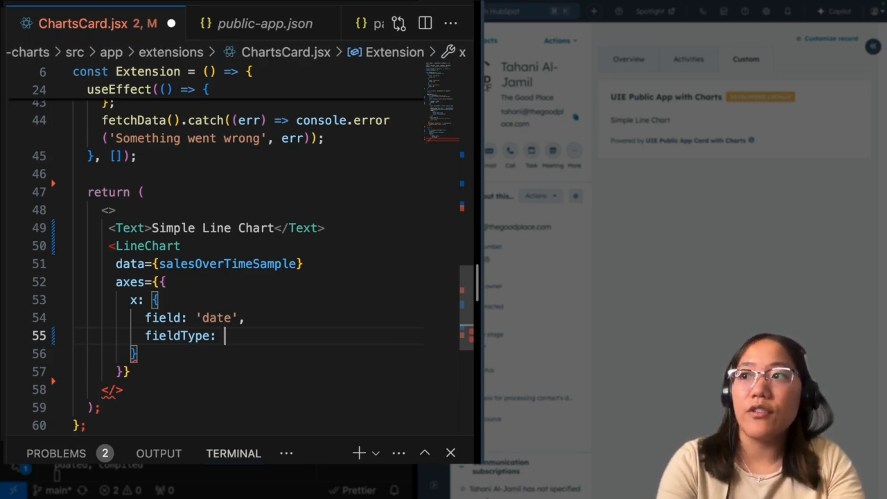
pyautogui.write("''")
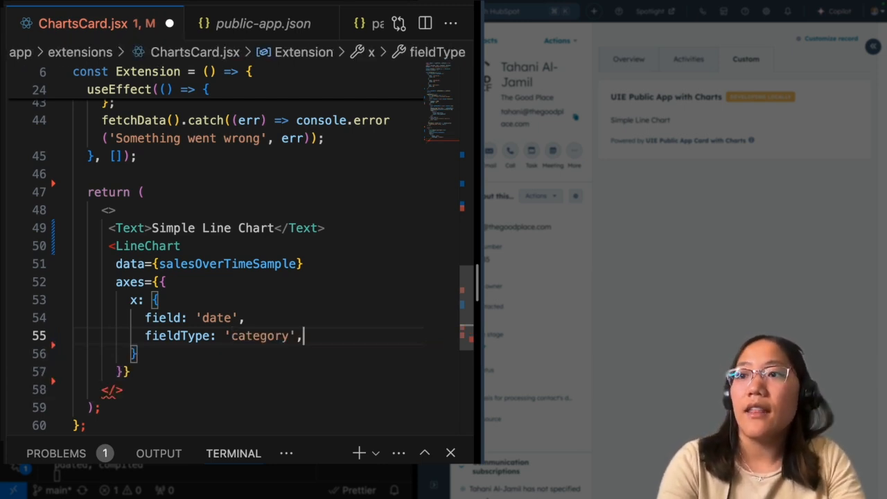
pyautogui.press('Enter')
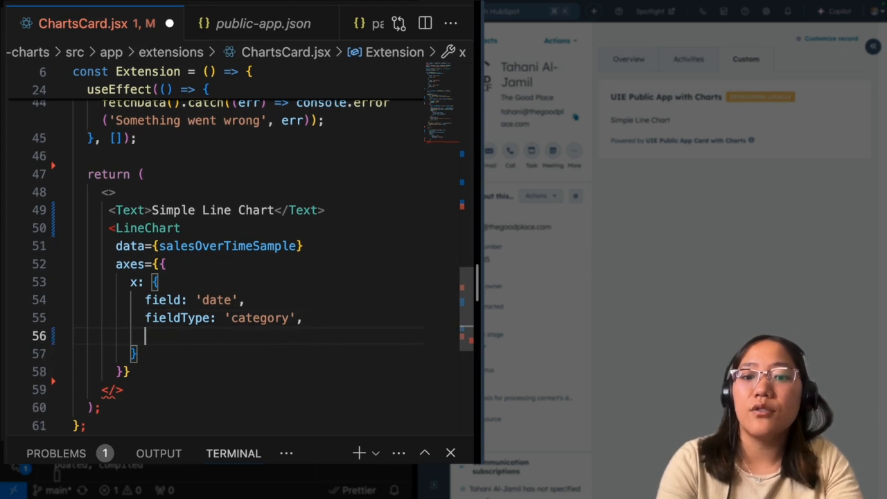
pyautogui.write('label:')
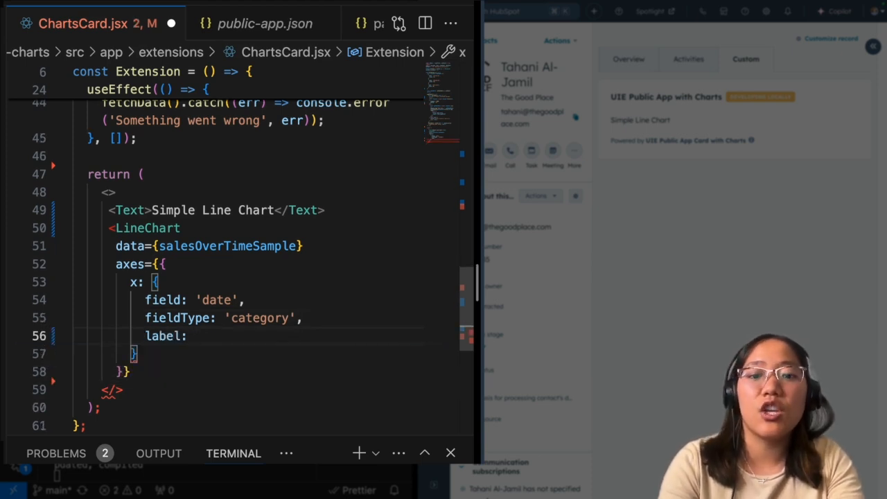
pyautogui.write("'Date'")
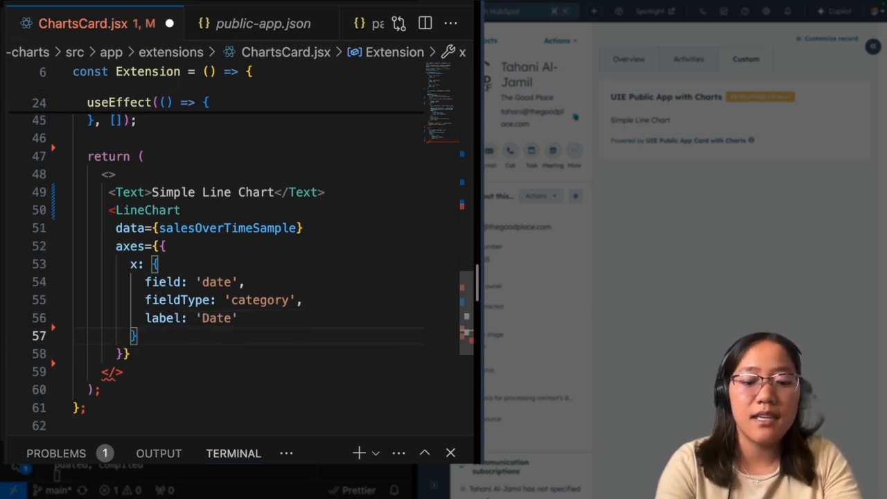
pyautogui.press('Enter')
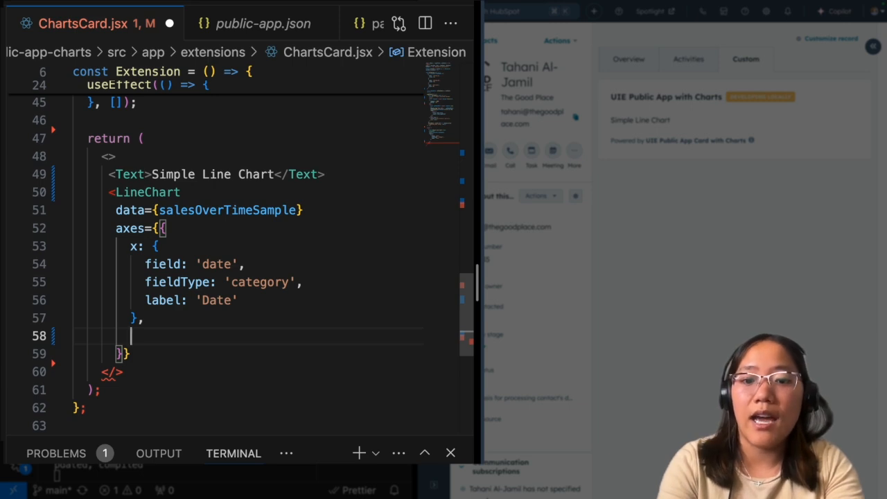
# Define the y-axis with field 'sales', fieldType 'linear' and label 'Count of Sales'.
pyautogui.write('y: {')
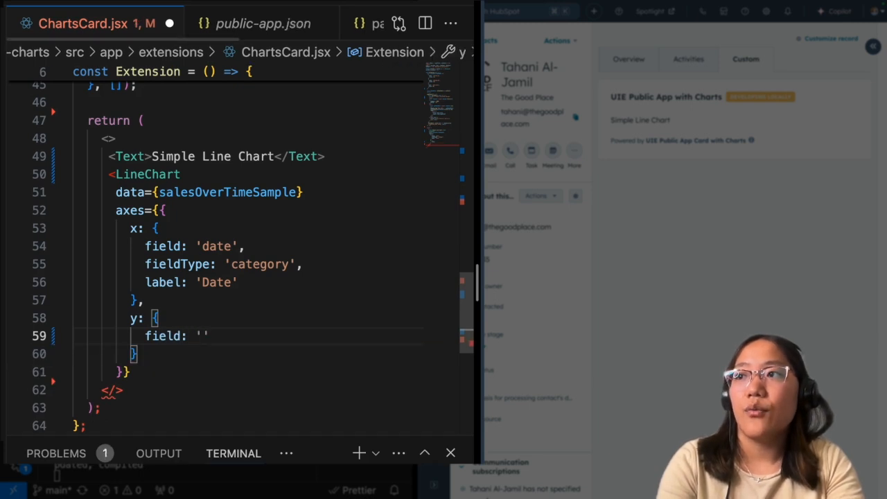
pyautogui.scroll(3)
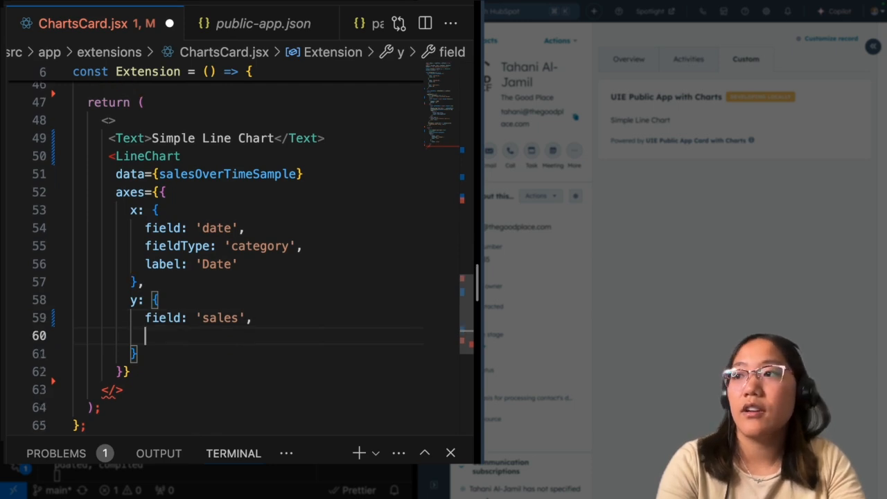
pyautogui.write('fieldTyp')
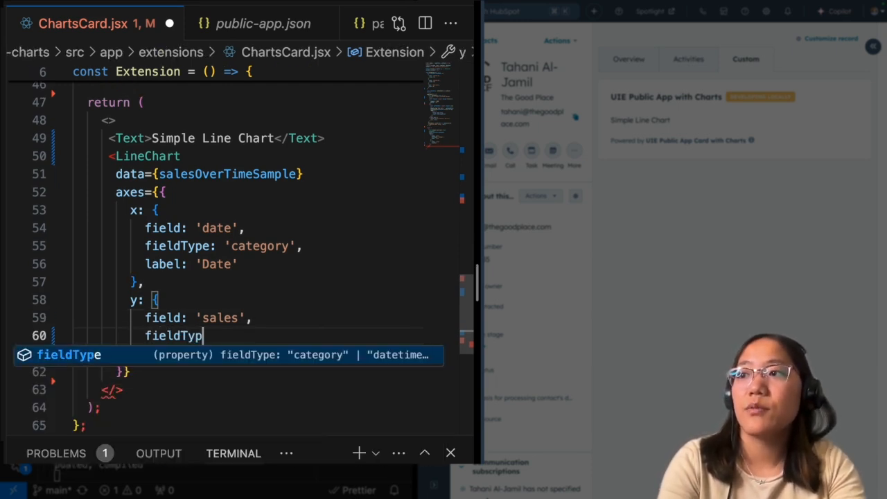
pyautogui.write("e: 'linear',")
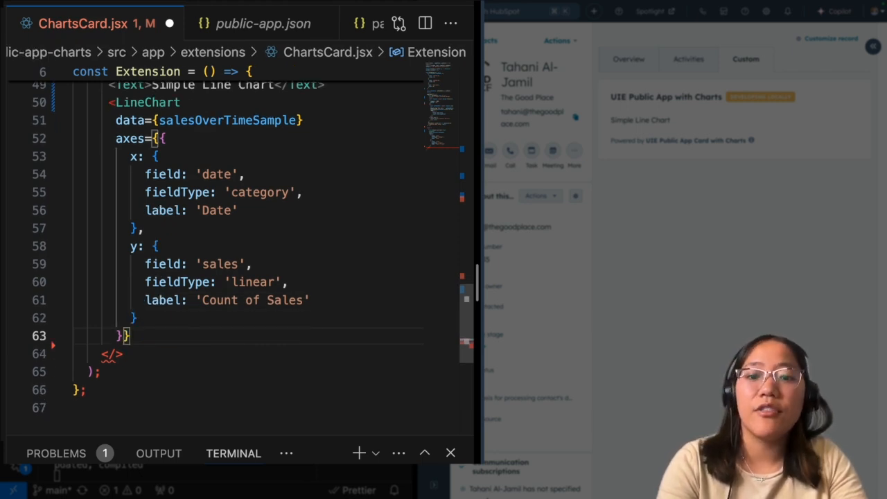
# Add options with showDataLabels, showLegend and showTooltips all set to true.
pyautogui.write('options')
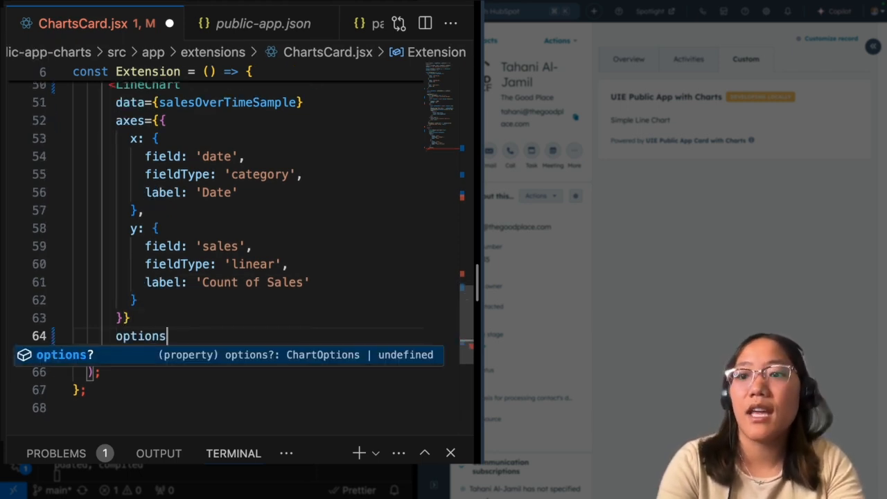
pyautogui.write('={{')
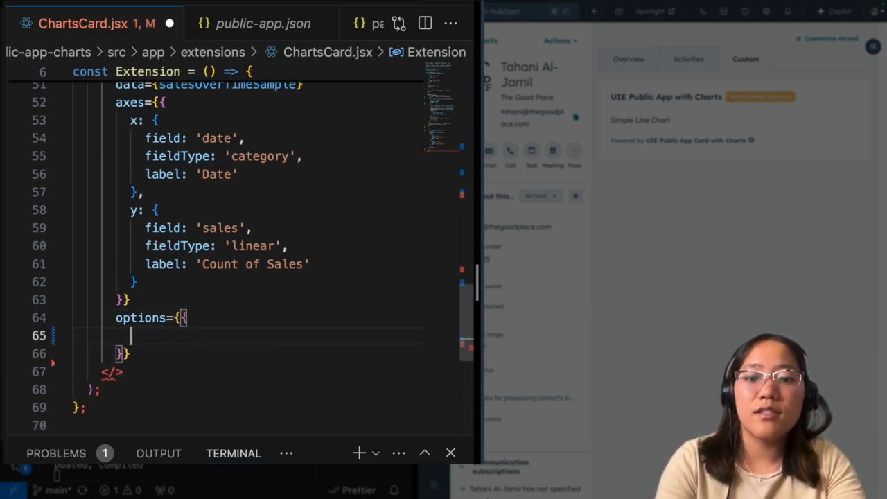
pyautogui.write('showLegend: true')
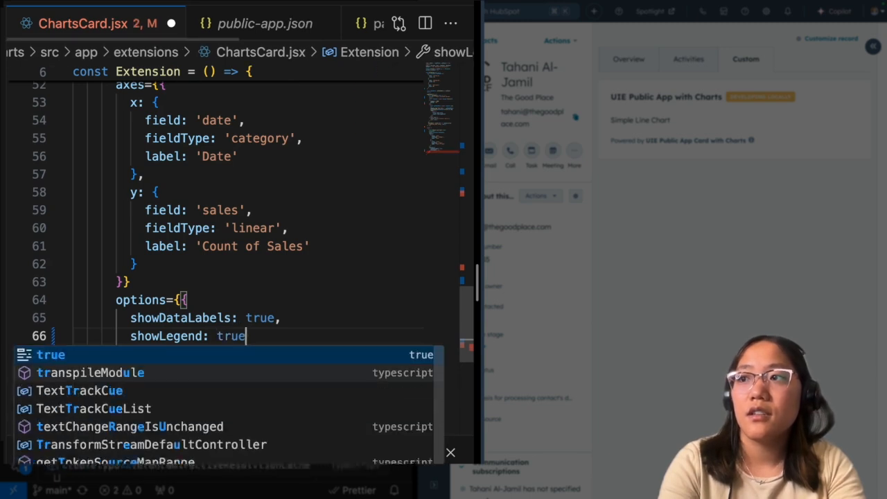
pyautogui.write('showTooltips: true')
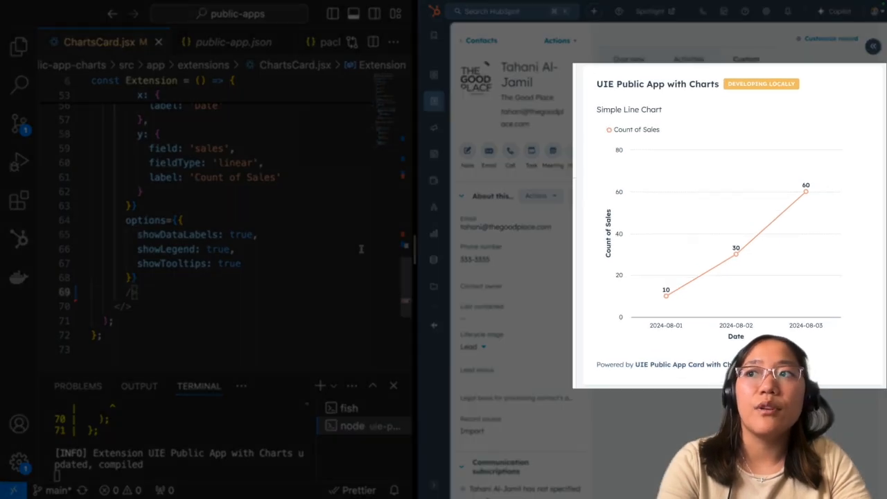
pyautogui.moveTo(622, 268)
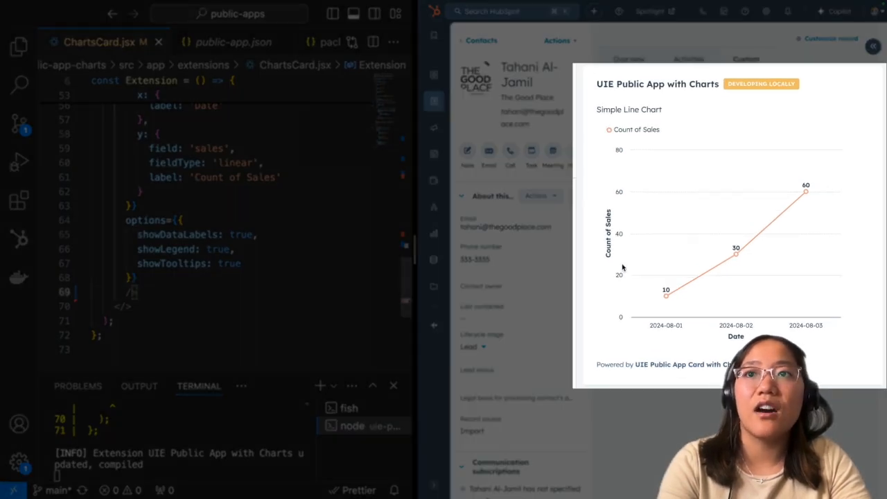
pyautogui.moveTo(727, 218)
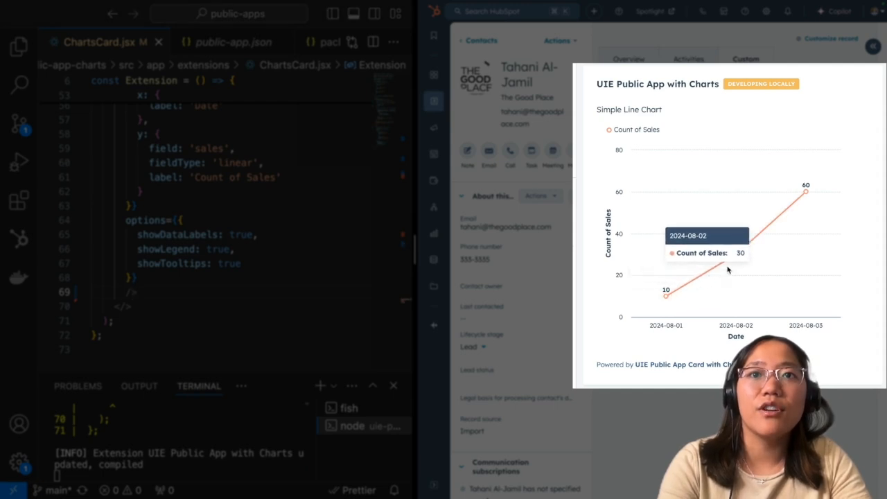
pyautogui.moveTo(736, 254)
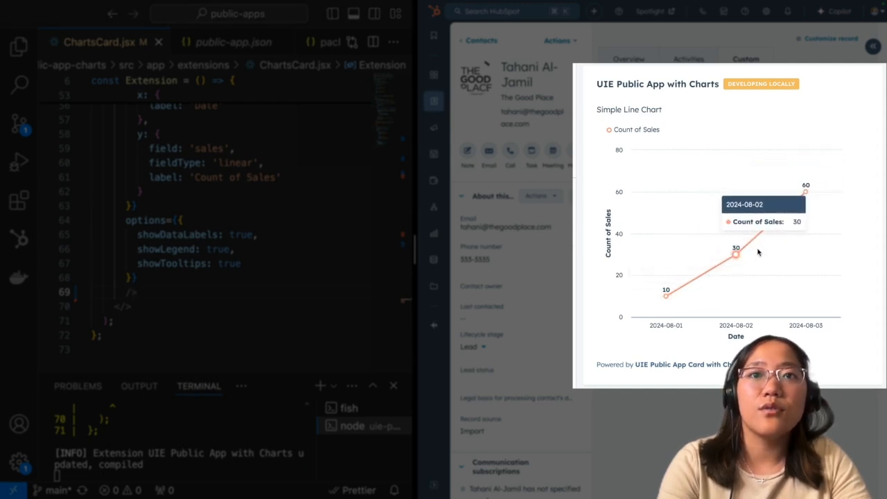
pyautogui.moveTo(674, 289)
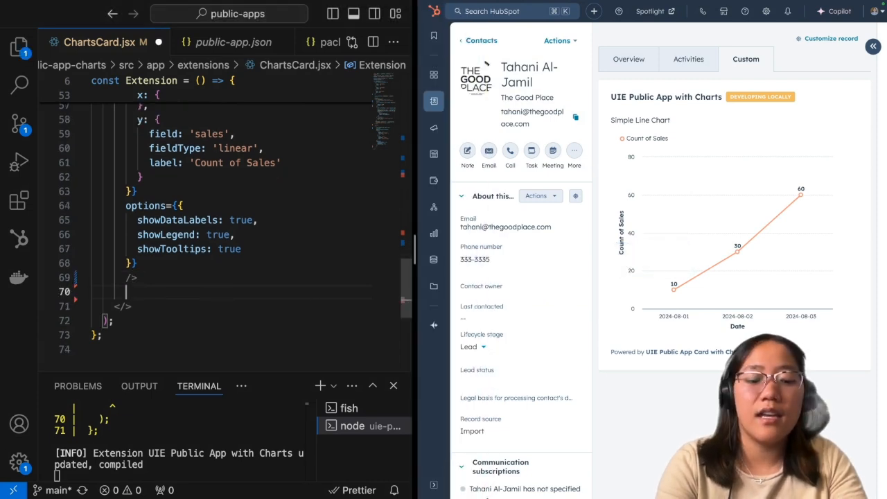
# Add a Divider followed by Text 'Simple Bar Chart with Fetched Data'.
pyautogui.write('<Divider />')
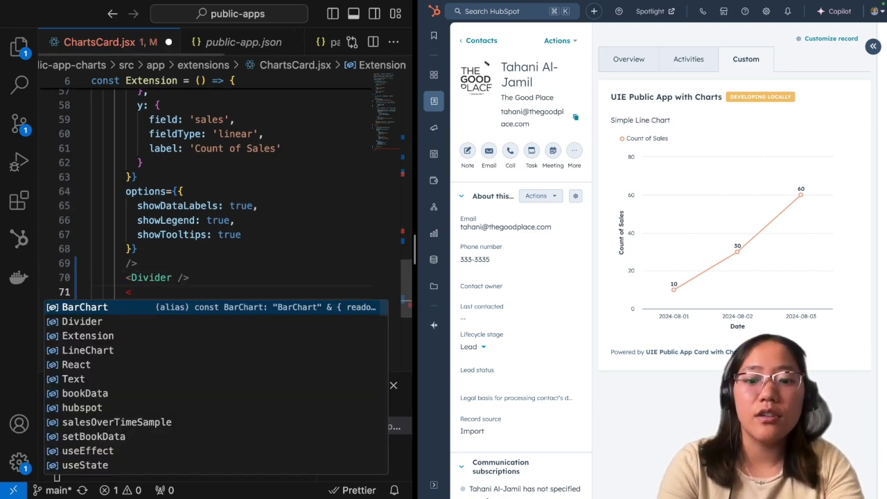
pyautogui.write('Text></Text>')
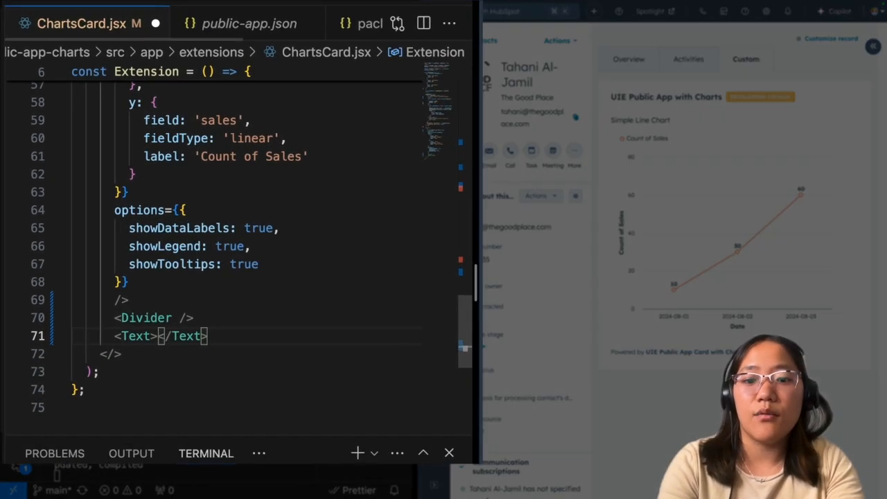
pyautogui.write('Simple Bar')
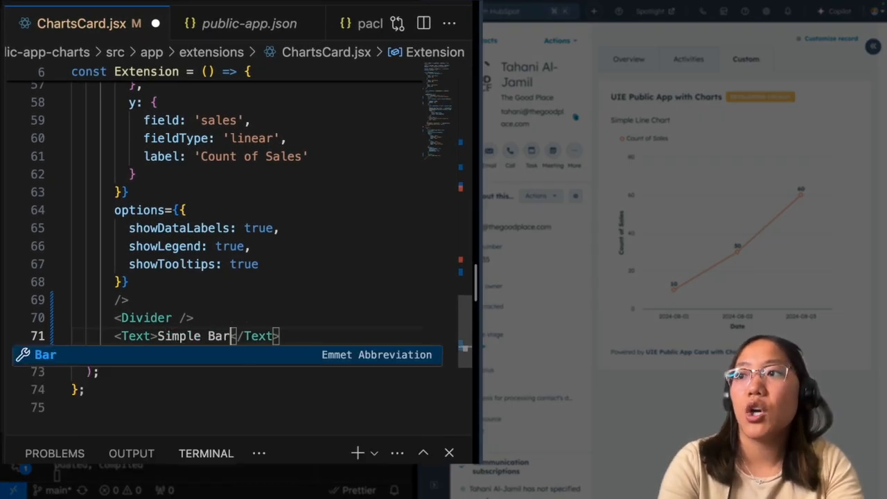
pyautogui.write('Chart with Fetched Data')
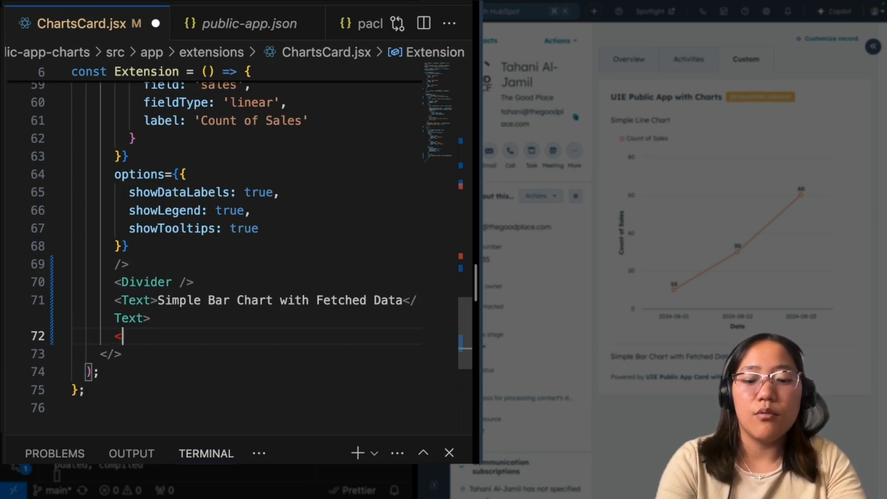
# Add a BarChart with data={bookData} and begin its axes prop.
pyautogui.write('BarChart')
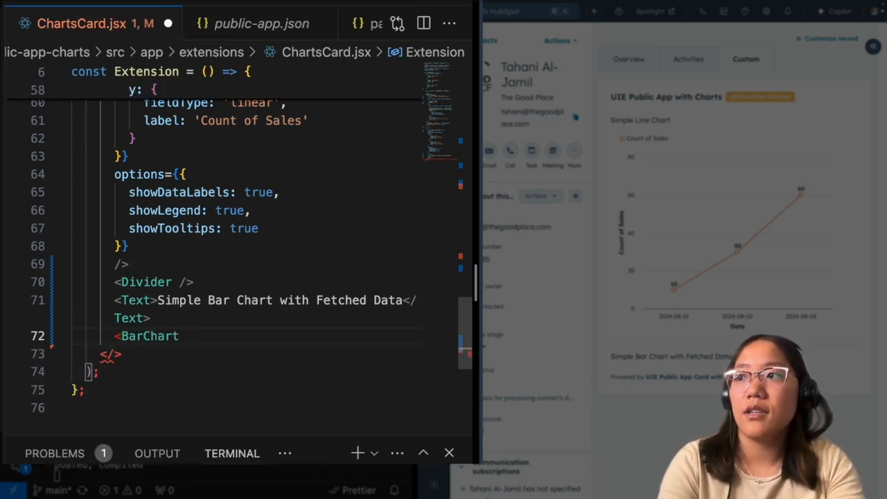
pyautogui.write('data={')
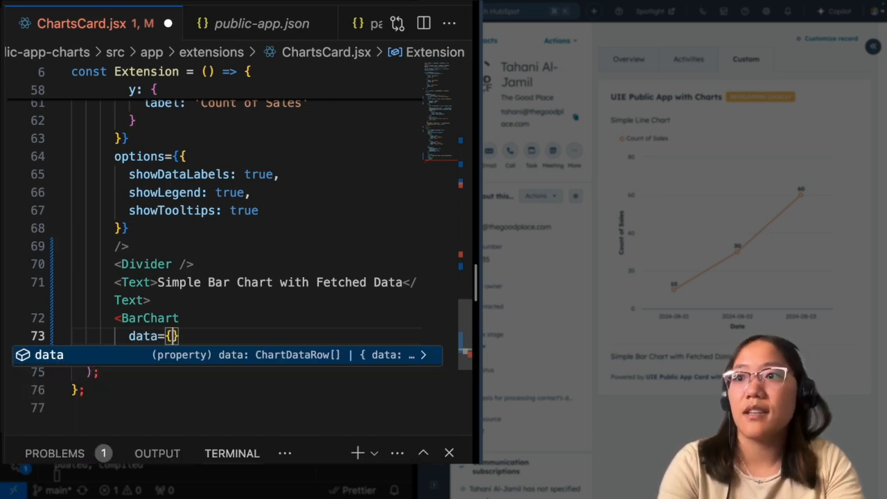
pyautogui.write('bookDat')
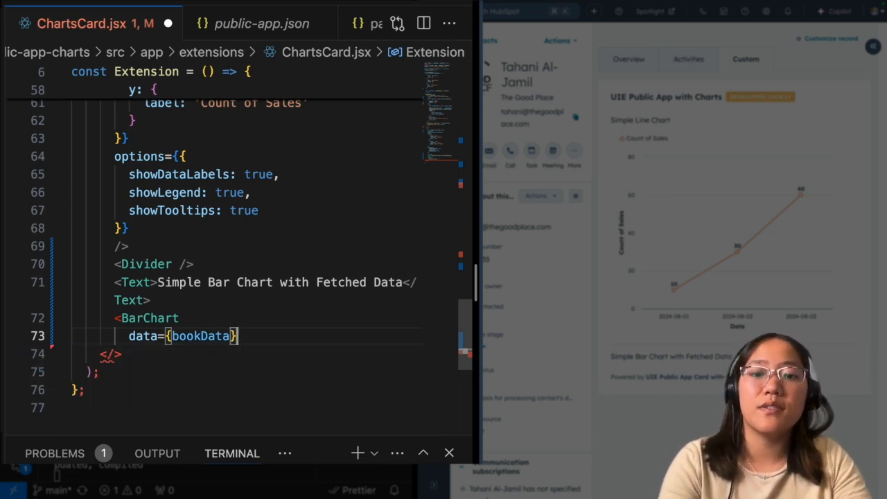
pyautogui.write('axes={{')
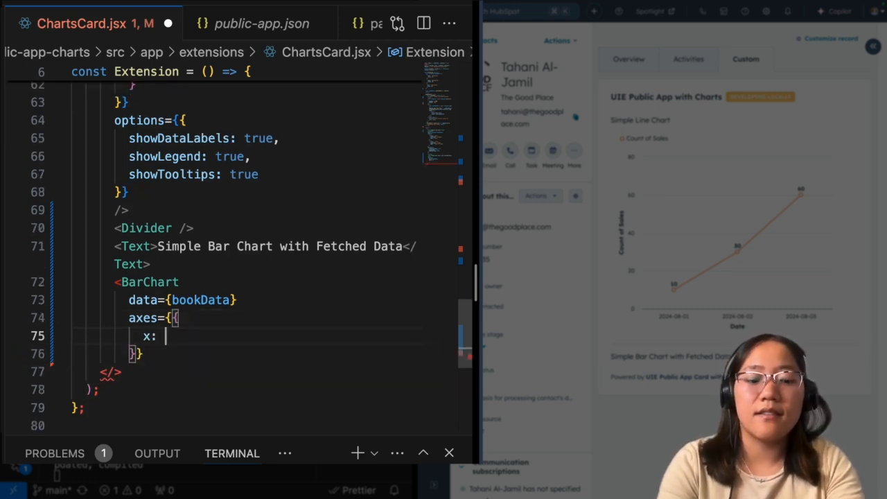
# Set x-axis to Title (category, 'Book Title') and y-axis to Length (linear, 'Page Count').
pyautogui.write("field: 'Title',")
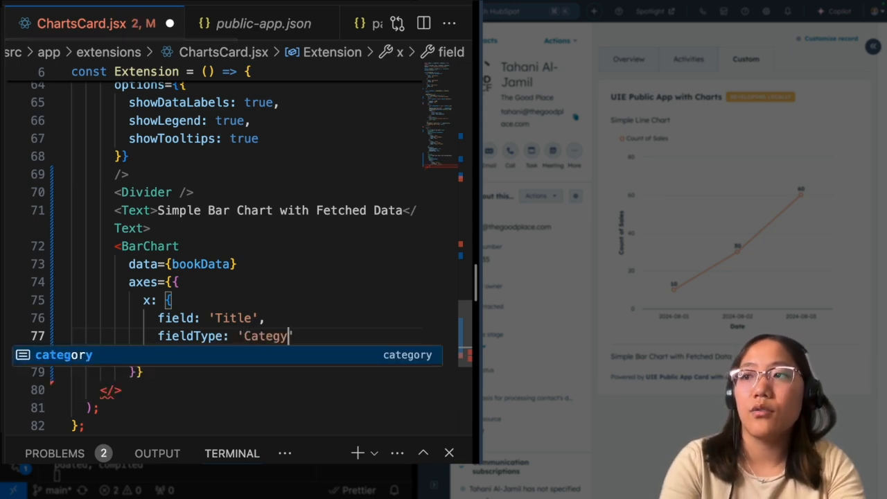
pyautogui.press('Enter')
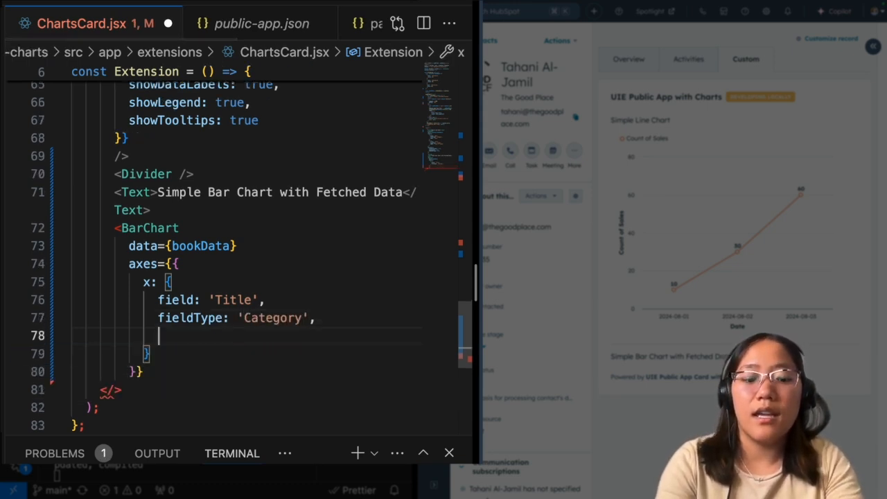
pyautogui.write("label: '")
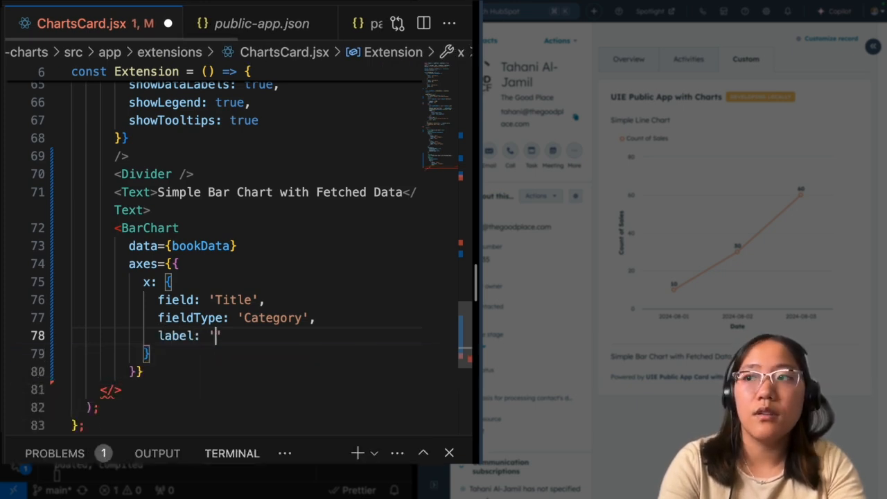
pyautogui.write("Book Title',")
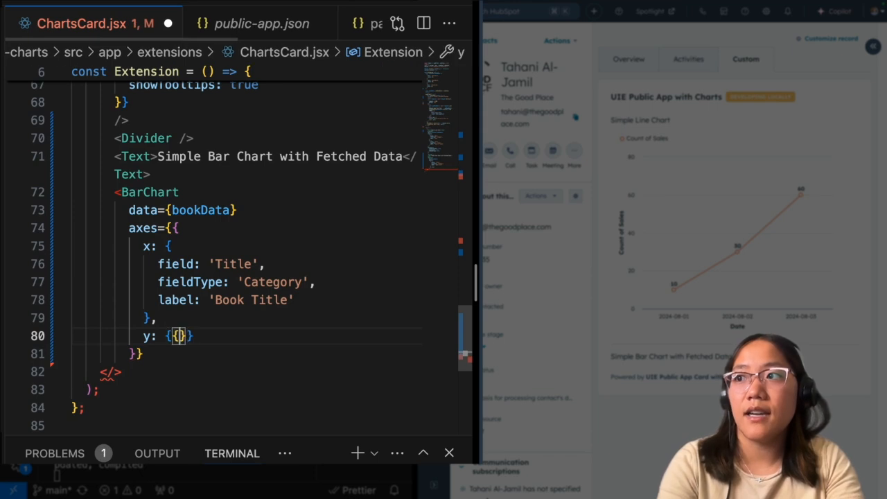
pyautogui.write('field;')
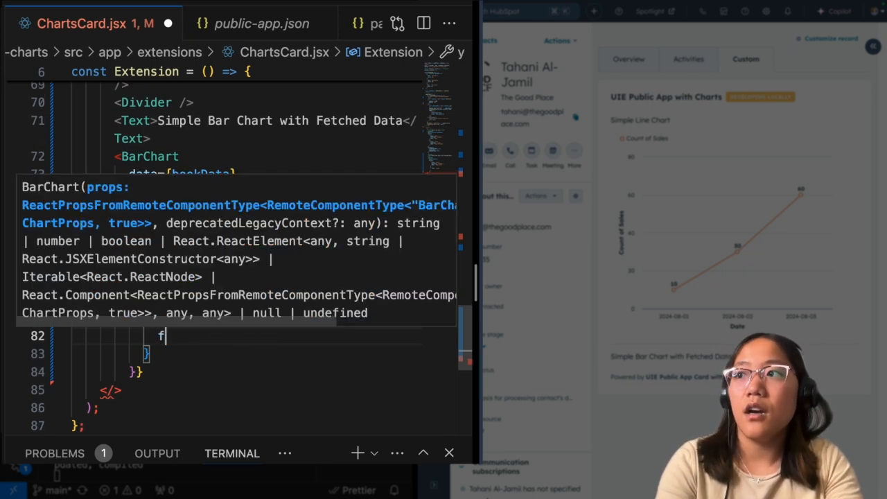
pyautogui.write("ieldType: 'linear',")
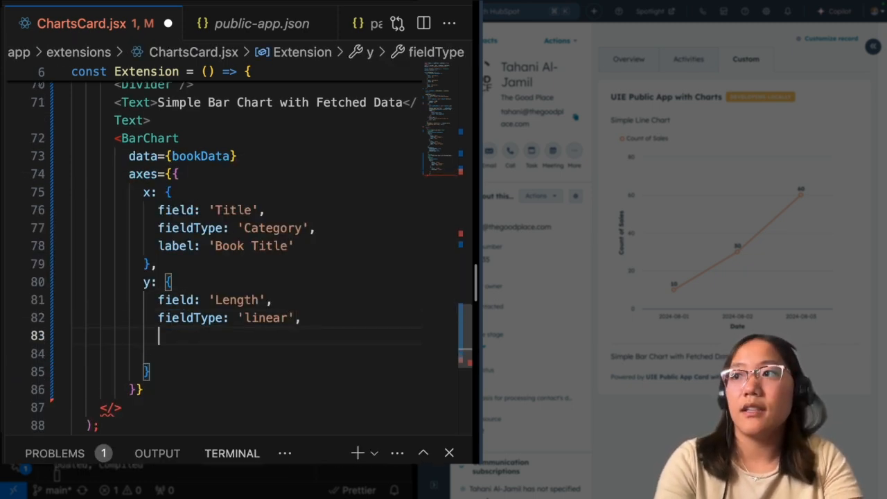
pyautogui.write('label:')
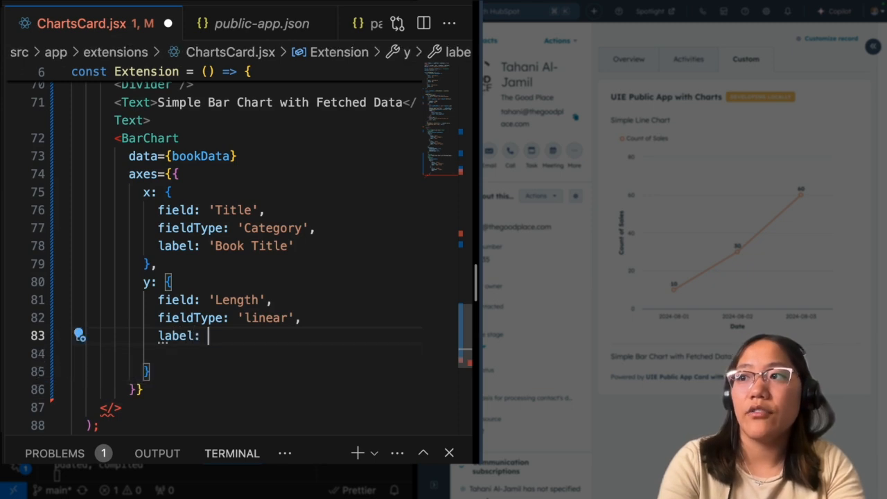
pyautogui.write('Page Cou')
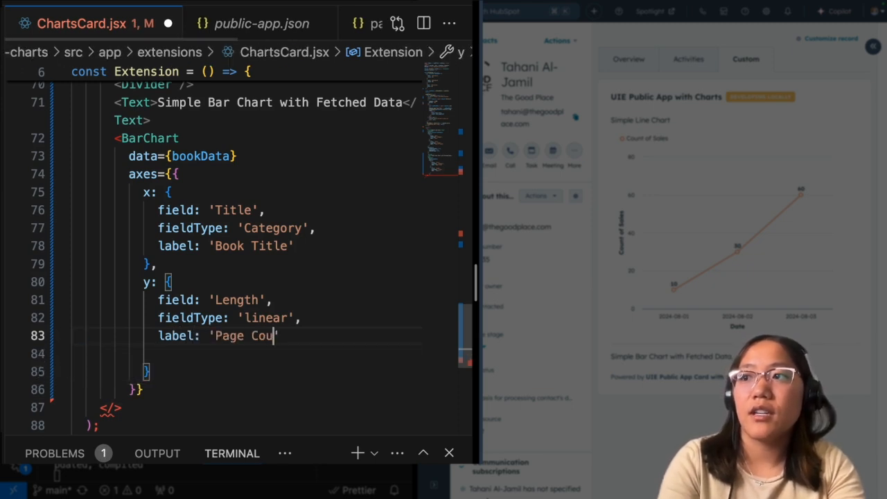
pyautogui.write('nt')
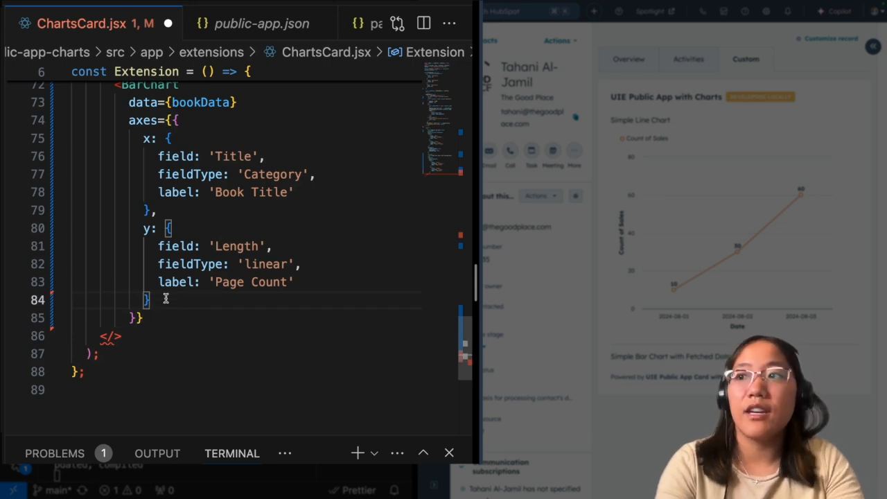
pyautogui.write("oupFieldByColor: 'Tiu'")
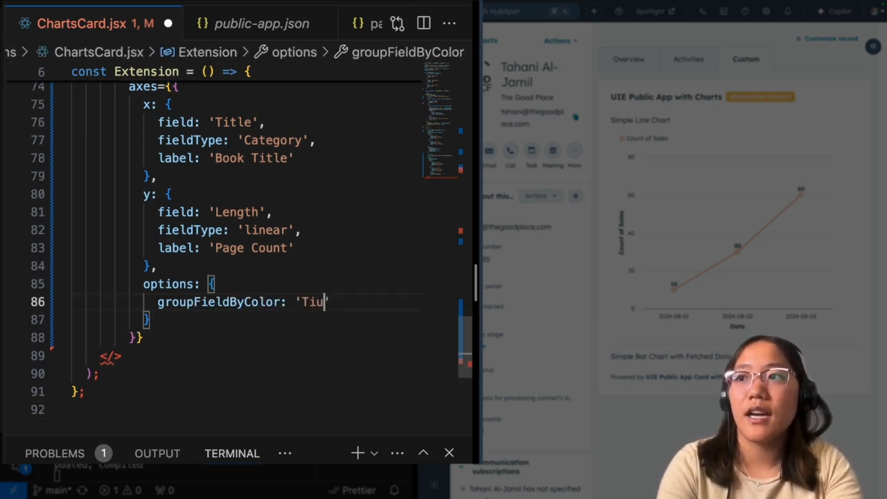
# Add groupFieldByColor 'Title' to the axes and an options prop with showLegend and showTooltips.
pyautogui.write('tle')
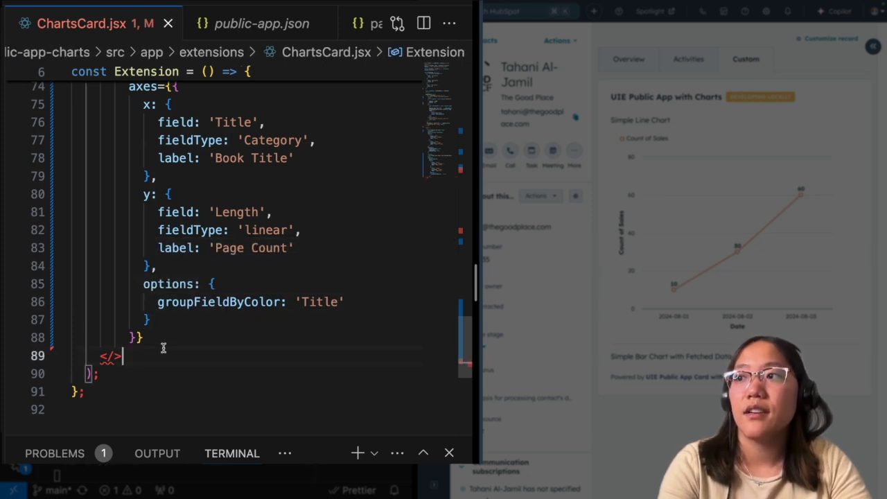
pyautogui.press('enter')
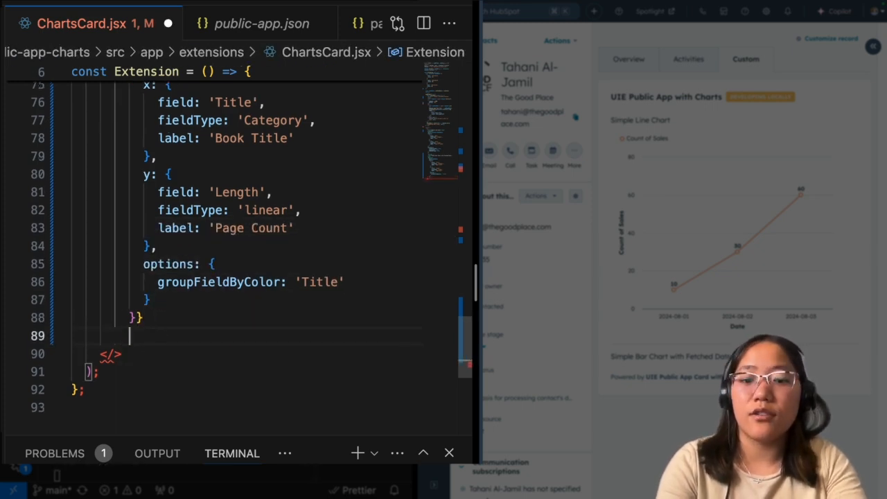
pyautogui.write('option')
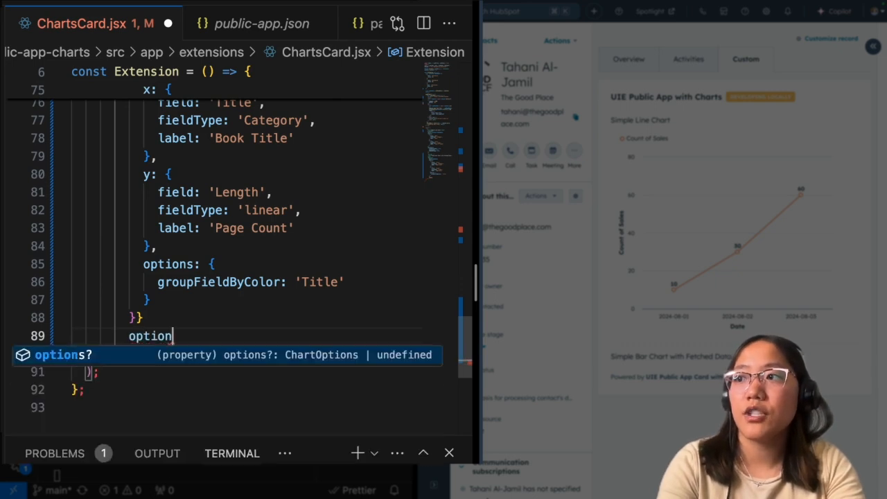
pyautogui.write('={{')
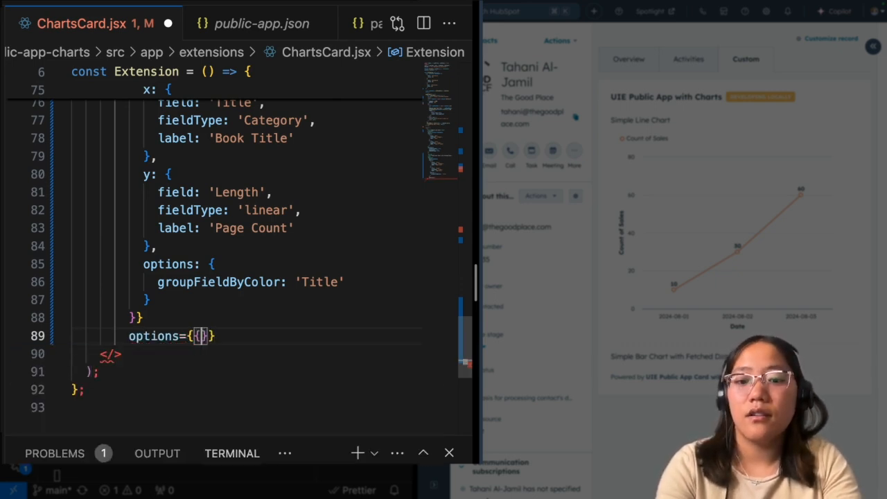
pyautogui.write('showLegend: true,')
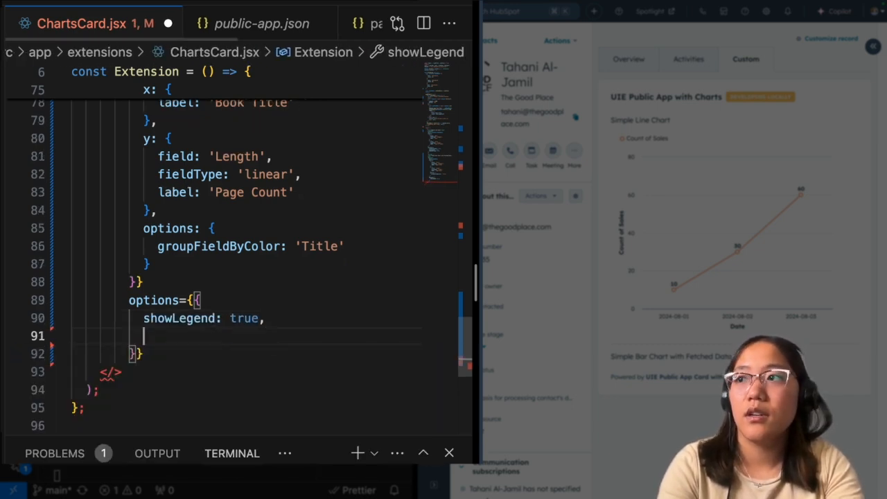
pyautogui.write('showTooltips:')
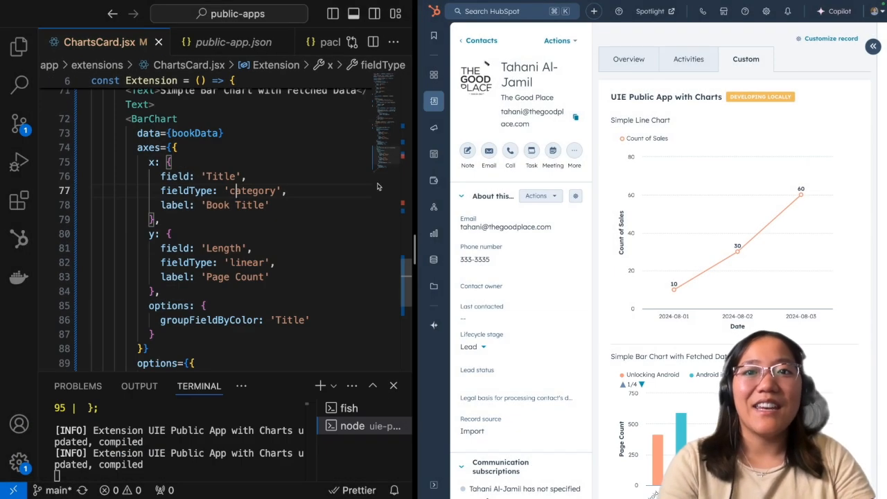
# Scroll the contact's card down to the 'Simple Bar Chart with Fetched Data'.
pyautogui.scroll(-3)
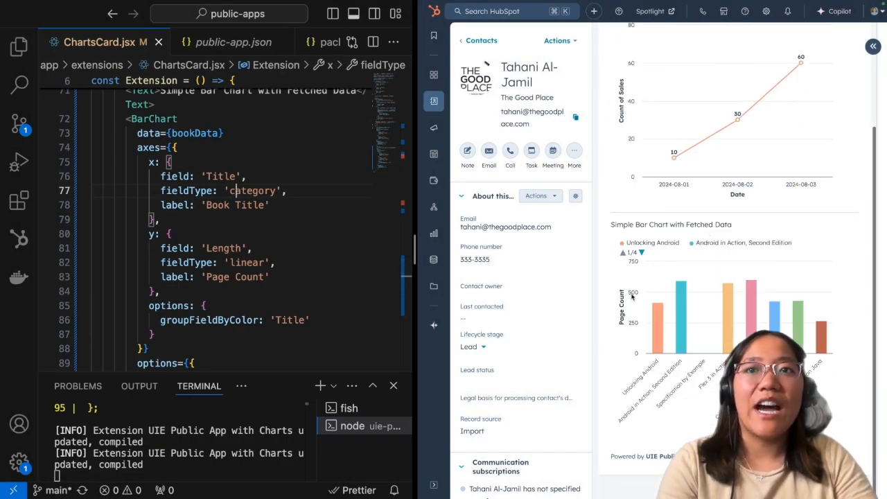